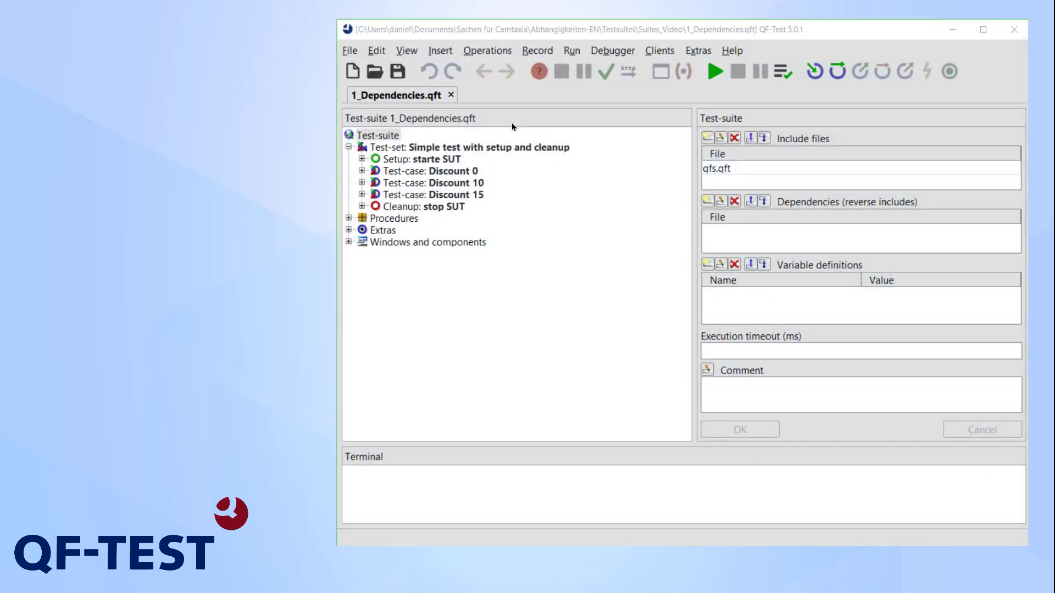
{"action": "mouse_move", "coordinate": [457, 149]}
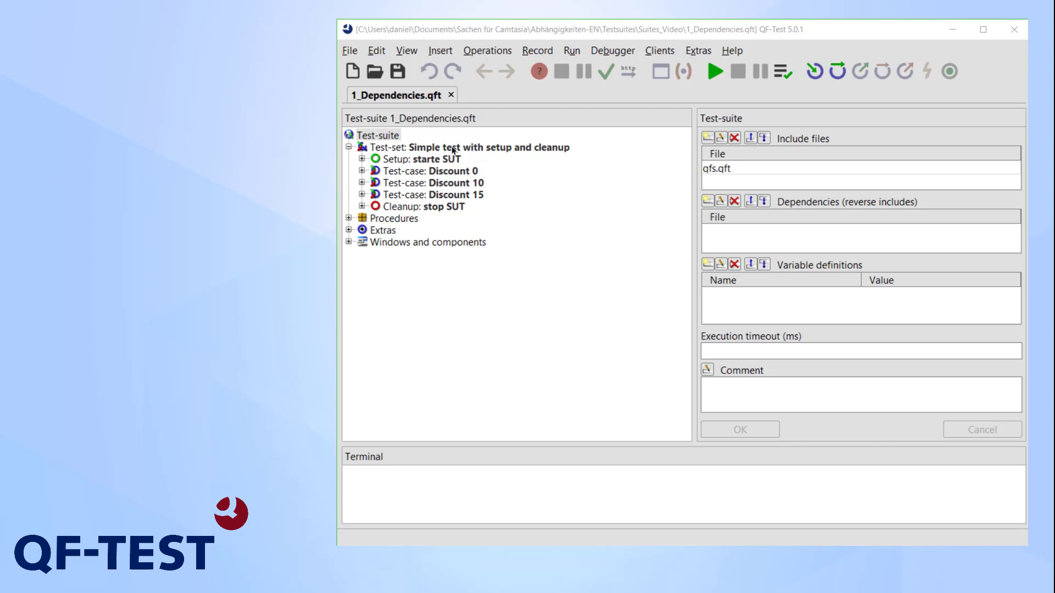
Step: Inspect the Discount 0 test case's chooseTab and checkFinalPrice procedure calls, then collapse it
{"action": "left_click", "coordinate": [431, 170]}
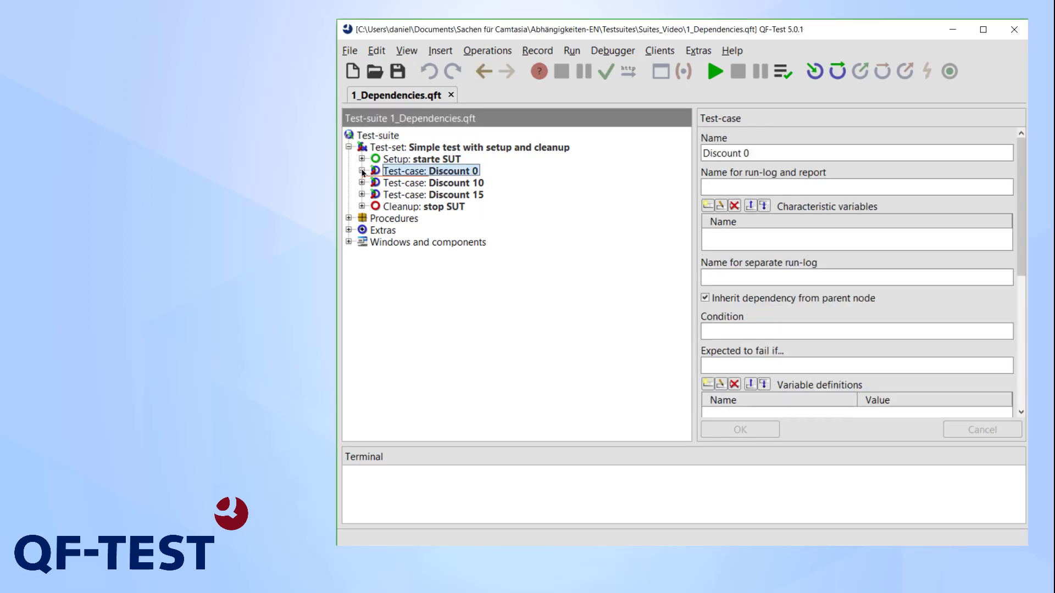
{"action": "left_click", "coordinate": [362, 171]}
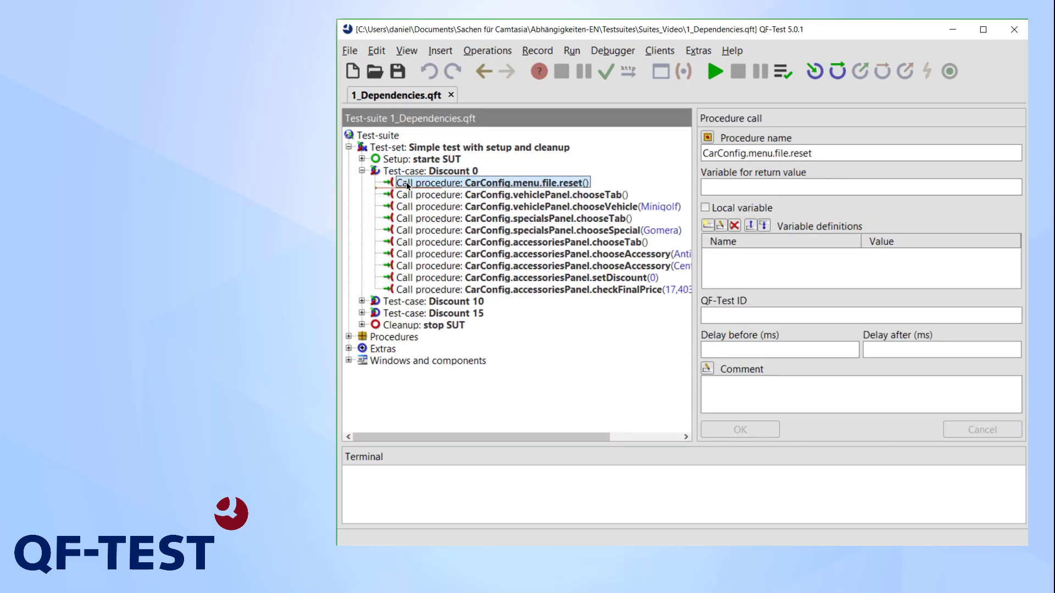
{"action": "left_click", "coordinate": [511, 195]}
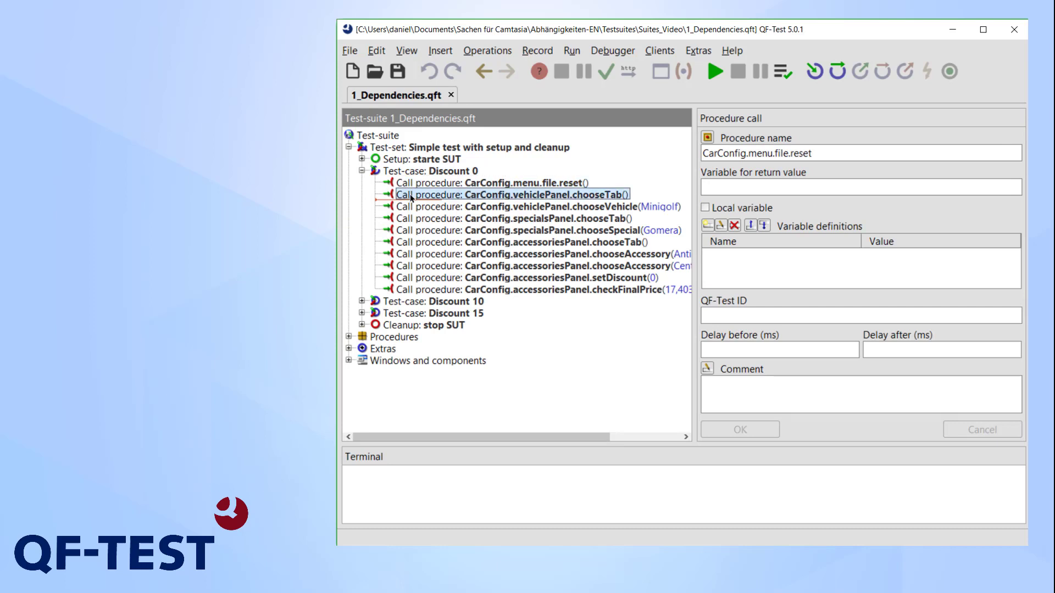
{"action": "left_click", "coordinate": [480, 194]}
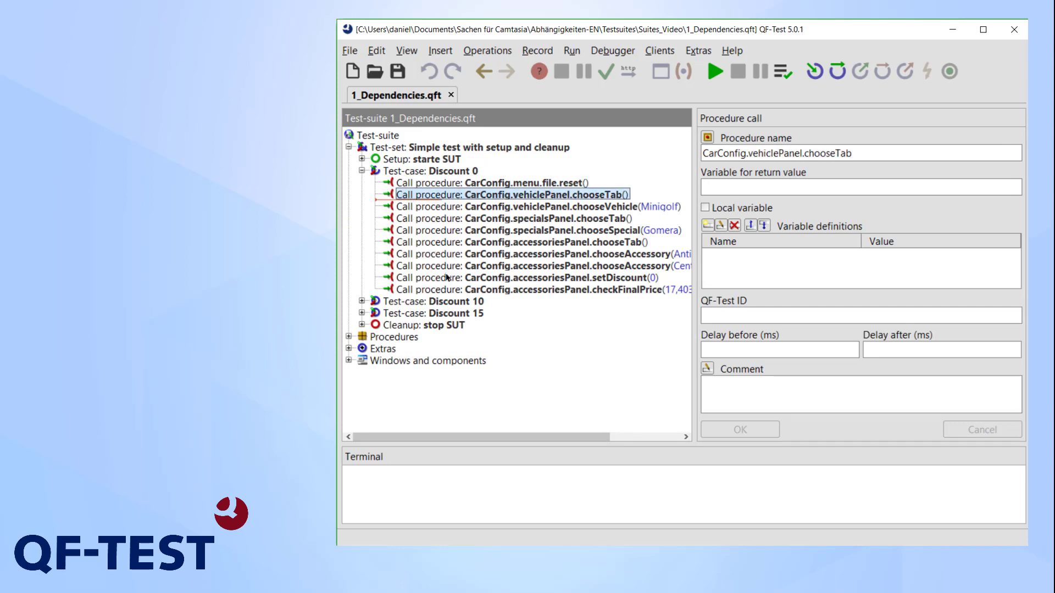
{"action": "left_click", "coordinate": [532, 277]}
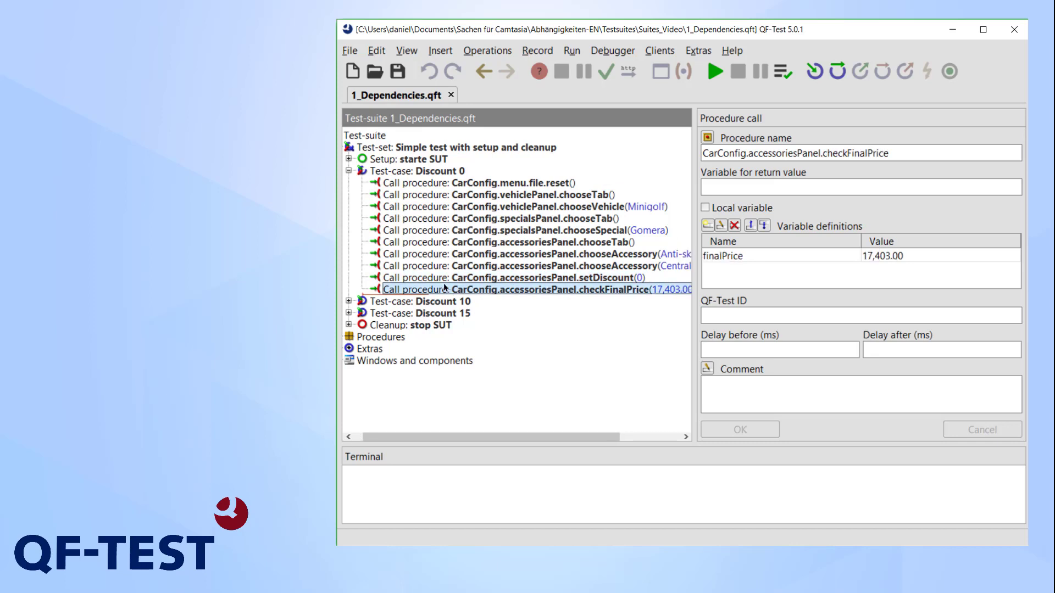
{"action": "left_click", "coordinate": [436, 170]}
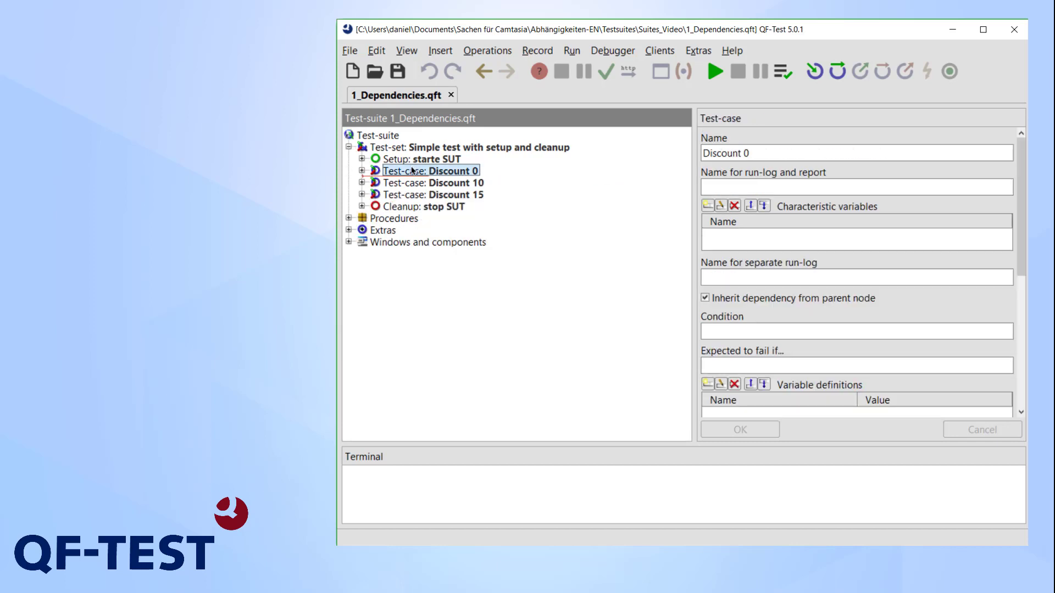
{"action": "mouse_move", "coordinate": [368, 162]}
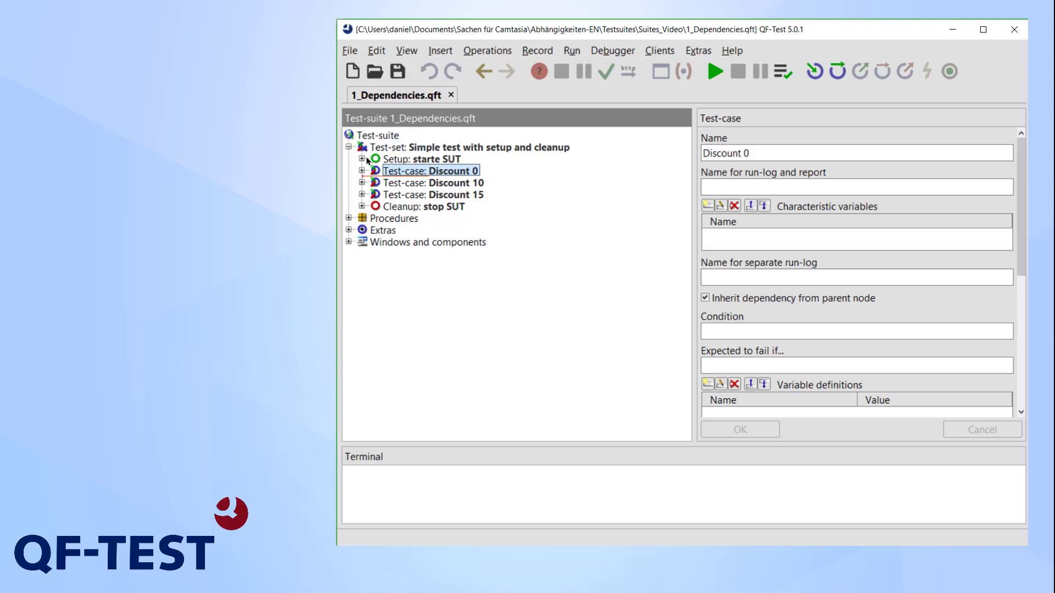
Step: Reveal the setup's SUT.start and cleanup's SUT.stop calls and run the whole test set
{"action": "left_click", "coordinate": [349, 158]}
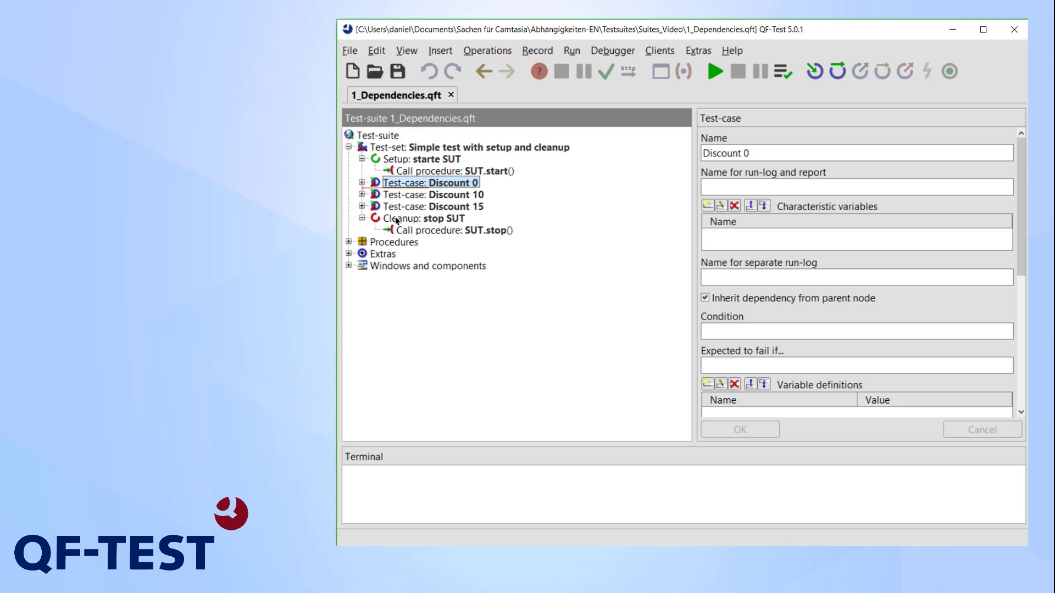
{"action": "left_click", "coordinate": [446, 172]}
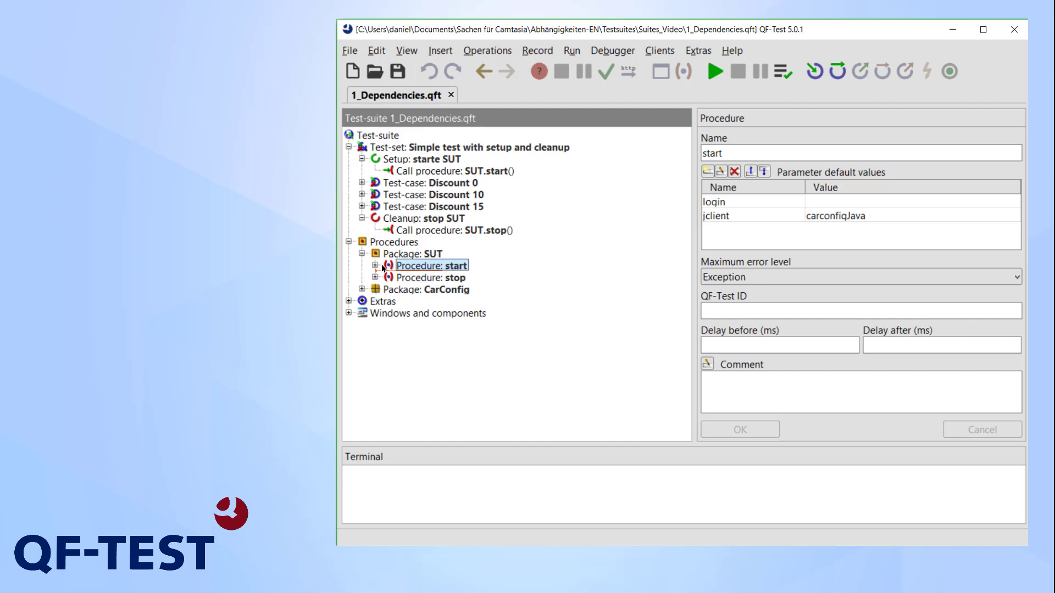
{"action": "mouse_move", "coordinate": [404, 267]}
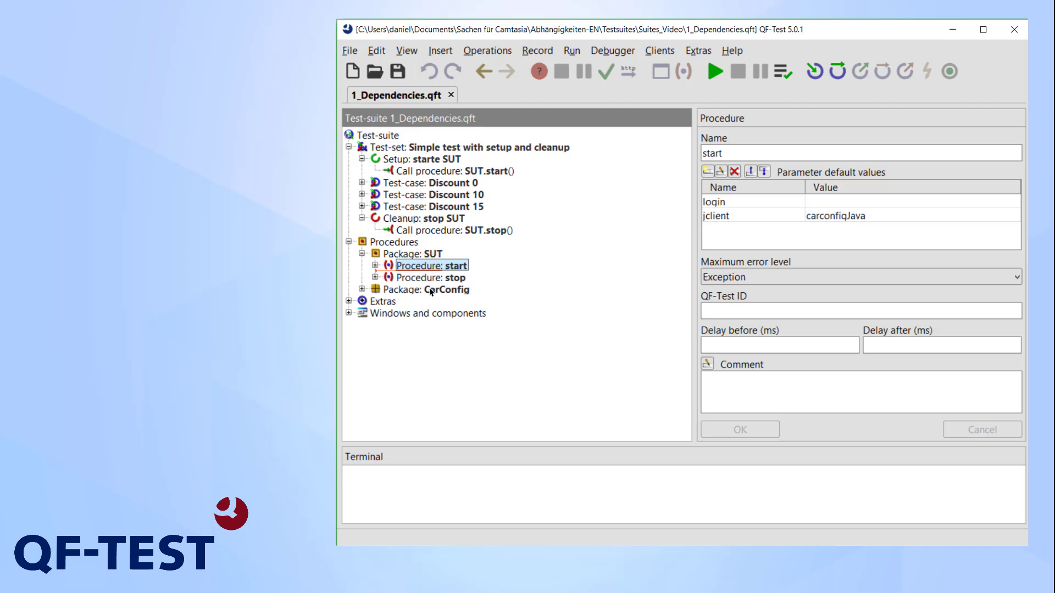
{"action": "mouse_move", "coordinate": [411, 200]}
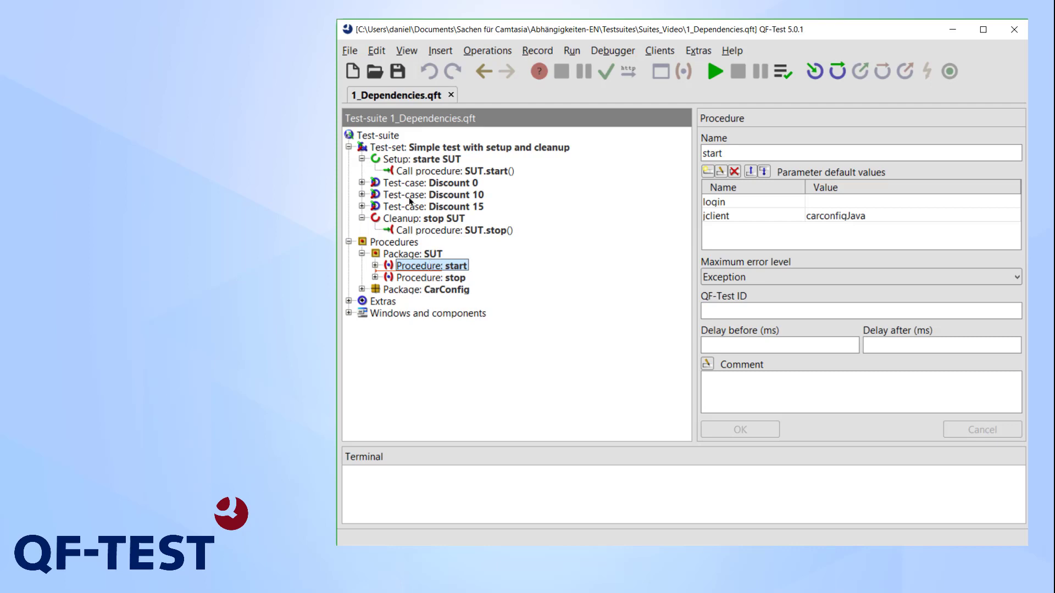
{"action": "left_click", "coordinate": [471, 146]}
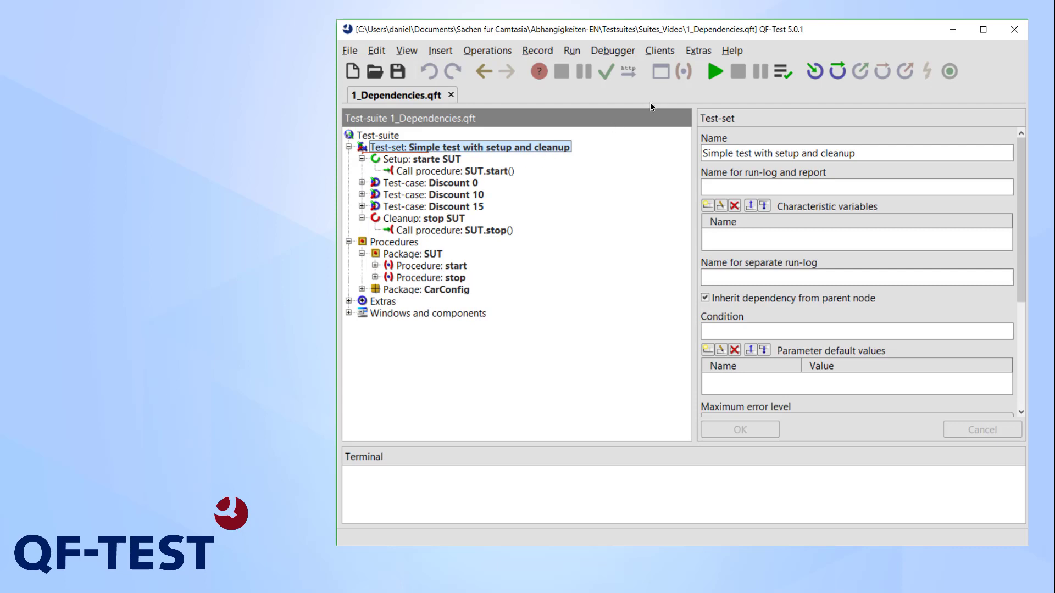
{"action": "mouse_move", "coordinate": [715, 71]}
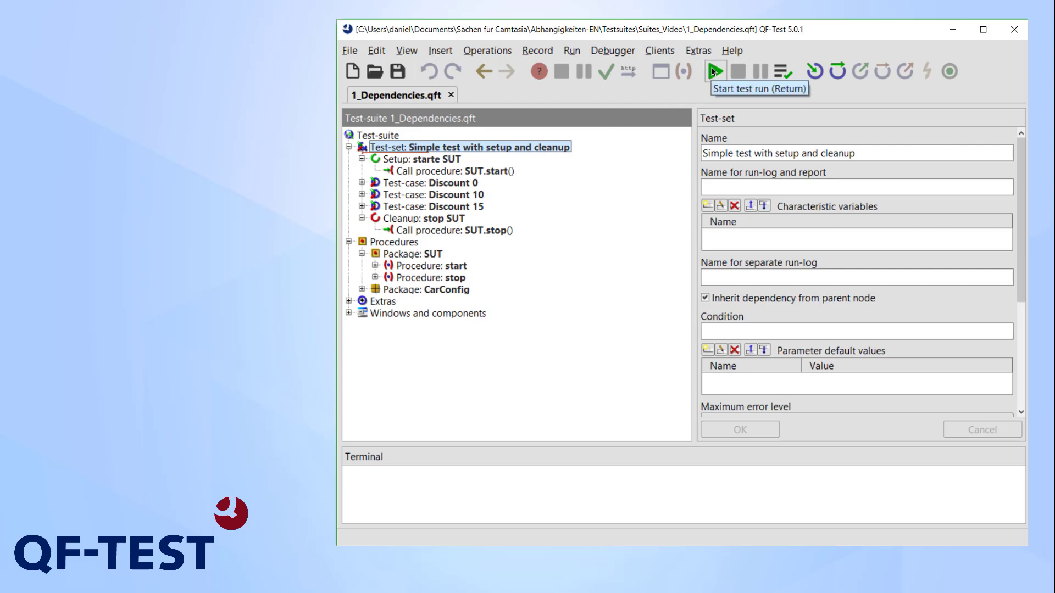
{"action": "left_click", "coordinate": [715, 72]}
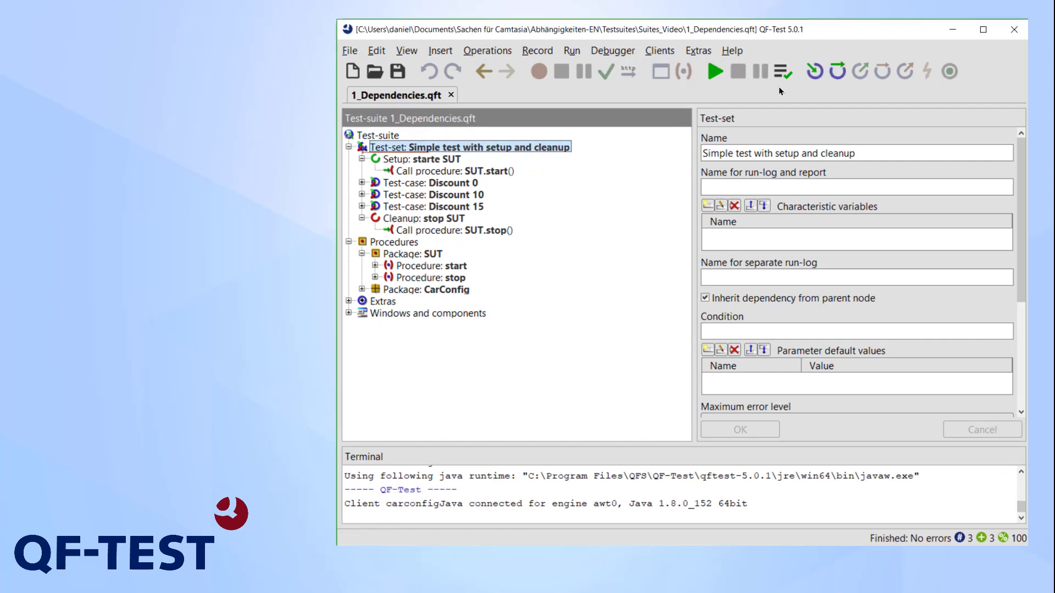
{"action": "mouse_move", "coordinate": [781, 71]}
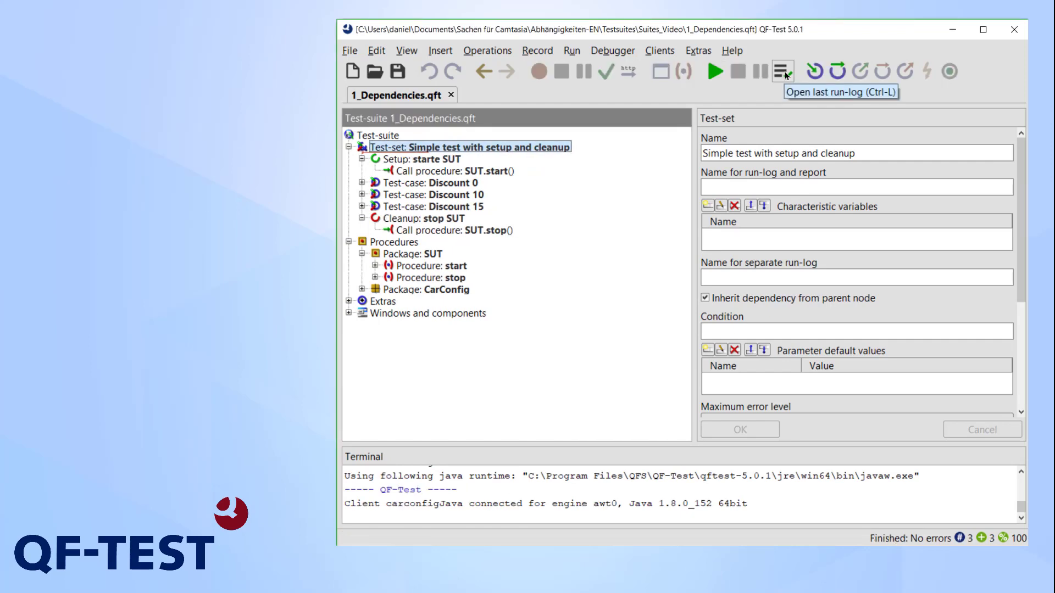
Step: View the last run-log, expanding the test set to check the first setup and cleanup entries
{"action": "left_click", "coordinate": [781, 71]}
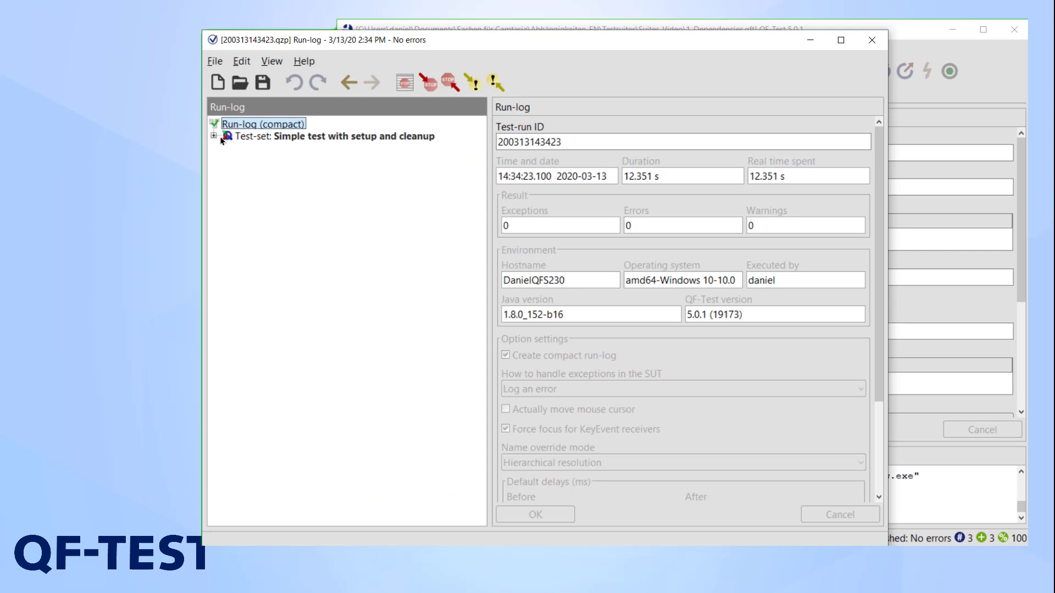
{"action": "left_click", "coordinate": [214, 136]}
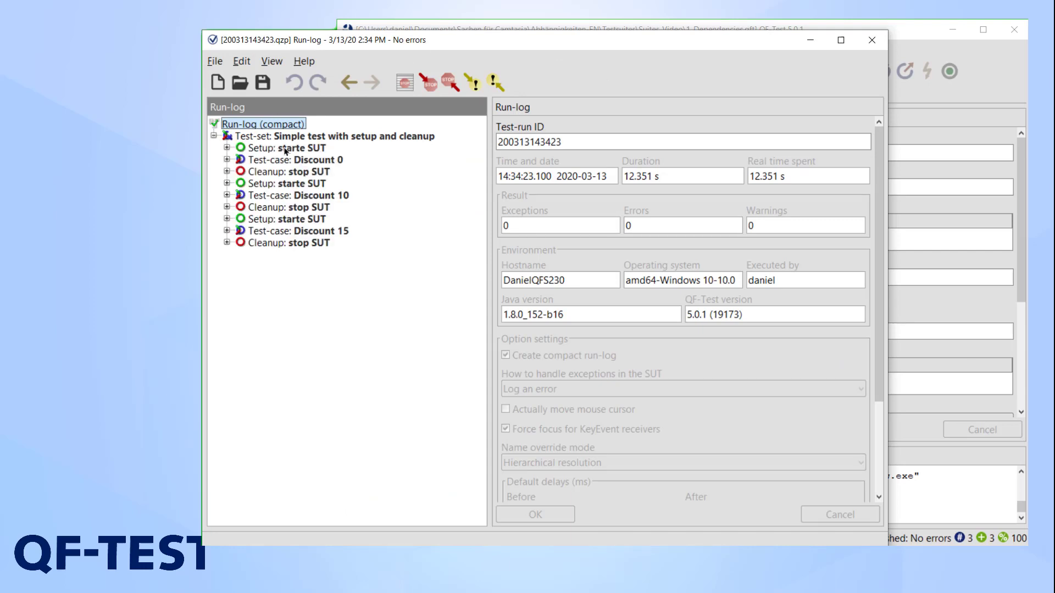
{"action": "left_click", "coordinate": [294, 159]}
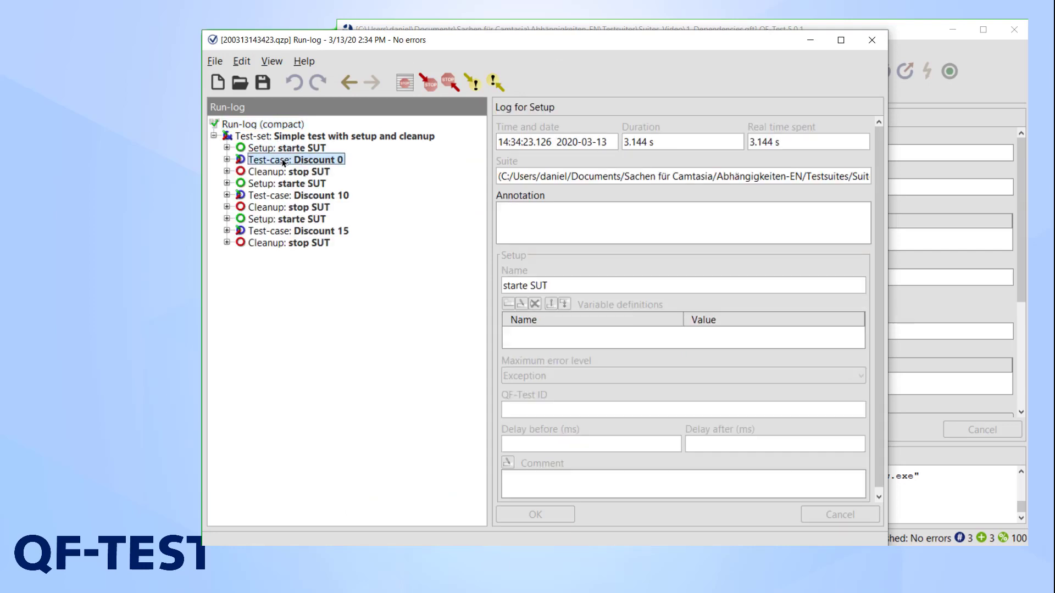
{"action": "left_click", "coordinate": [290, 171]}
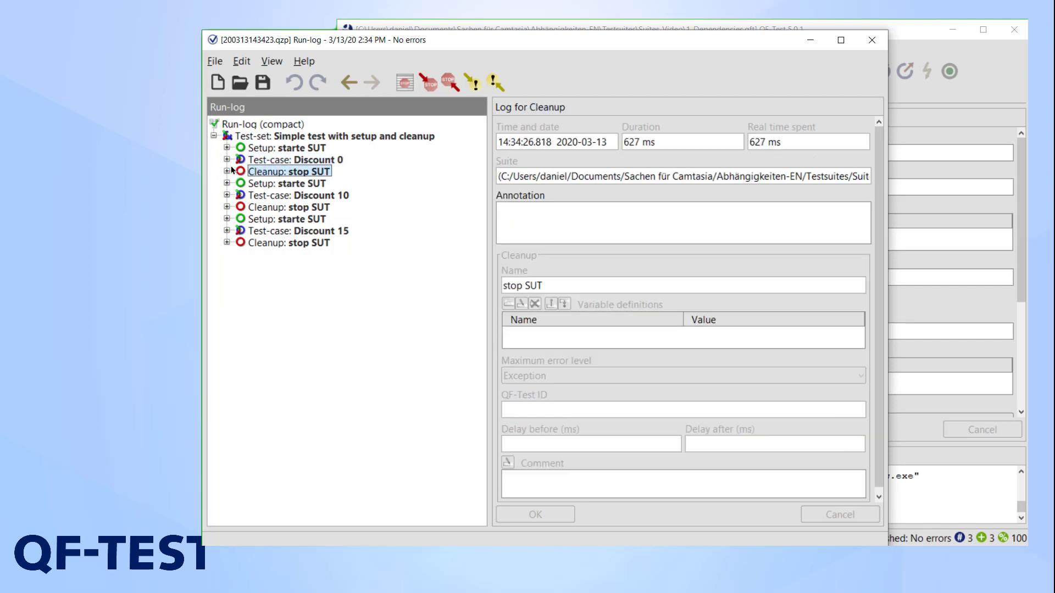
{"action": "left_click", "coordinate": [262, 125]}
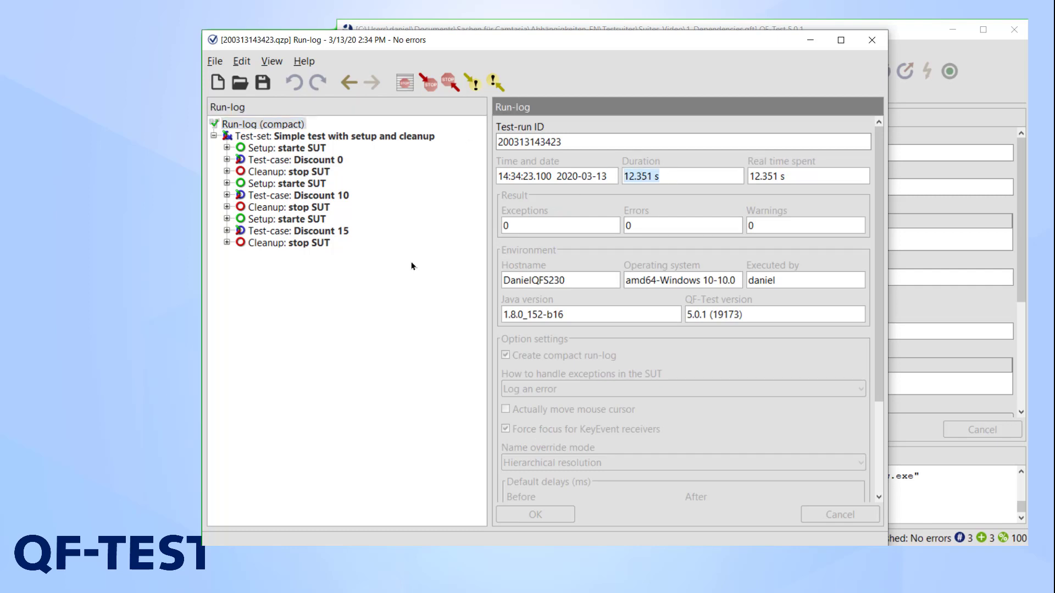
Step: Inspect the setup and cleanup entries around the Discount 0, 10 and 15 test cases
{"action": "left_click", "coordinate": [290, 147]}
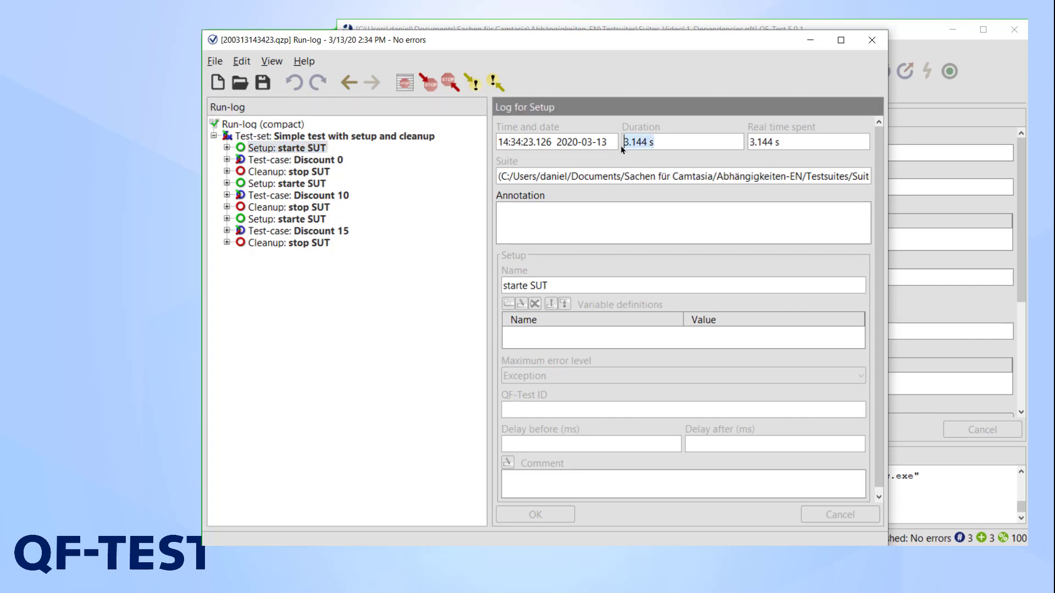
{"action": "mouse_move", "coordinate": [610, 154]}
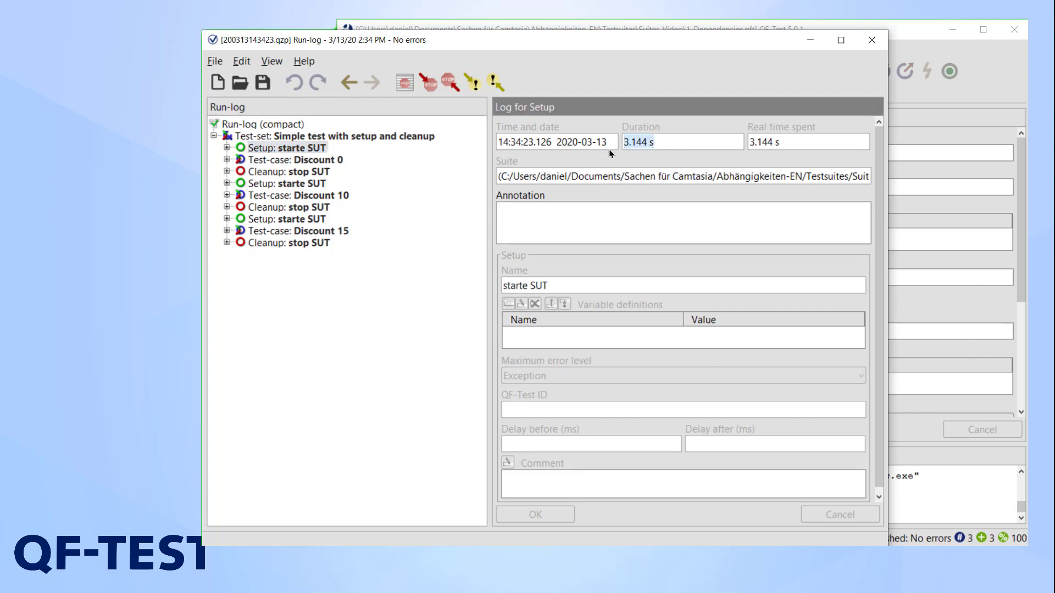
{"action": "left_click", "coordinate": [290, 171]}
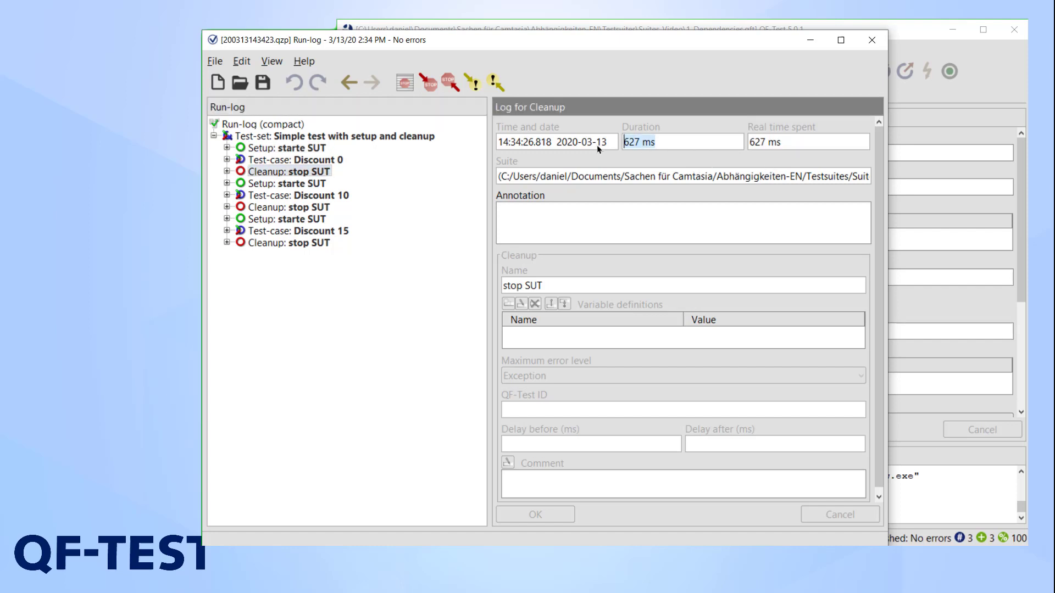
{"action": "left_click", "coordinate": [293, 183]}
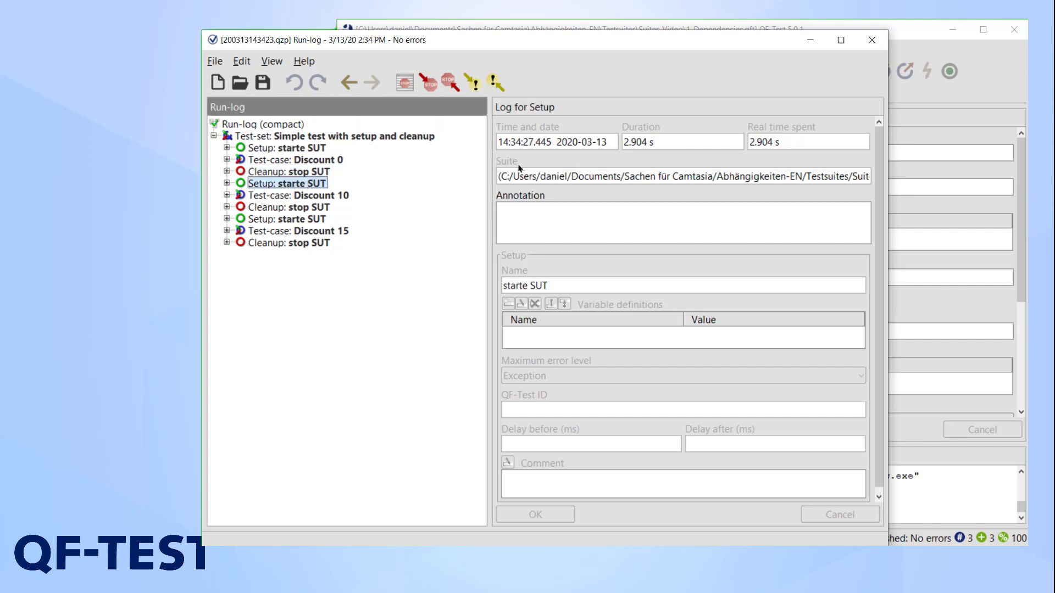
{"action": "left_click", "coordinate": [289, 219]}
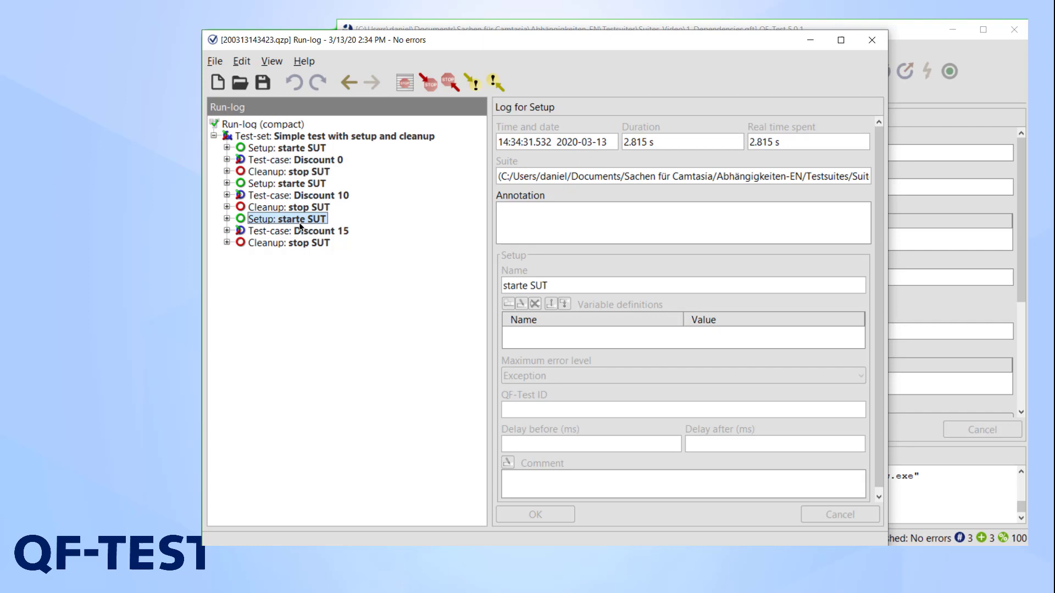
{"action": "left_click", "coordinate": [294, 243]}
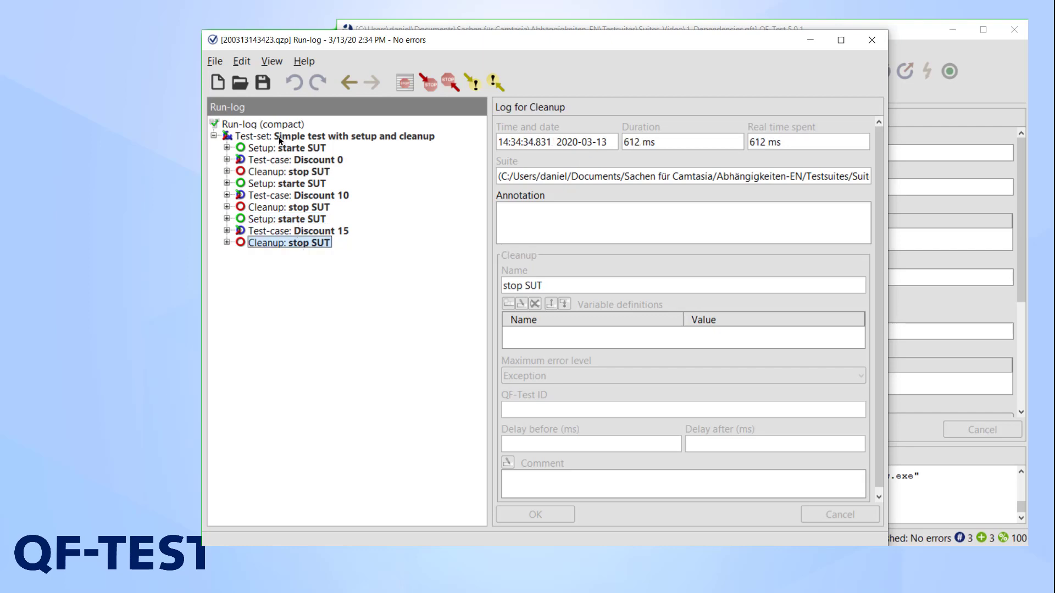
{"action": "mouse_move", "coordinate": [865, 44]}
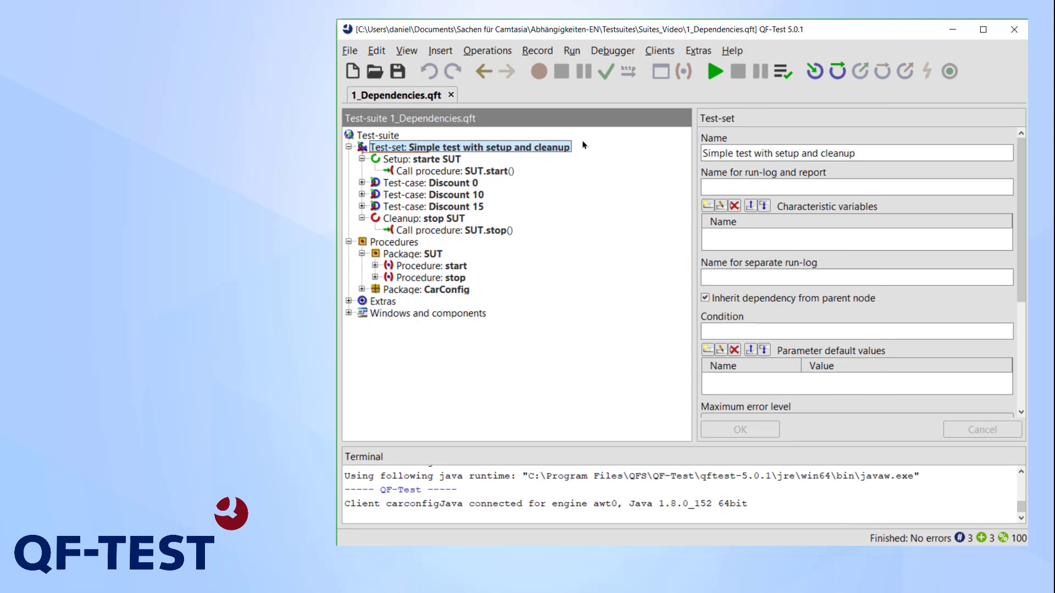
{"action": "mouse_move", "coordinate": [464, 158]}
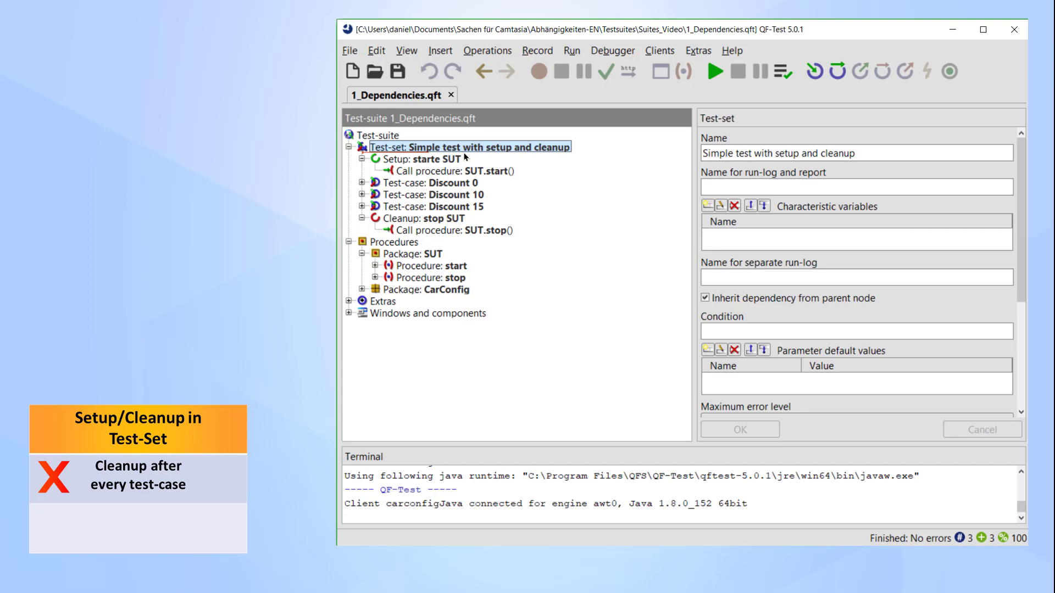
{"action": "mouse_move", "coordinate": [443, 163]}
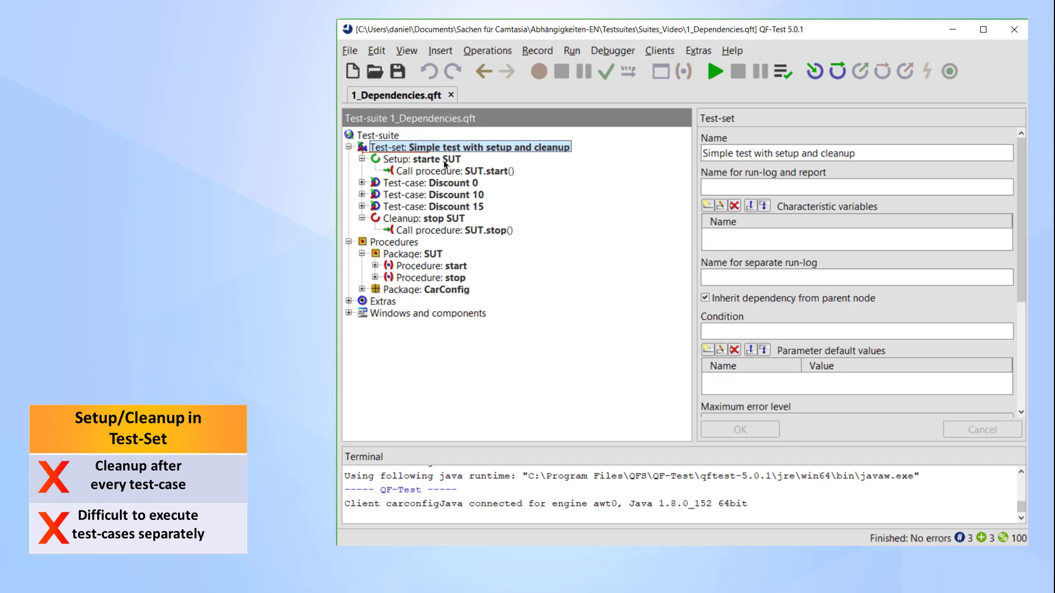
Step: Replay the 'starte SUT' setup alone to launch the car configurator
{"action": "left_click", "coordinate": [419, 158]}
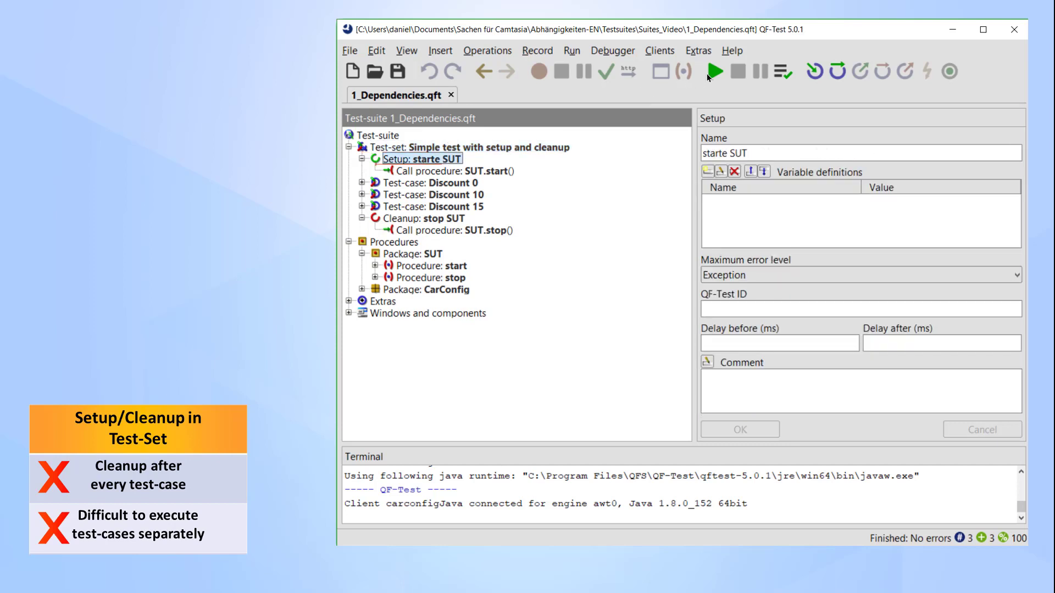
{"action": "left_click", "coordinate": [715, 72]}
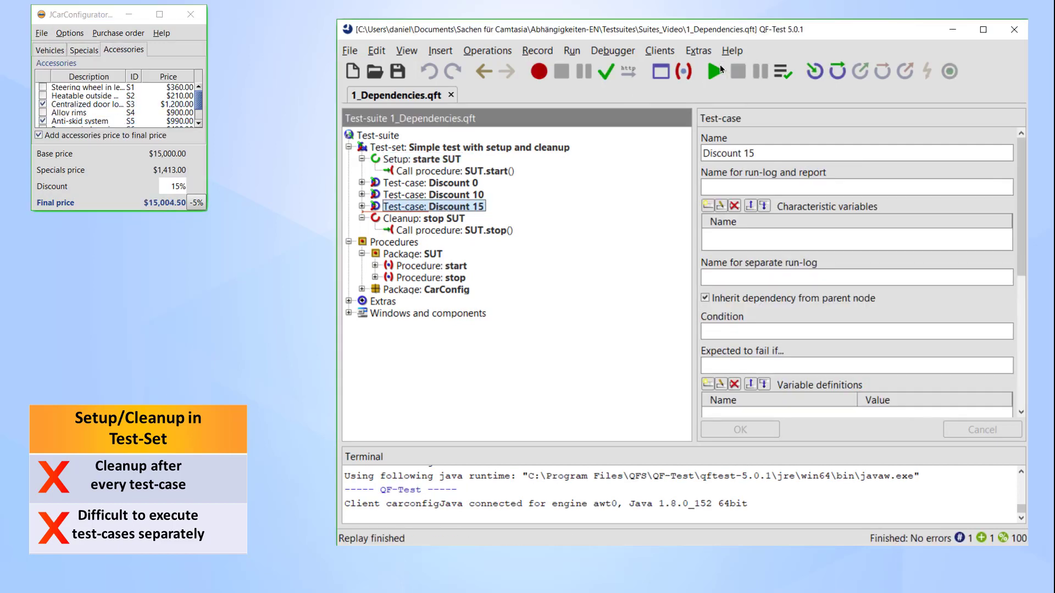
{"action": "mouse_move", "coordinate": [715, 71]}
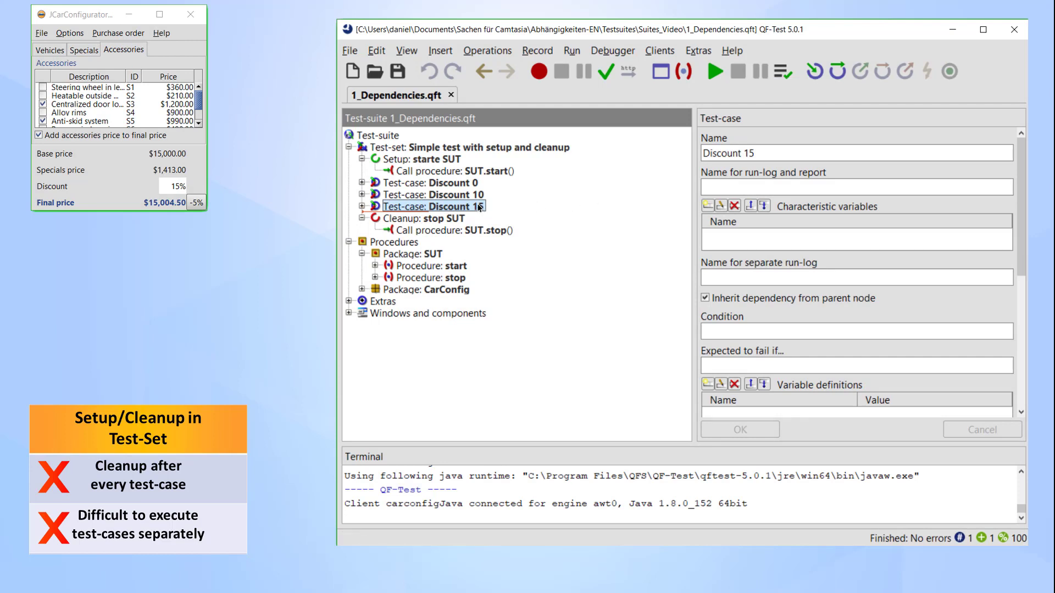
{"action": "mouse_move", "coordinate": [487, 215]}
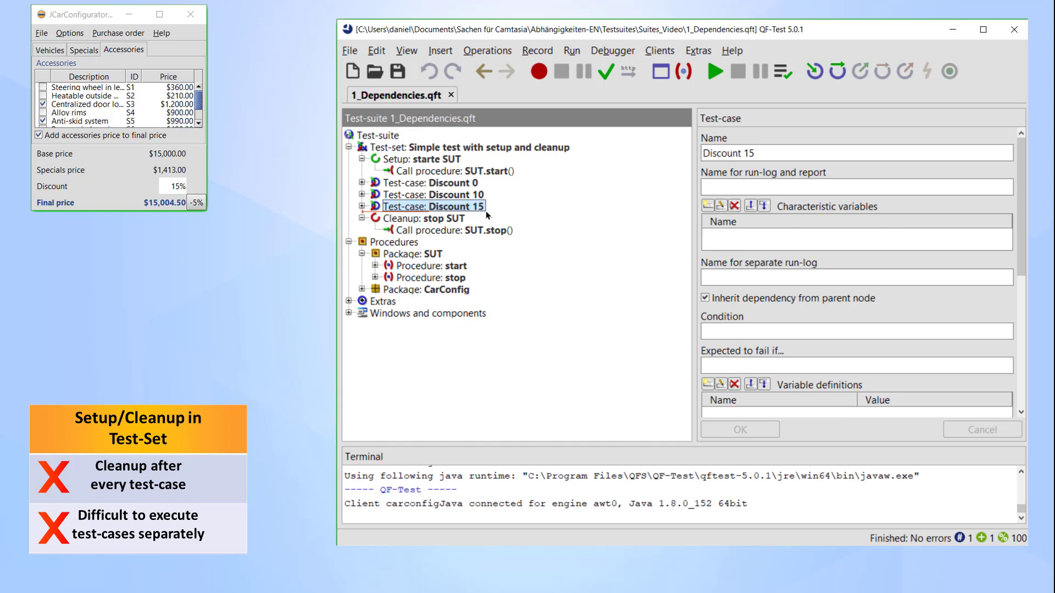
{"action": "mouse_move", "coordinate": [258, 86]}
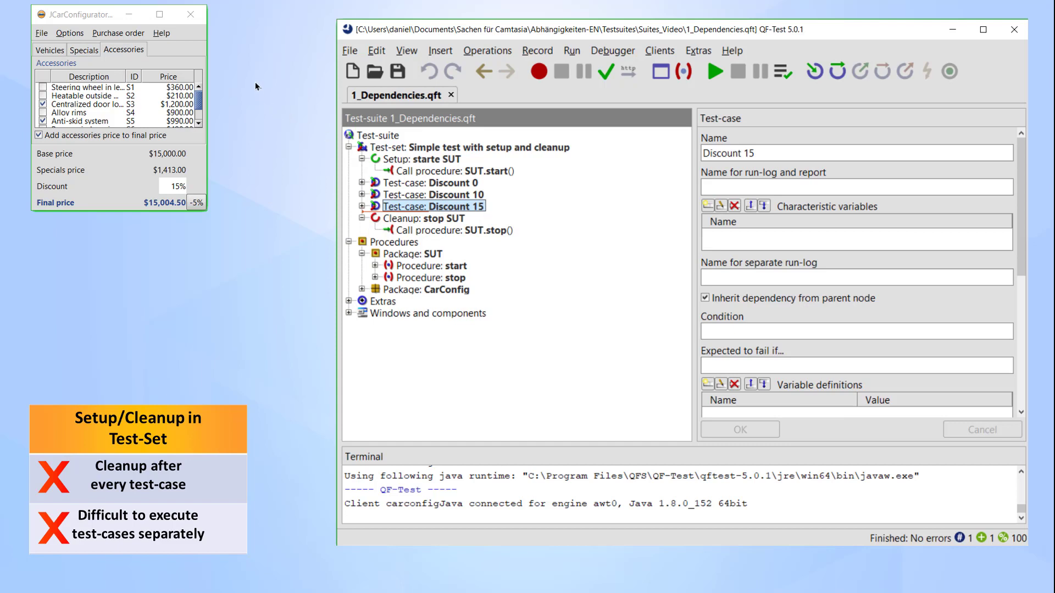
{"action": "left_click", "coordinate": [363, 160]}
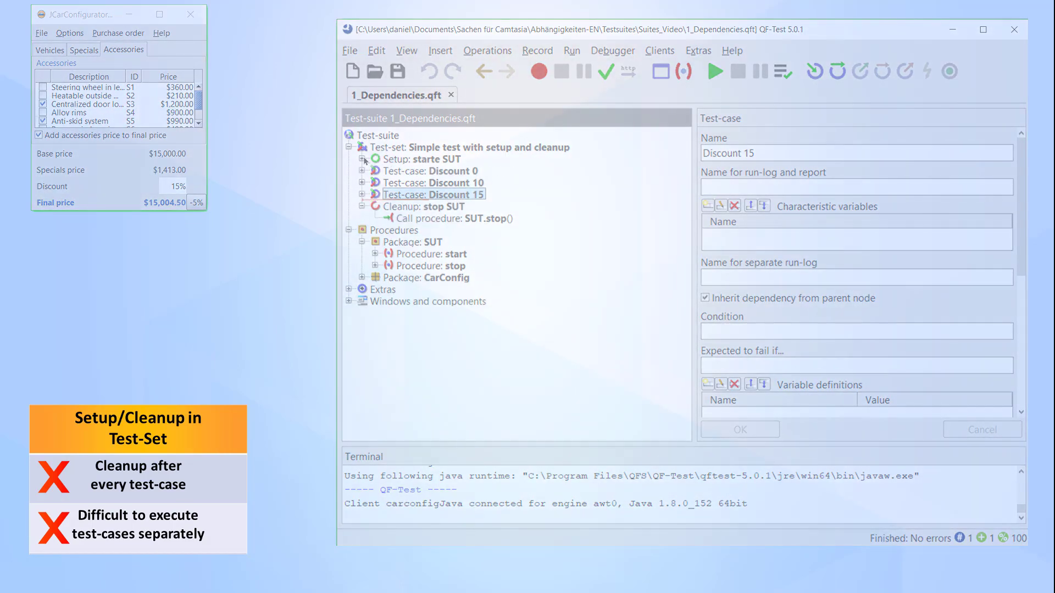
Step: Bring up the node operations for the 'Simple test with setup and cleanup' test set
{"action": "right_click", "coordinate": [472, 146]}
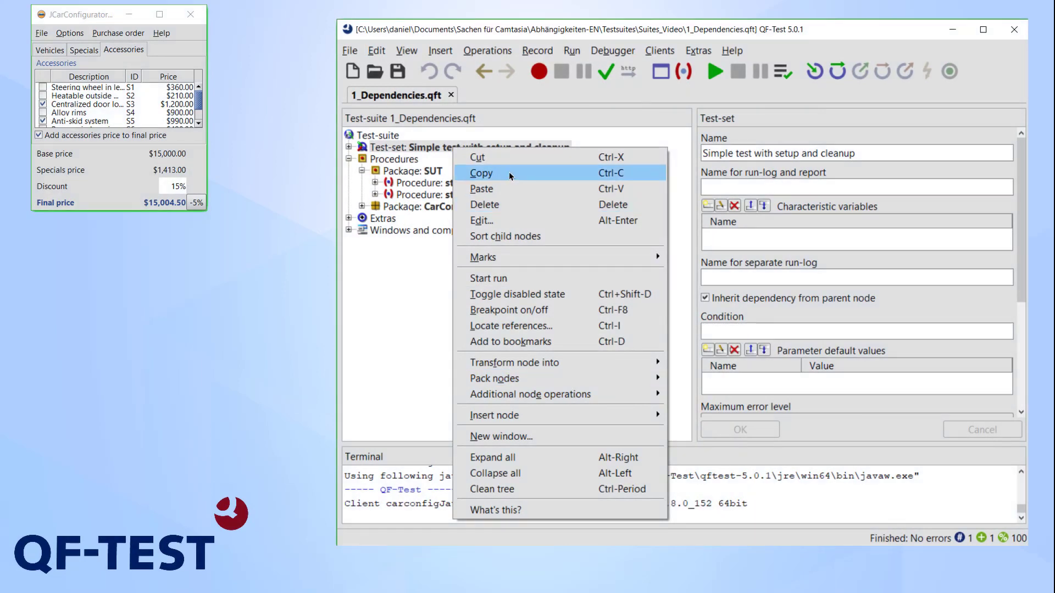
Step: Paste a copy of the test set named 'Test with dependency' and expand it
{"action": "left_click", "coordinate": [480, 173]}
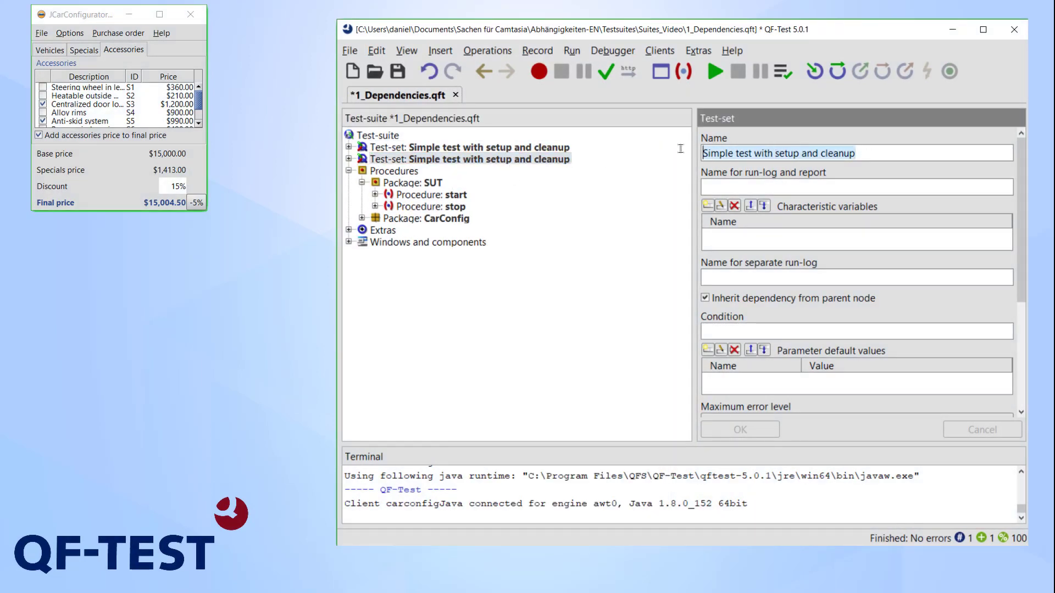
{"action": "type", "text": "Test with dependency"}
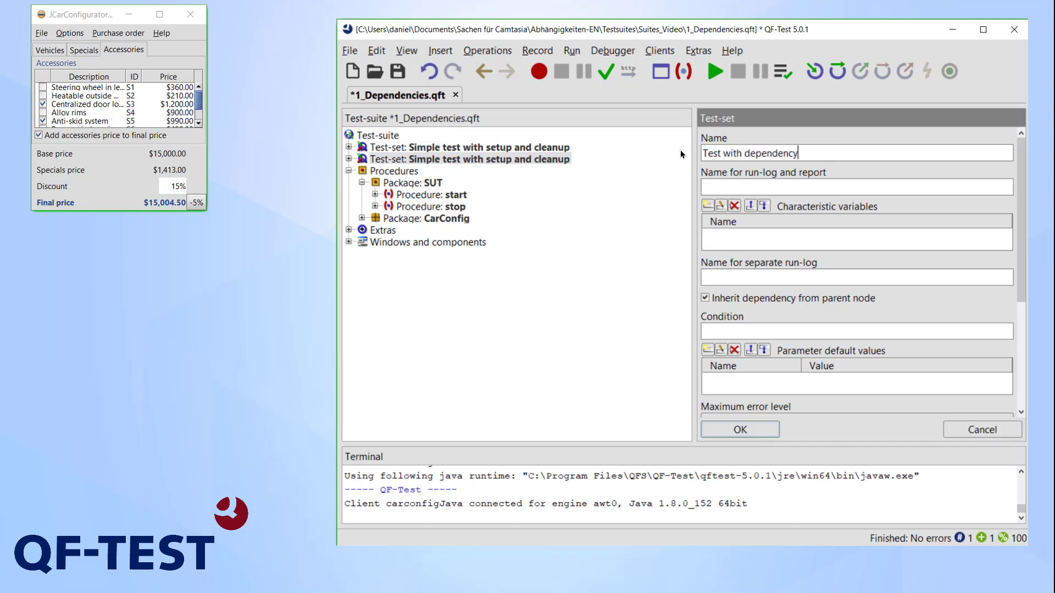
{"action": "left_click", "coordinate": [738, 430]}
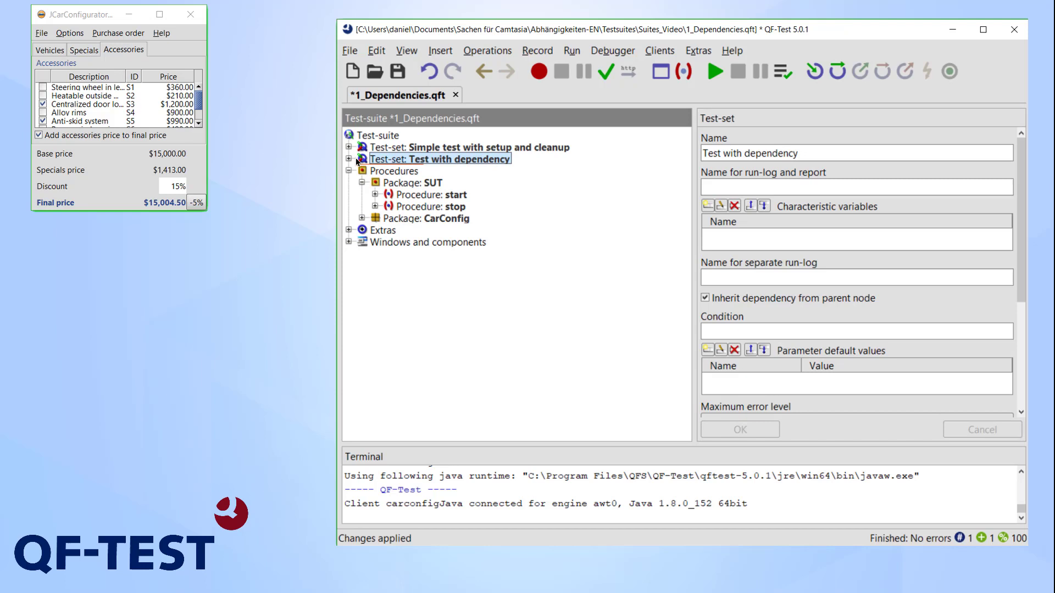
{"action": "left_click", "coordinate": [349, 158]}
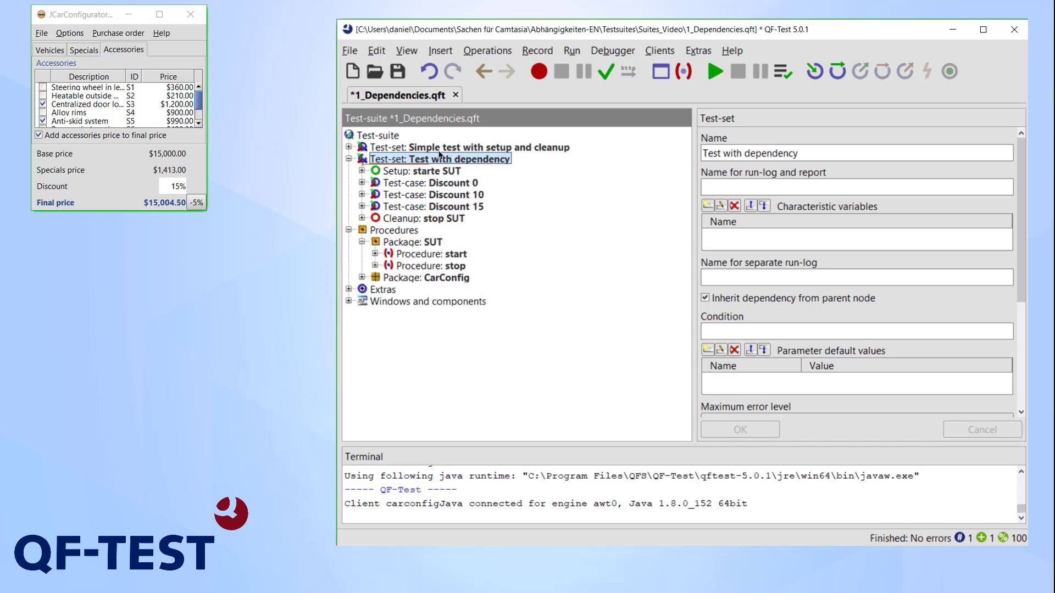
Step: Insert a Dependency node named 'SUT started' into the Test with dependency test set
{"action": "left_click", "coordinate": [439, 49]}
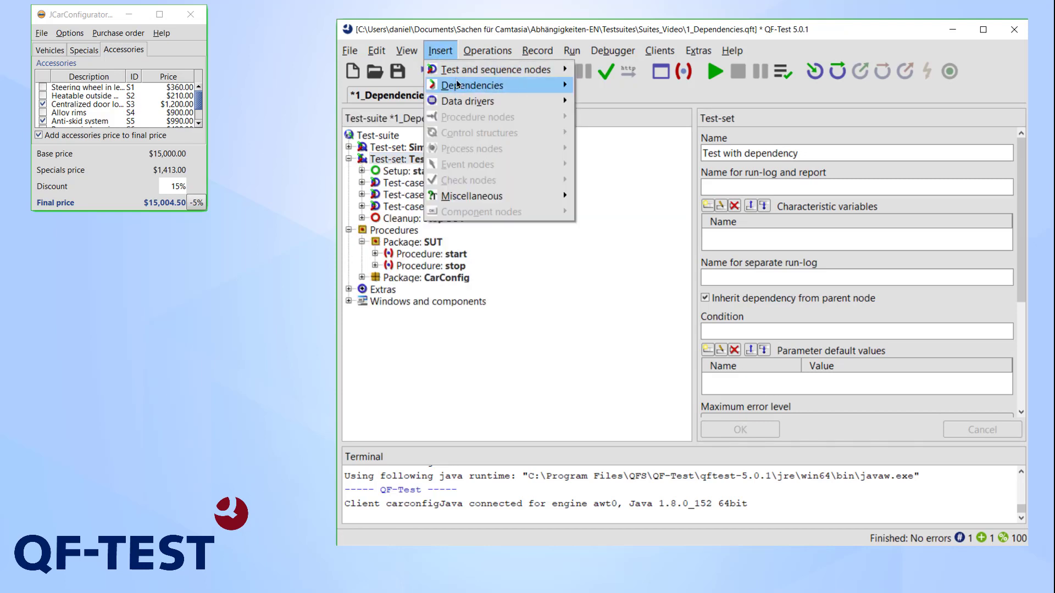
{"action": "mouse_move", "coordinate": [469, 100]}
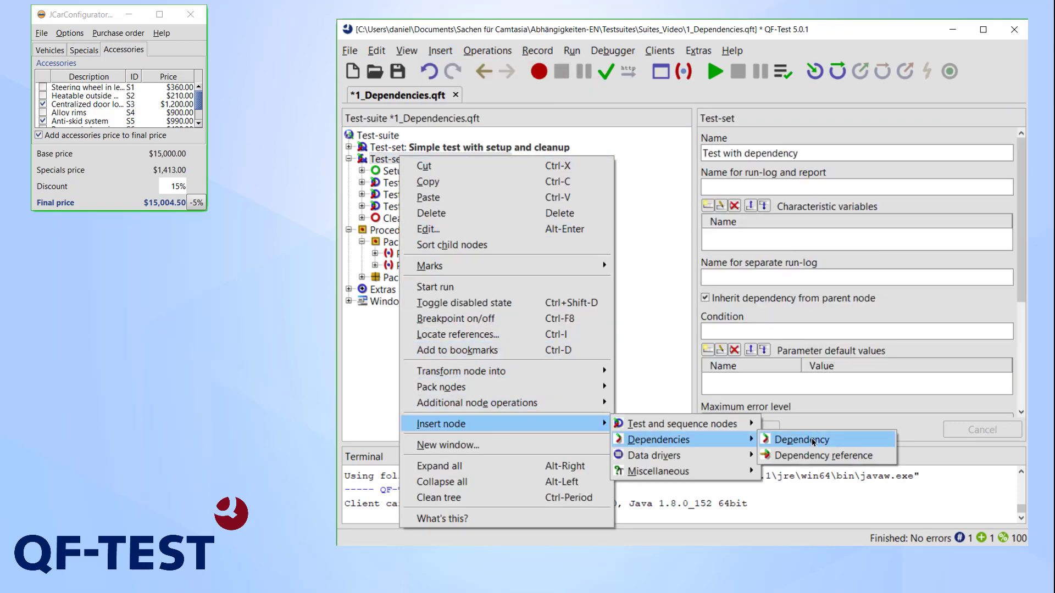
{"action": "left_click", "coordinate": [800, 439]}
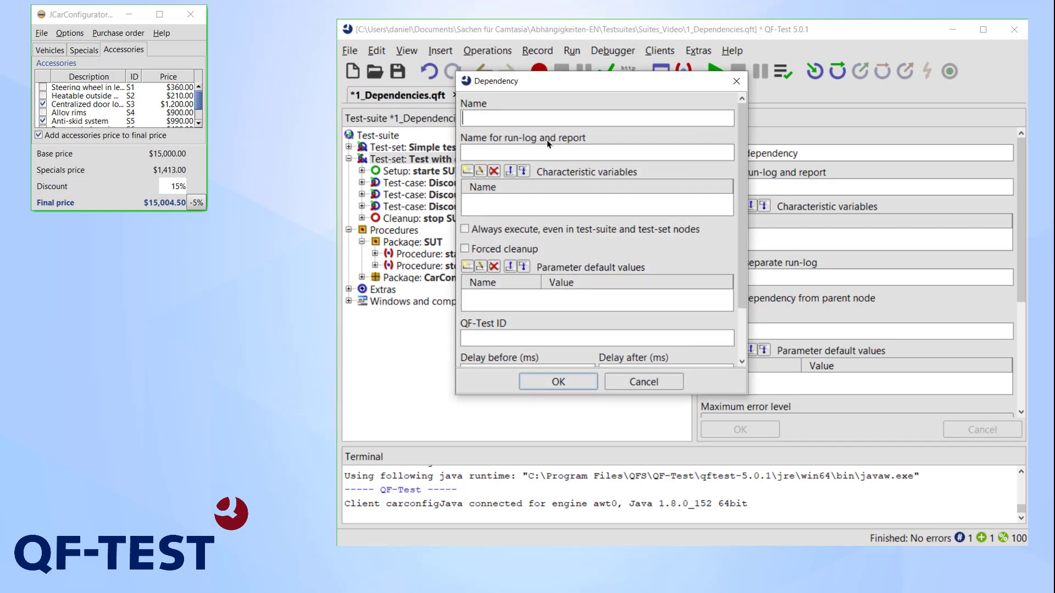
{"action": "type", "text": "SUT"}
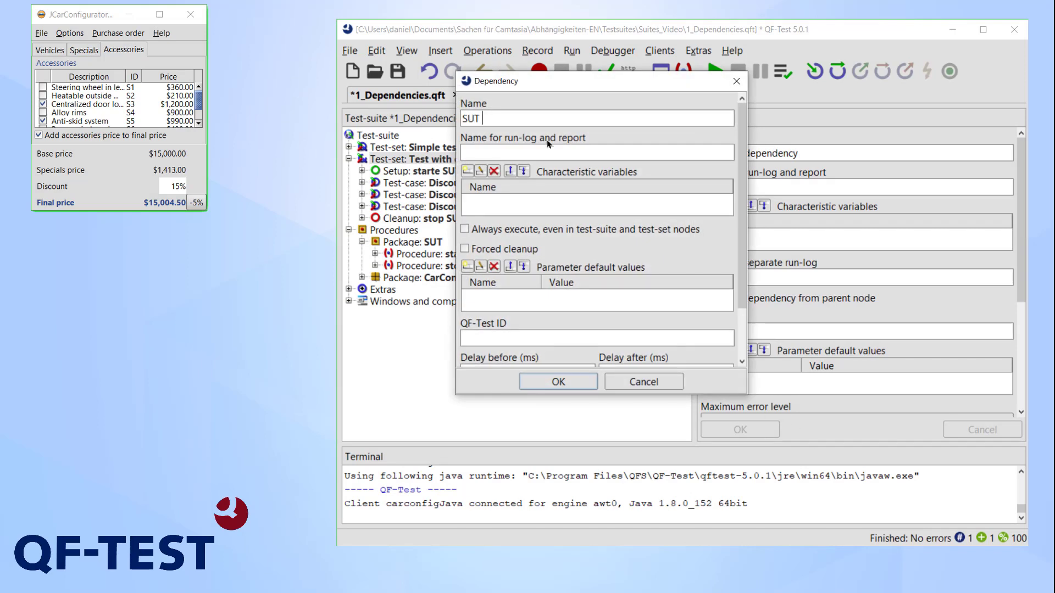
{"action": "type", "text": "started"}
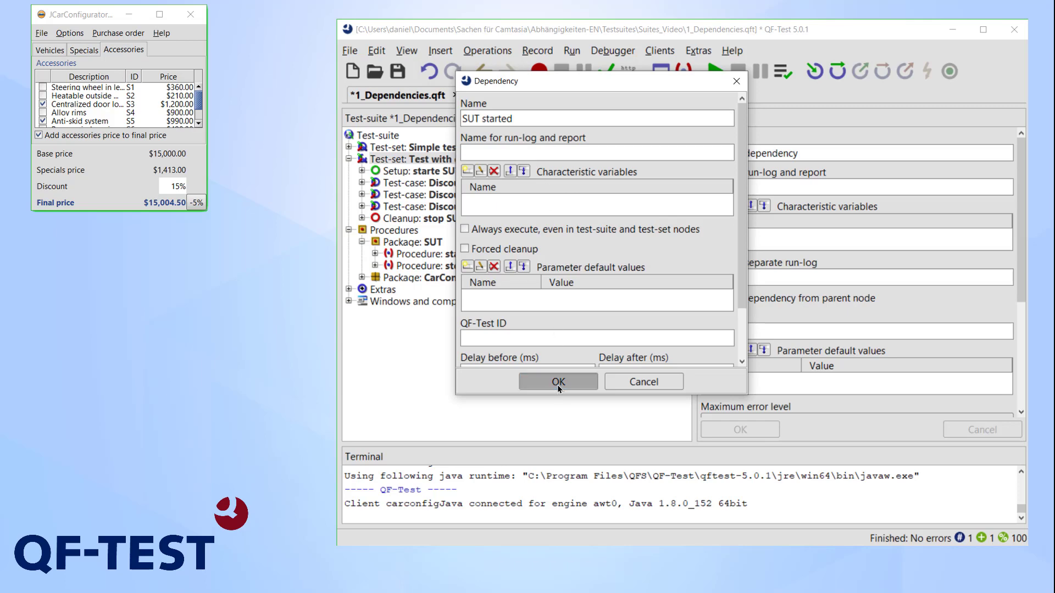
{"action": "left_click", "coordinate": [556, 381]}
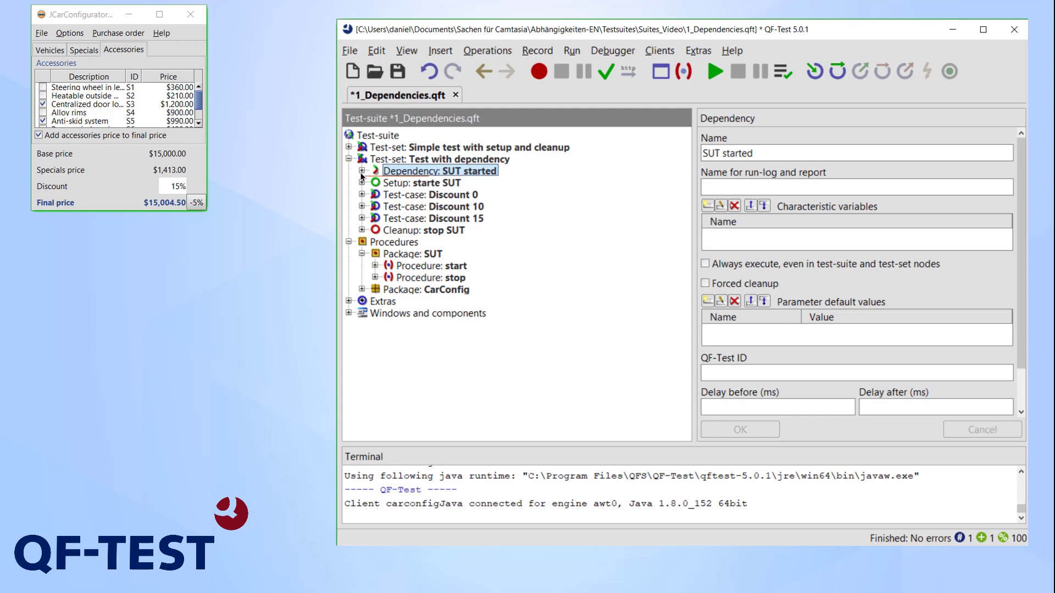
Step: Expand the SUT started dependency holding the starte SUT setup and stop SUT cleanup above the test cases
{"action": "left_click", "coordinate": [421, 183]}
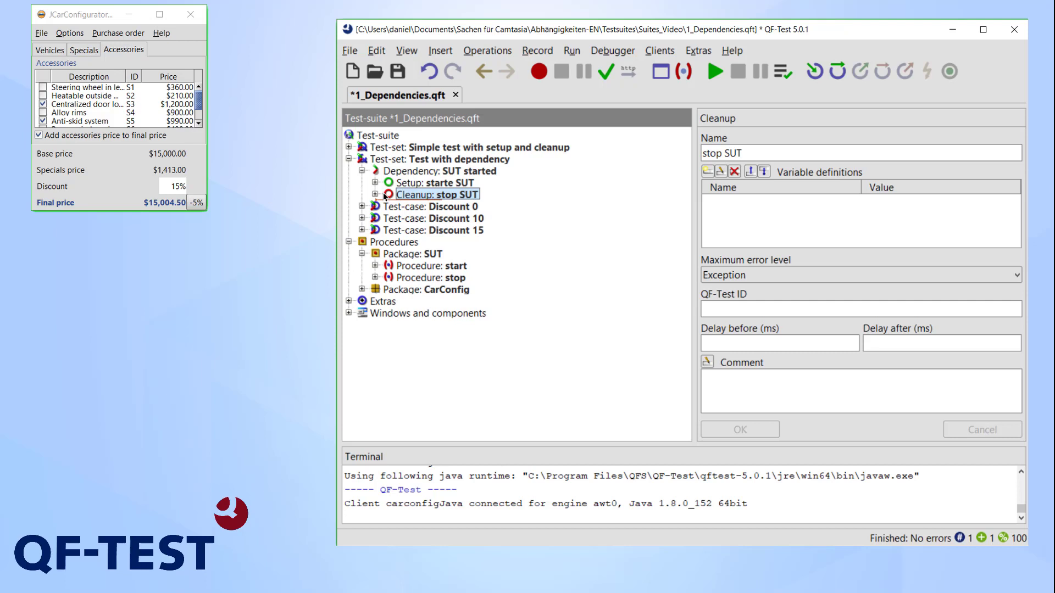
{"action": "left_click", "coordinate": [447, 158]}
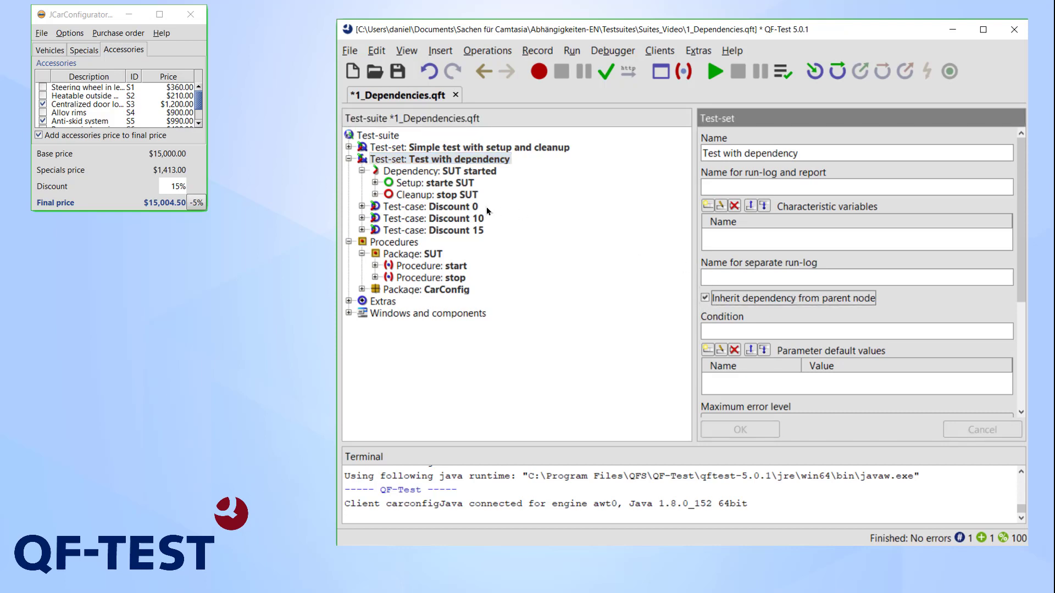
{"action": "left_click", "coordinate": [436, 205]}
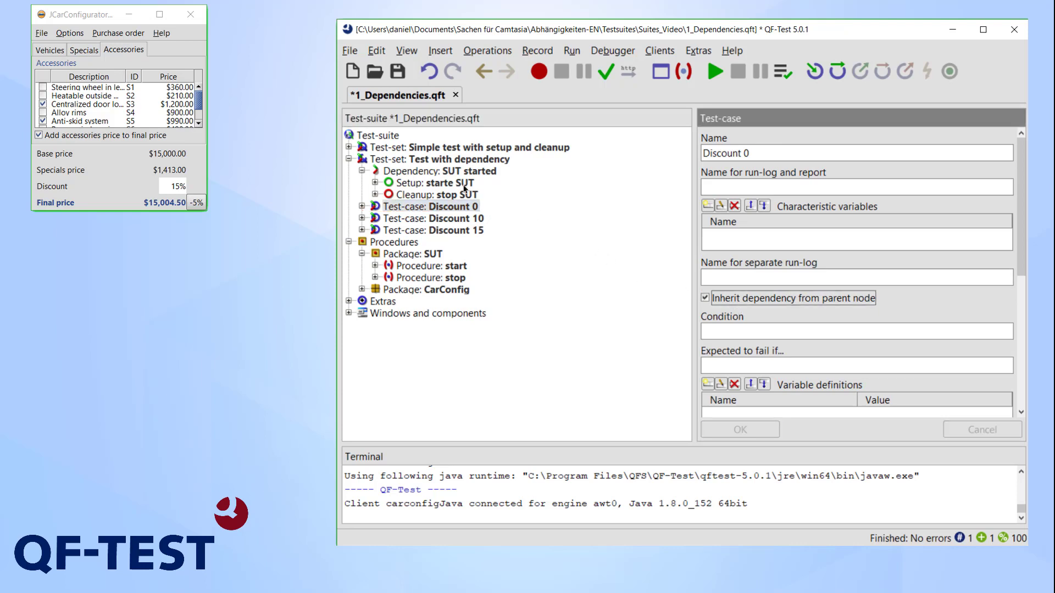
{"action": "left_click", "coordinate": [447, 158]}
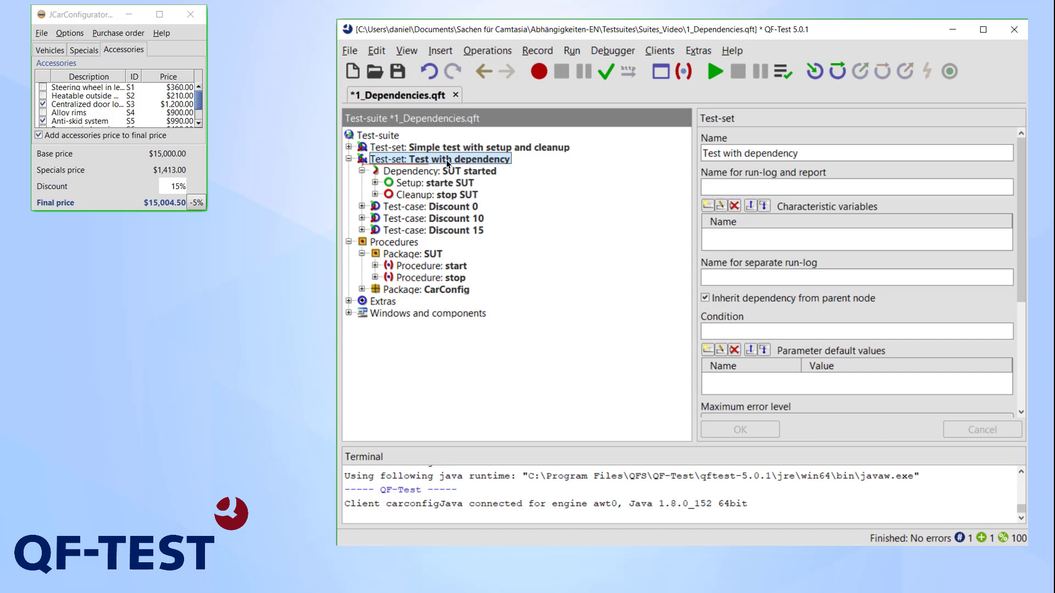
{"action": "left_click", "coordinate": [660, 50]}
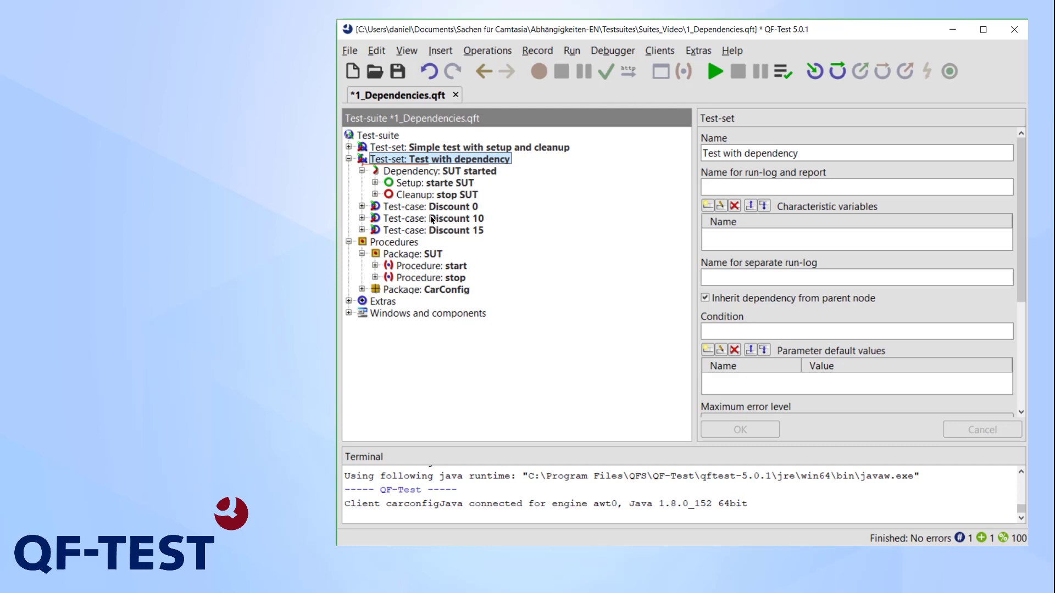
Step: Run Discount 10 alone in the original test set, dismiss the 'Not connected' error and stop the replay
{"action": "left_click", "coordinate": [353, 147]}
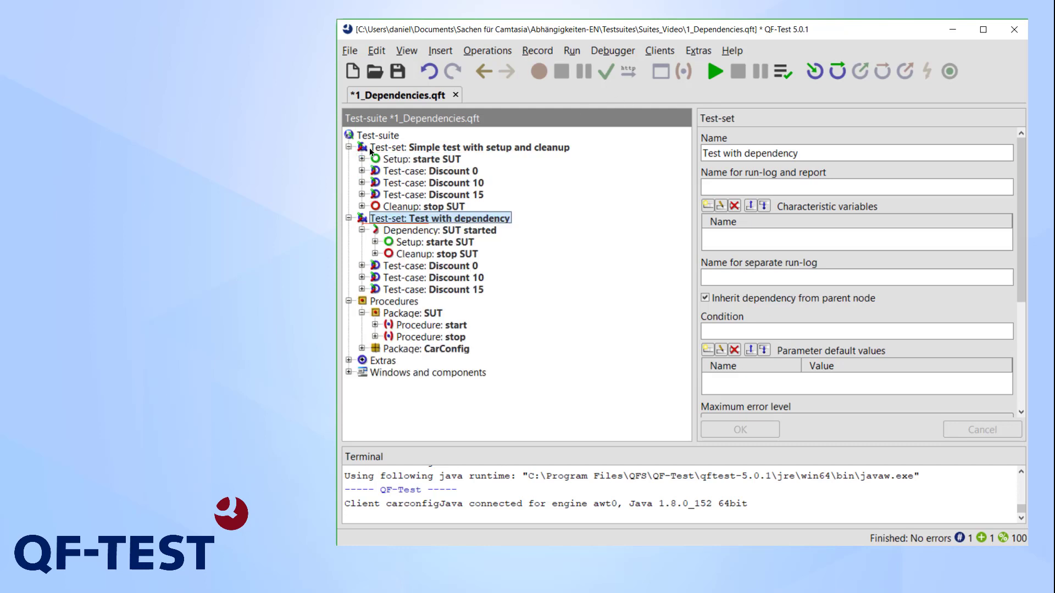
{"action": "left_click", "coordinate": [436, 183]}
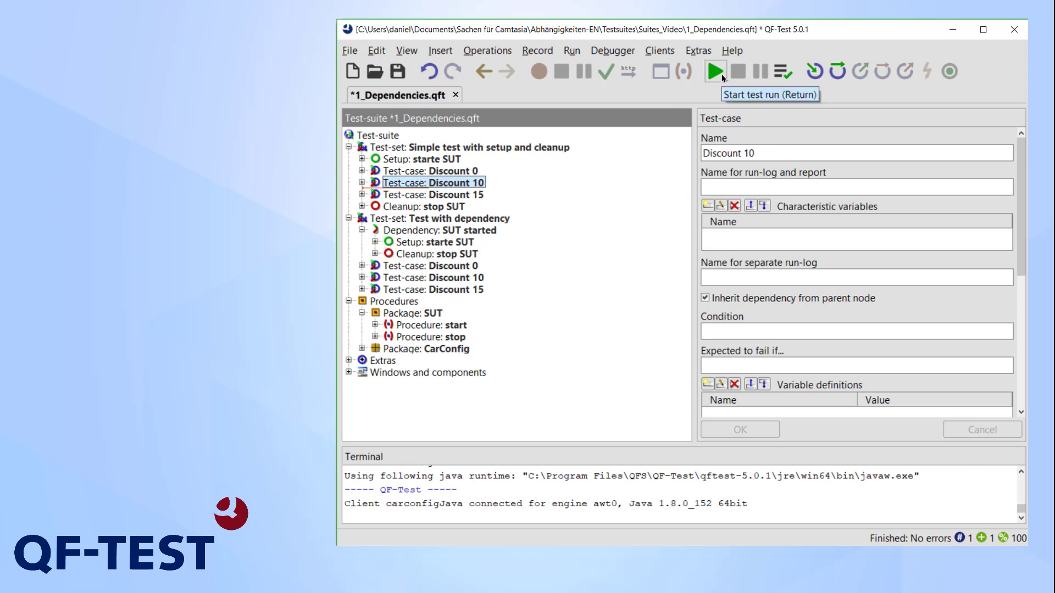
{"action": "left_click", "coordinate": [715, 72]}
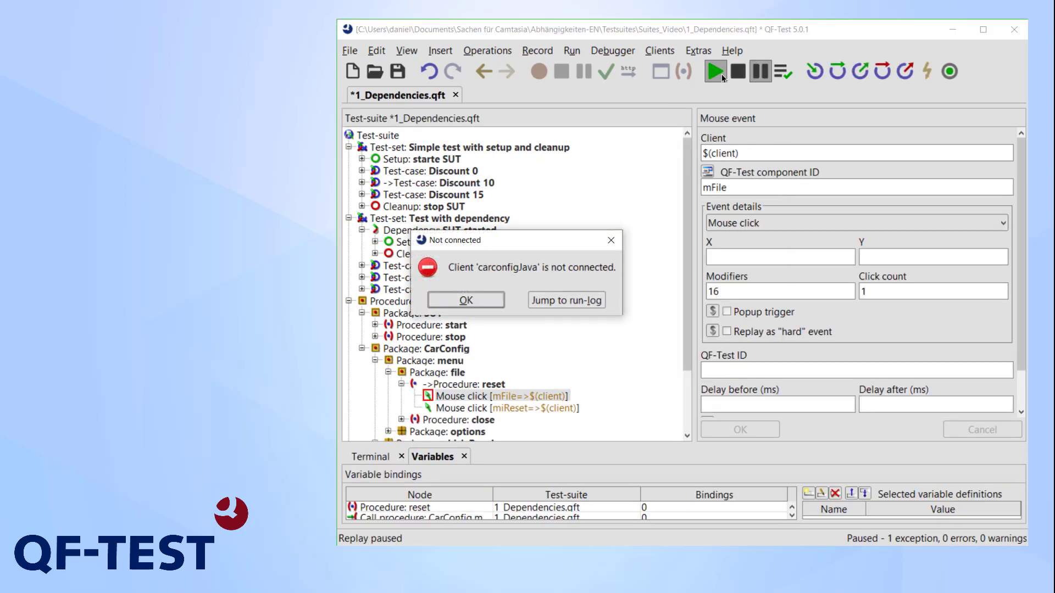
{"action": "left_click", "coordinate": [465, 300]}
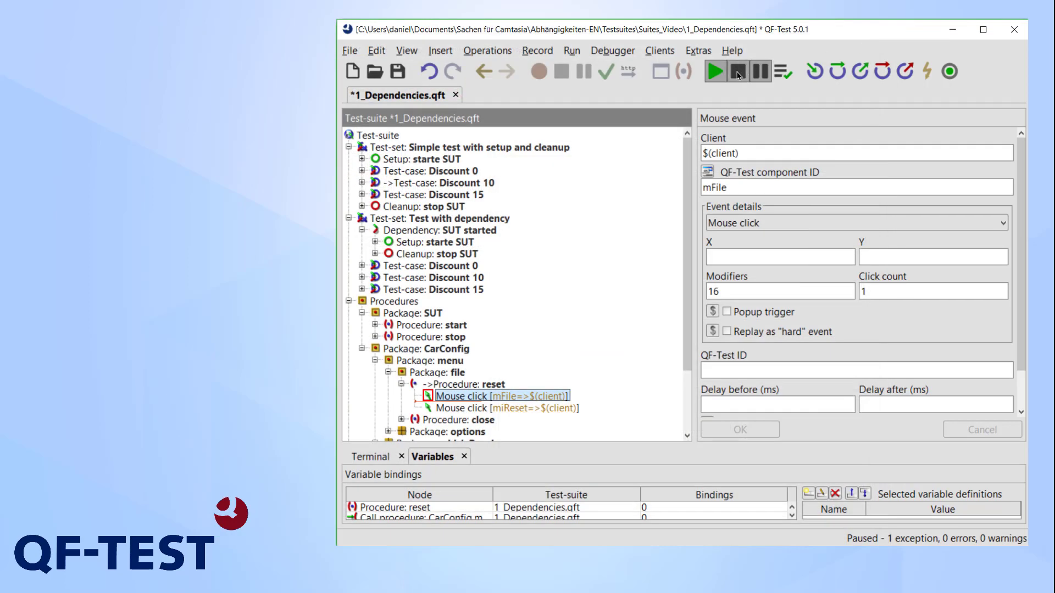
{"action": "left_click", "coordinate": [714, 71]}
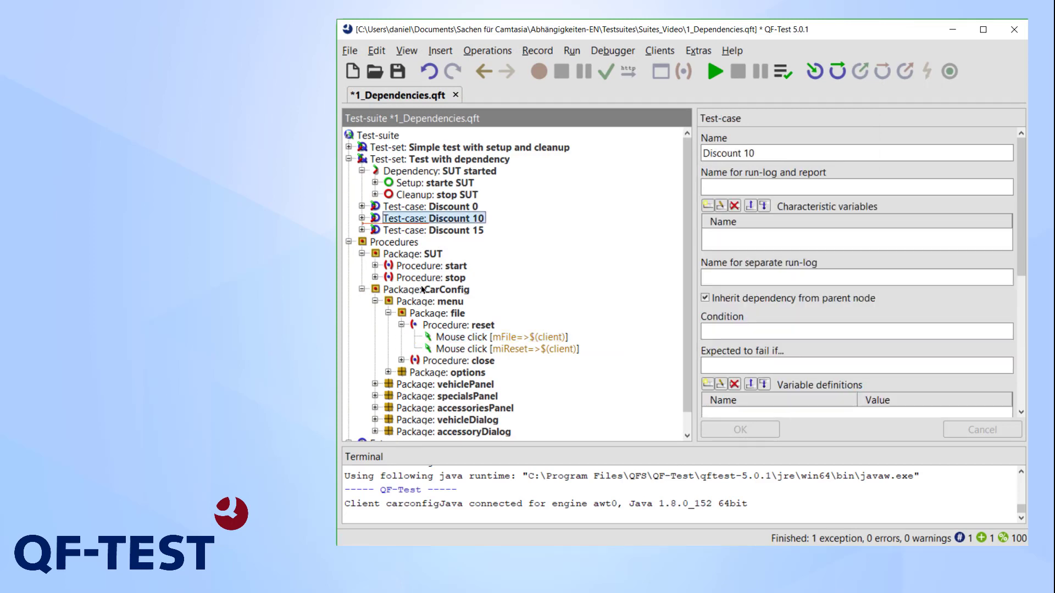
Step: Run the Discount 10 test case in Test with dependency alone and view its run-log
{"action": "left_click", "coordinate": [344, 242]}
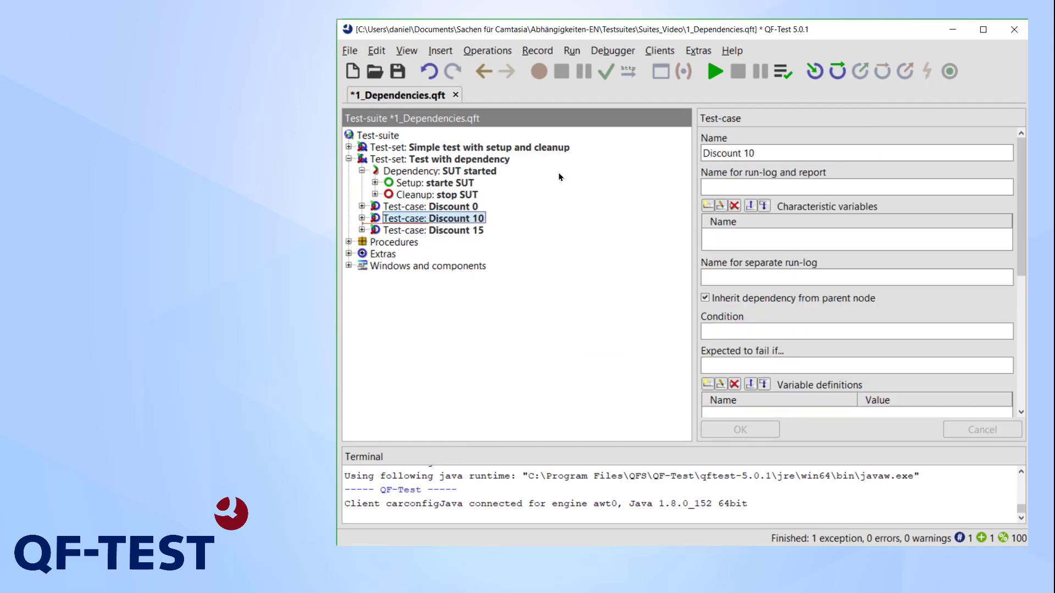
{"action": "left_click", "coordinate": [715, 70]}
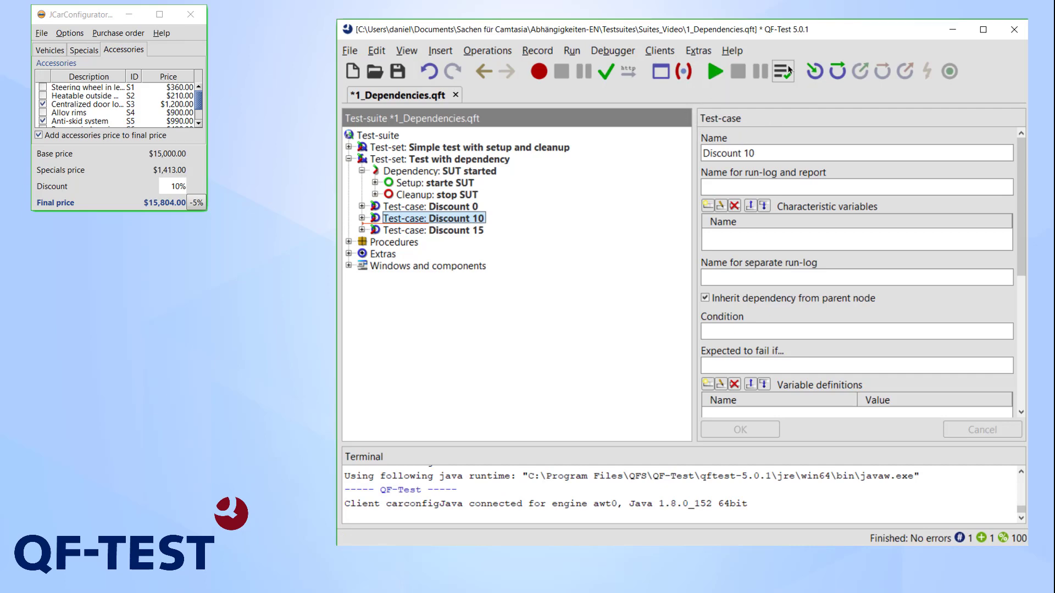
{"action": "left_click", "coordinate": [714, 71]}
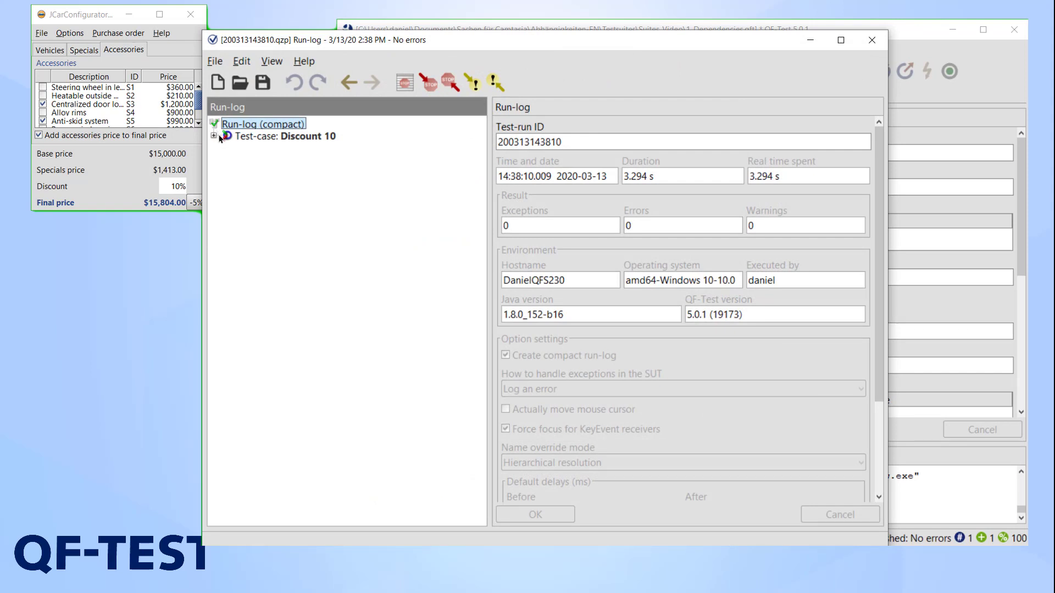
Step: Trace the Resolve dependency entry down to its 'starte SUT' setup in the run-log, then close the log
{"action": "left_click", "coordinate": [214, 136]}
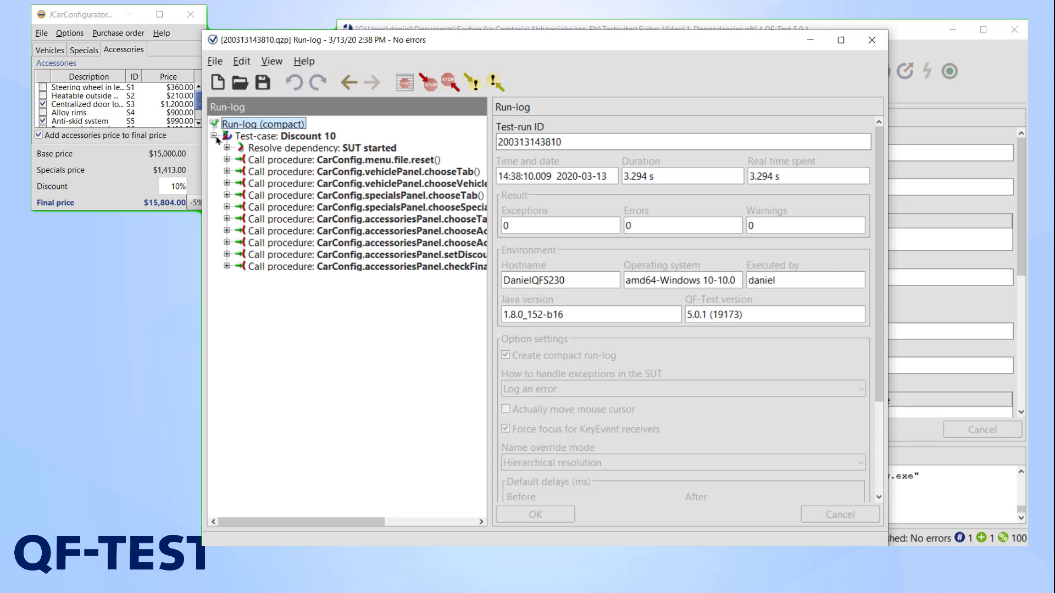
{"action": "left_click", "coordinate": [322, 148]}
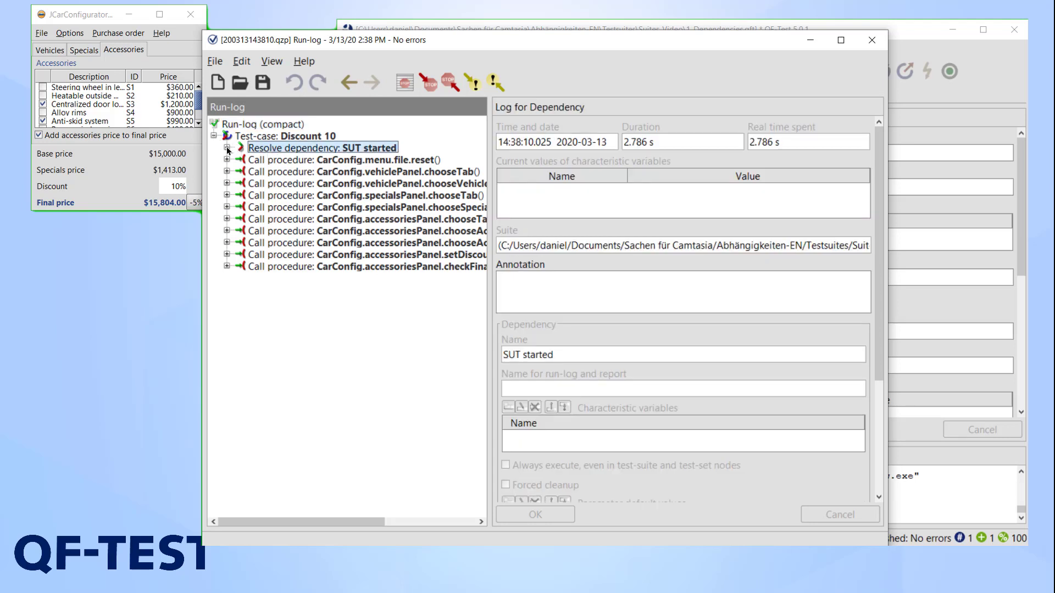
{"action": "left_click", "coordinate": [227, 148]}
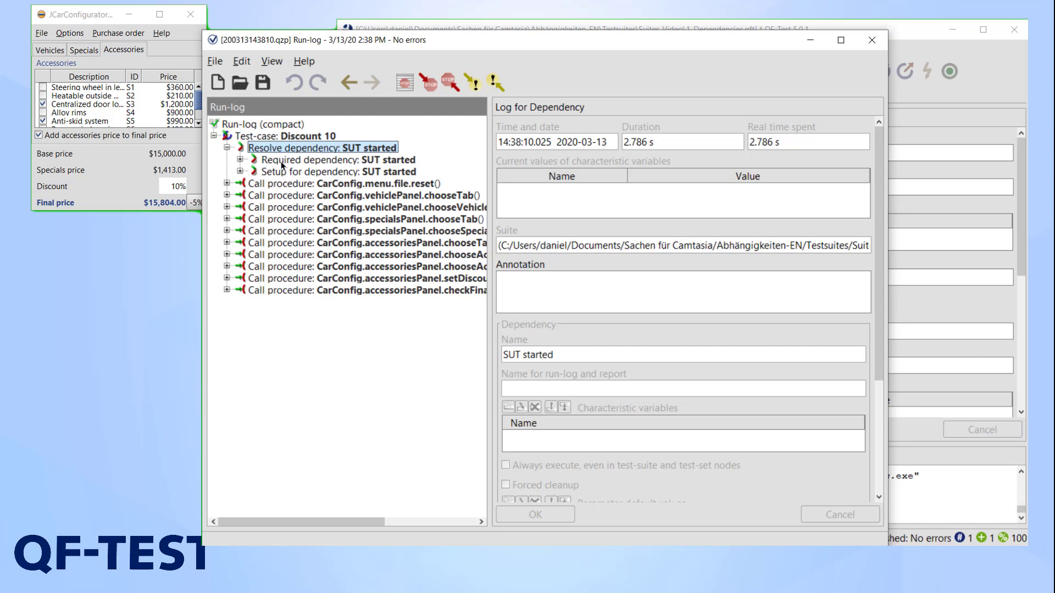
{"action": "mouse_move", "coordinate": [262, 161]}
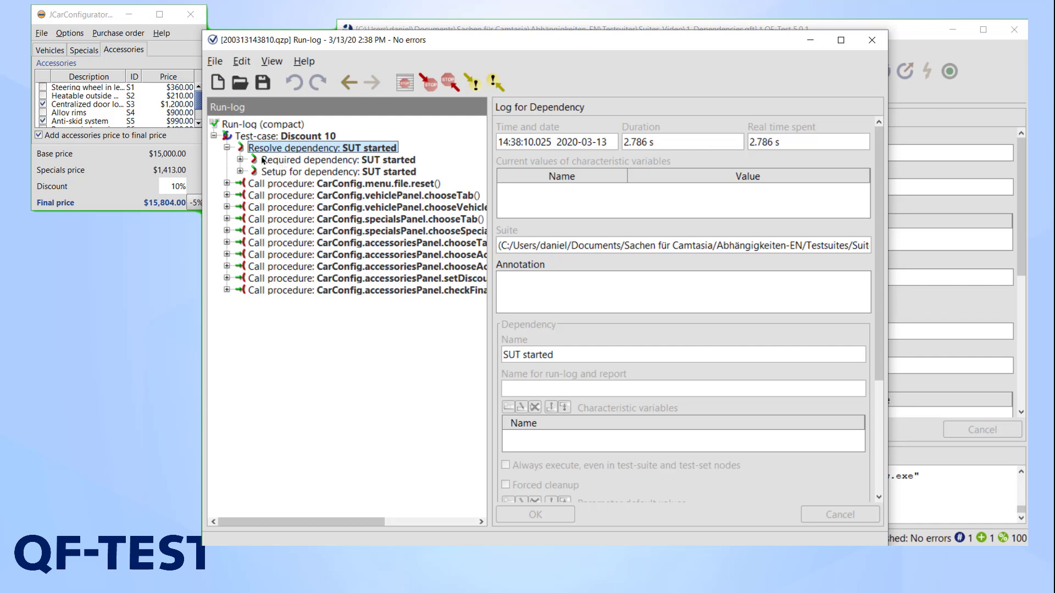
{"action": "left_click", "coordinate": [337, 159]}
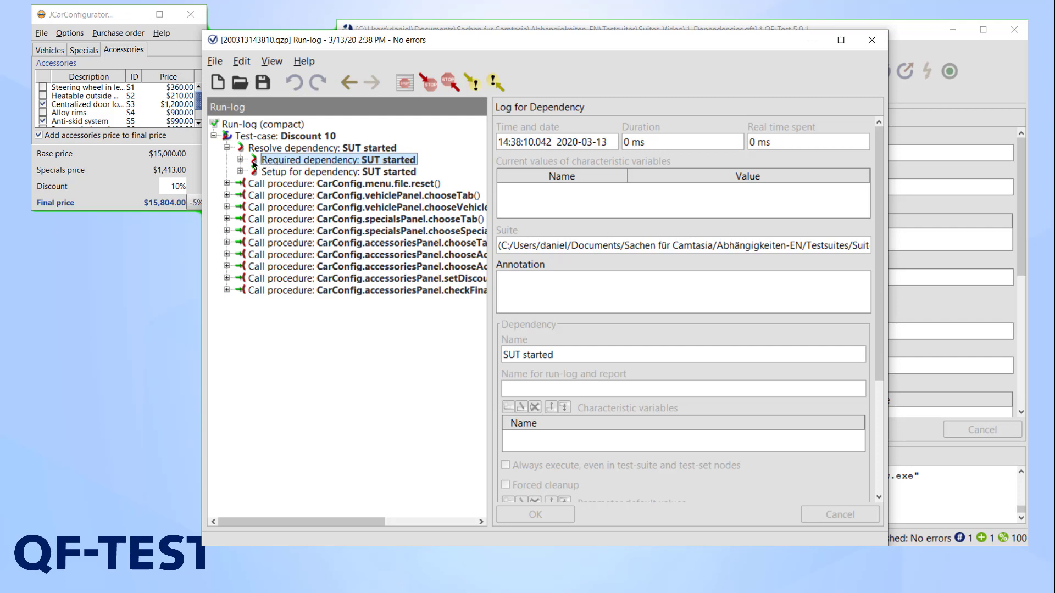
{"action": "mouse_move", "coordinate": [242, 163]}
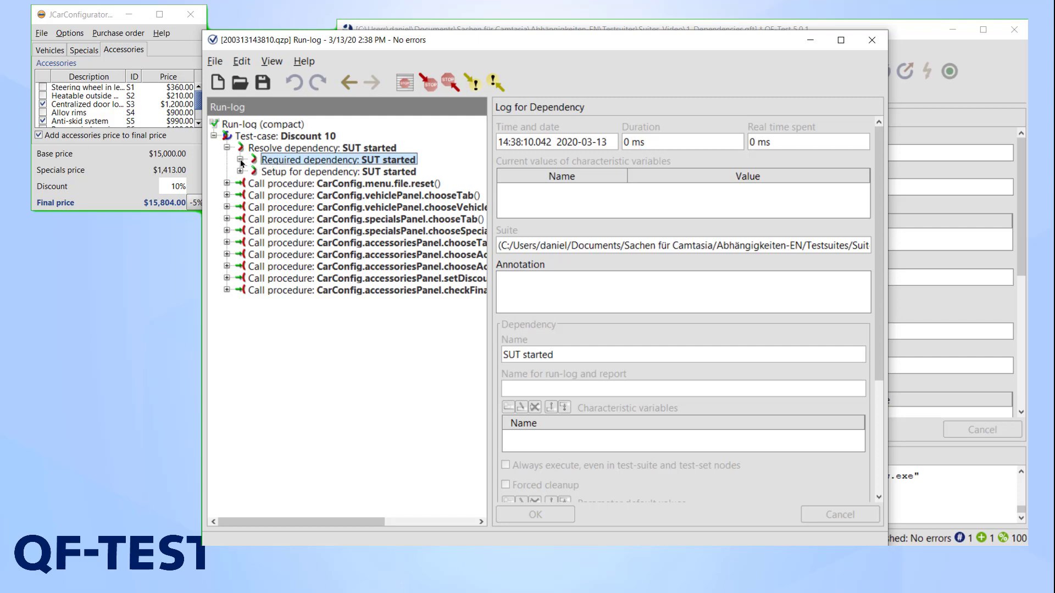
{"action": "left_click", "coordinate": [239, 159]}
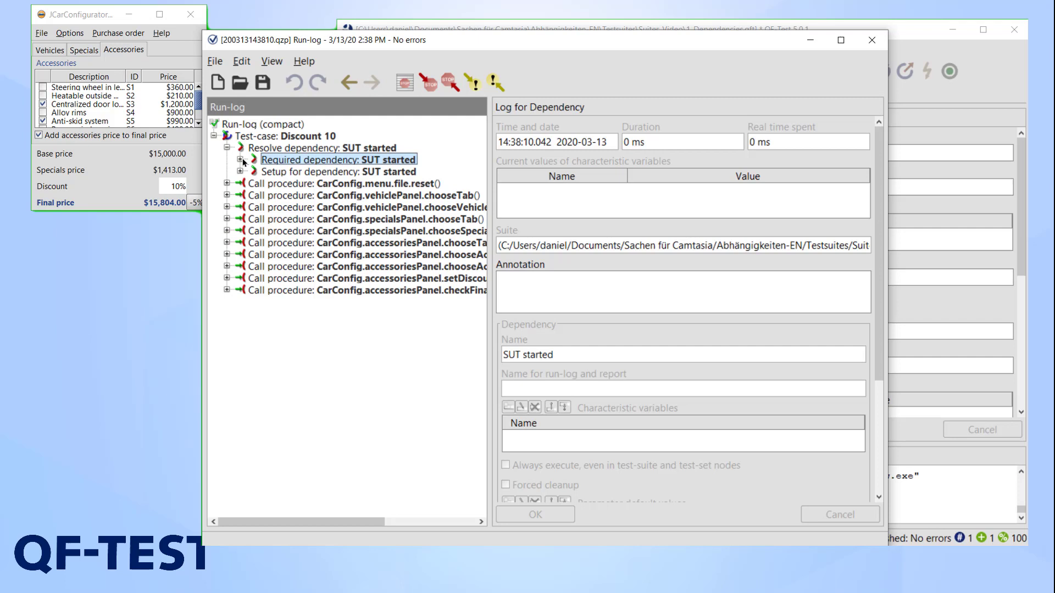
{"action": "left_click", "coordinate": [245, 172]}
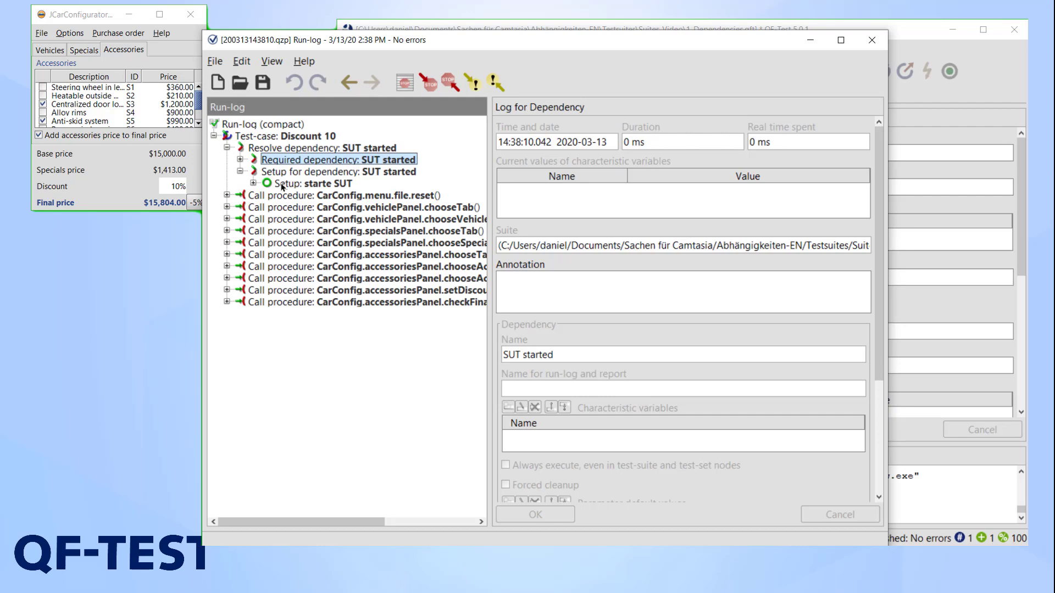
{"action": "left_click", "coordinate": [317, 183]}
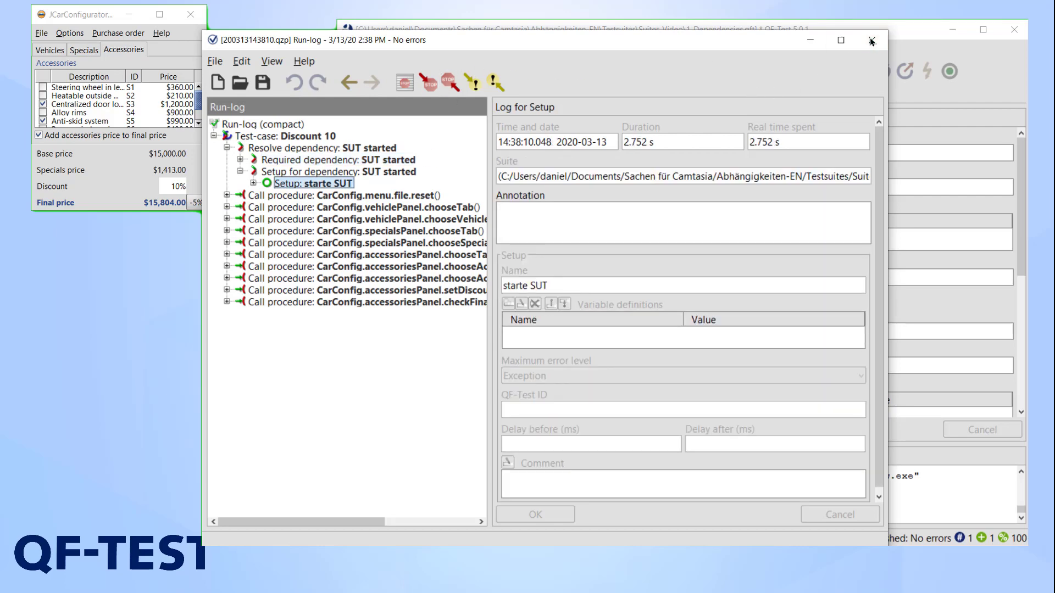
{"action": "left_click", "coordinate": [659, 49]}
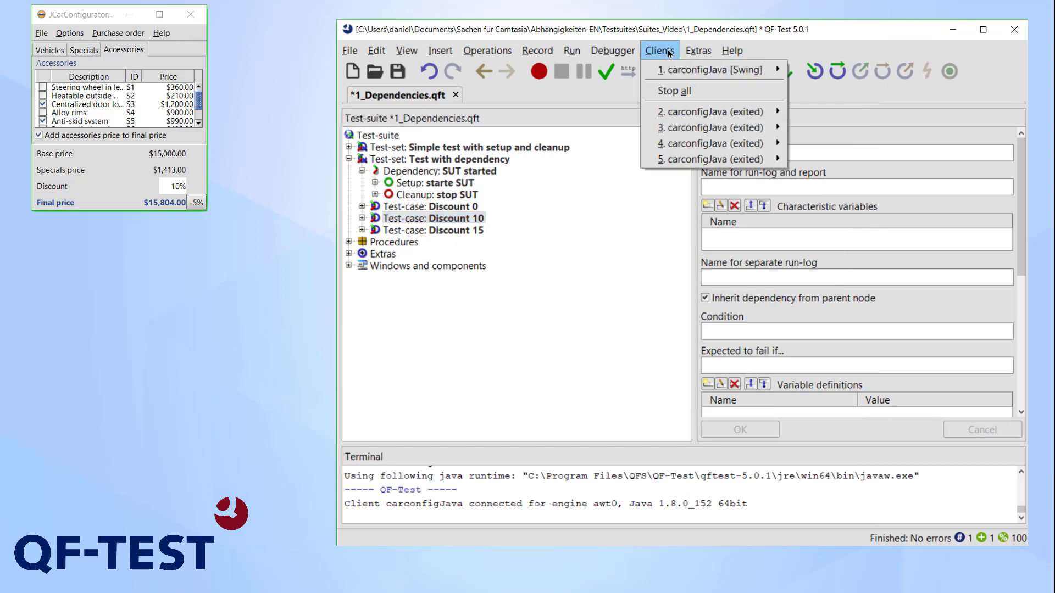
Step: Stop all clients, run the whole Test with dependency test set and view its run-log
{"action": "left_click", "coordinate": [570, 50]}
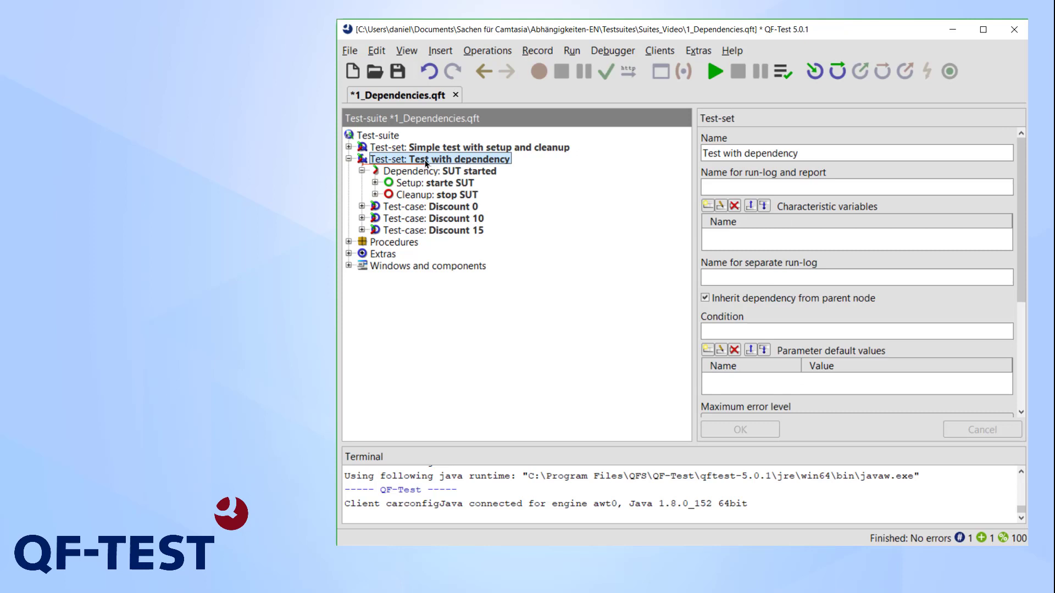
{"action": "left_click", "coordinate": [715, 71]}
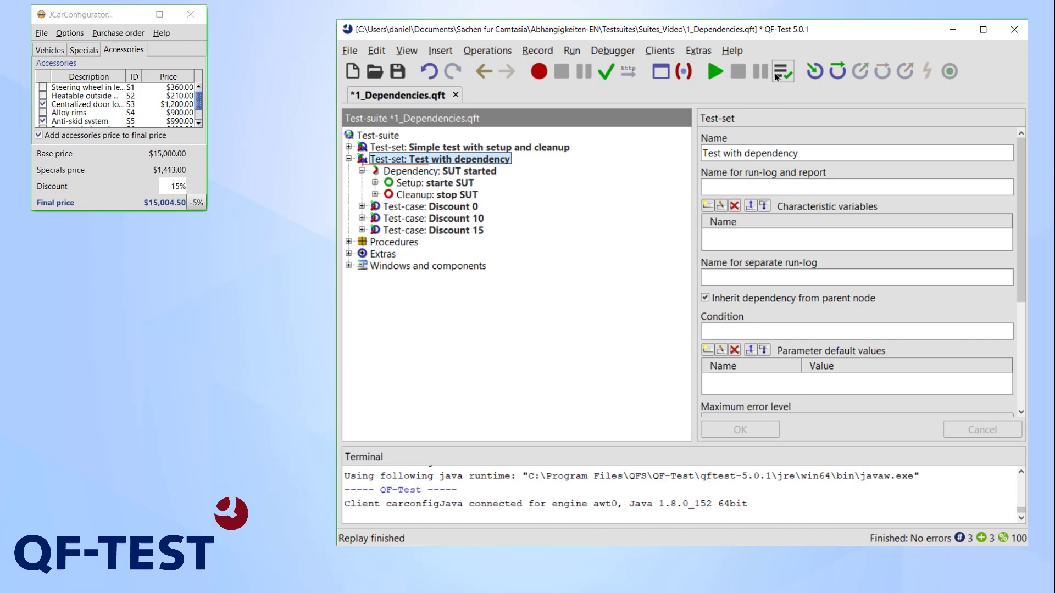
{"action": "left_click", "coordinate": [781, 71]}
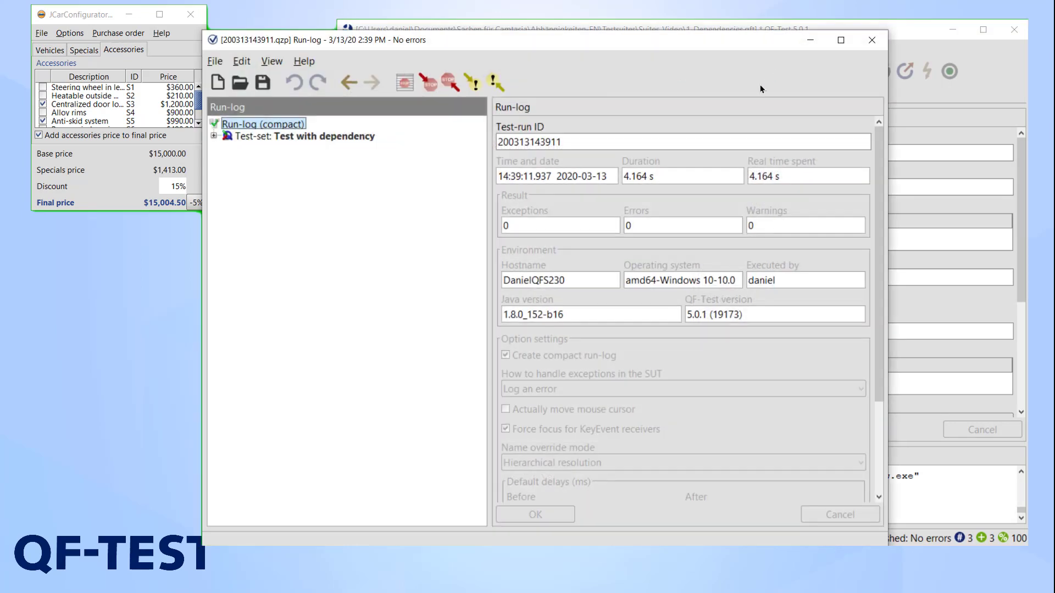
{"action": "mouse_move", "coordinate": [697, 183]}
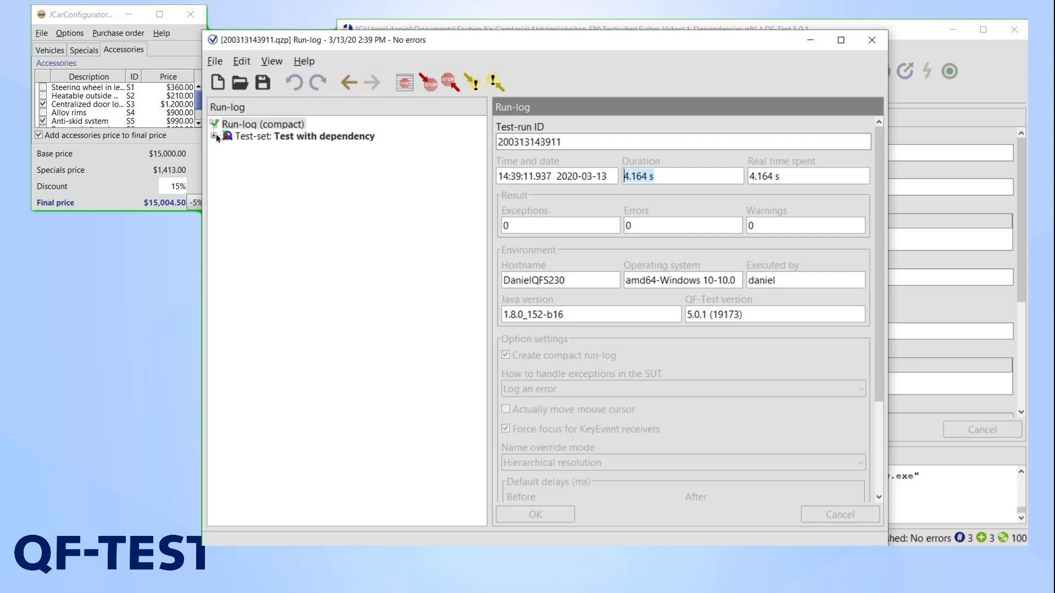
Step: Expand the test-set and the Discount 0 and Discount 15 test cases in the run-log tree
{"action": "left_click", "coordinate": [227, 136]}
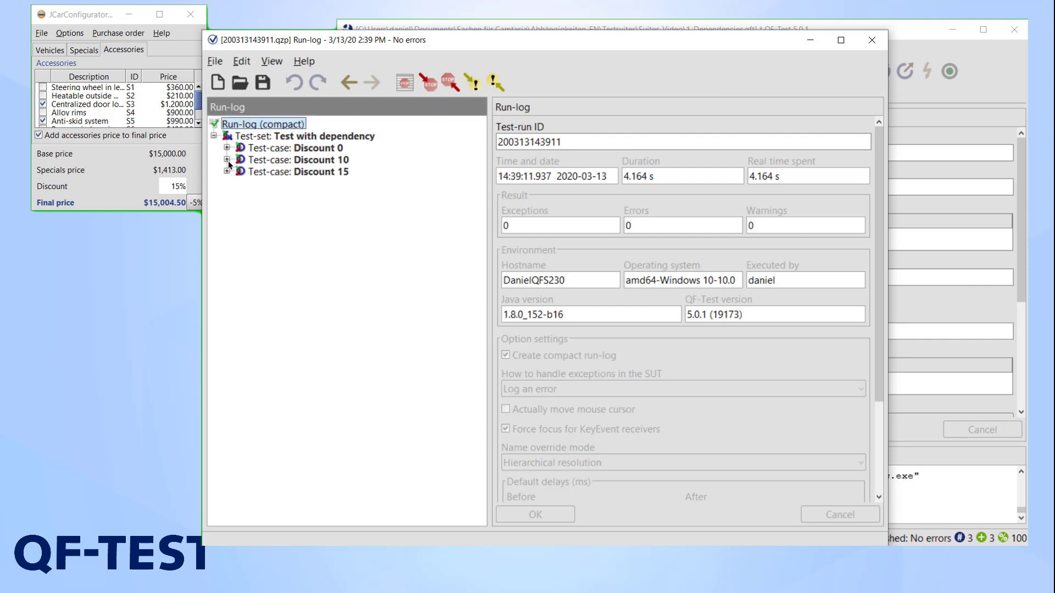
{"action": "left_click", "coordinate": [228, 148]}
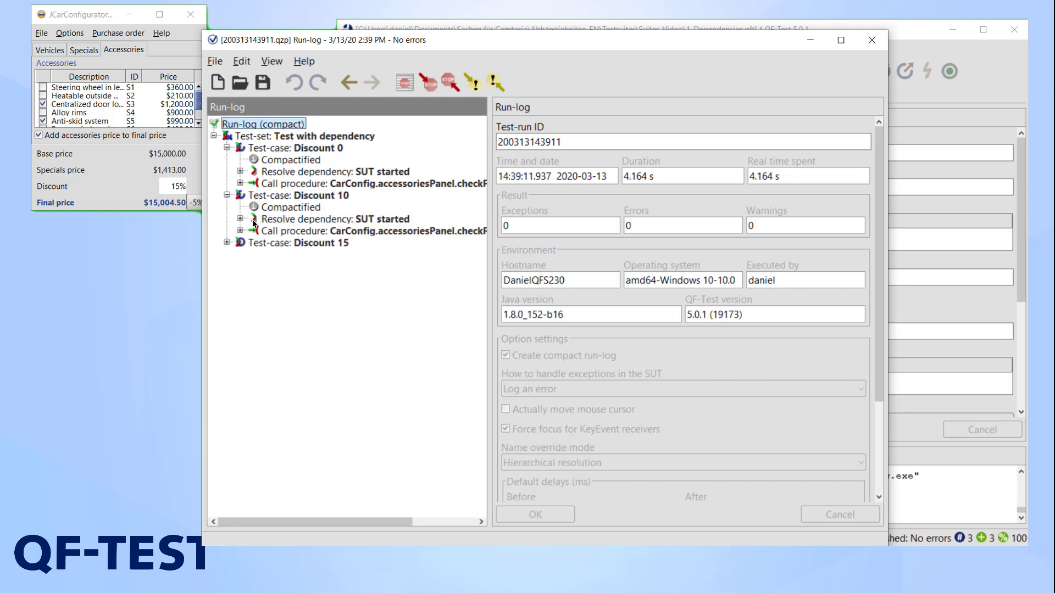
{"action": "left_click", "coordinate": [228, 244]}
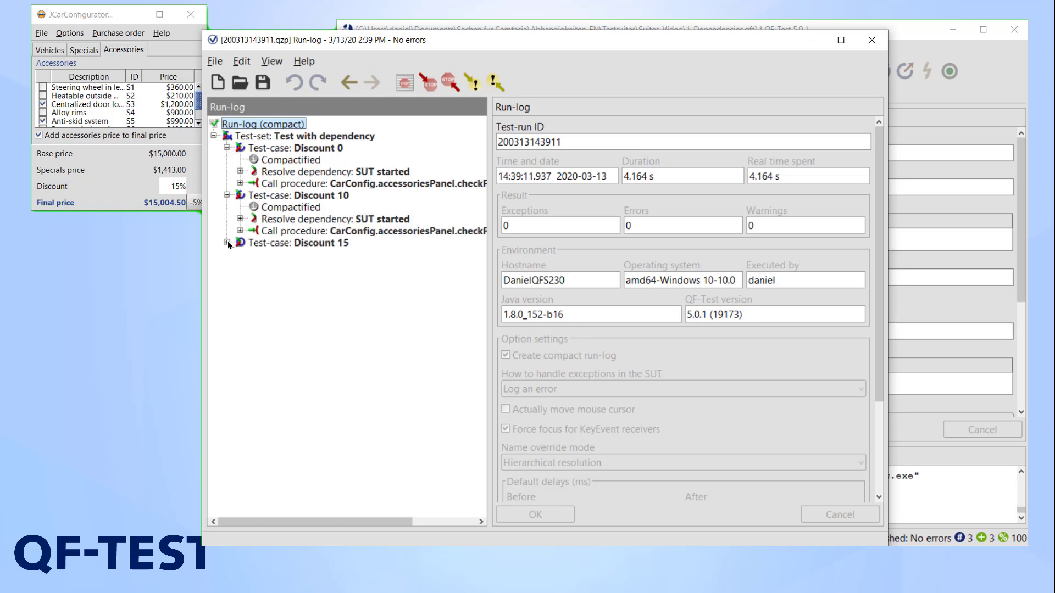
{"action": "left_click", "coordinate": [229, 243]}
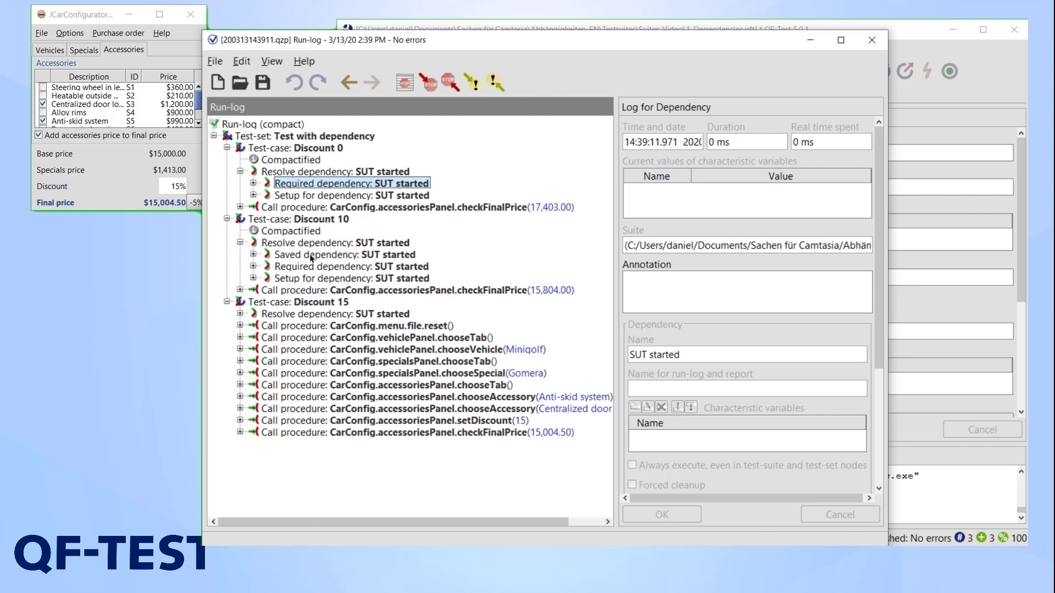
Step: Inspect Discount 10's saved and required dependency entries and expand its 'starte SUT' setup
{"action": "left_click", "coordinate": [344, 253]}
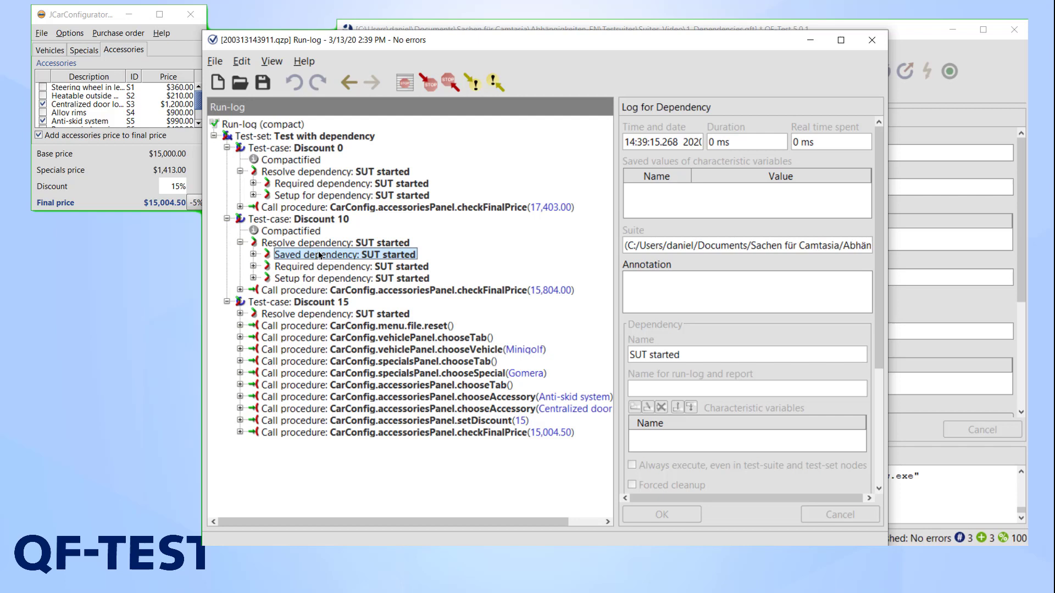
{"action": "mouse_move", "coordinate": [311, 271]}
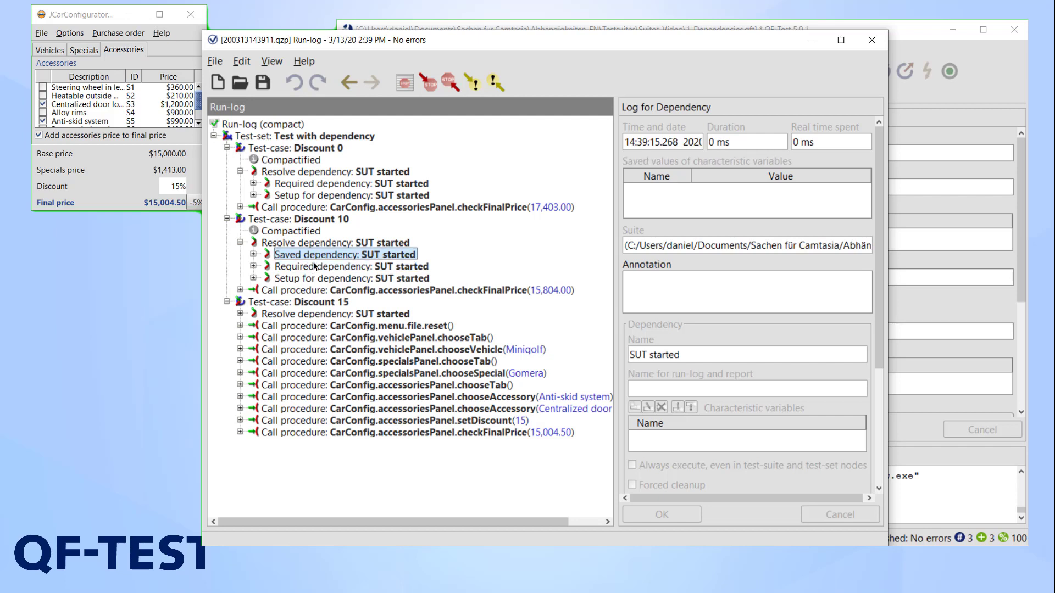
{"action": "left_click", "coordinate": [352, 266]}
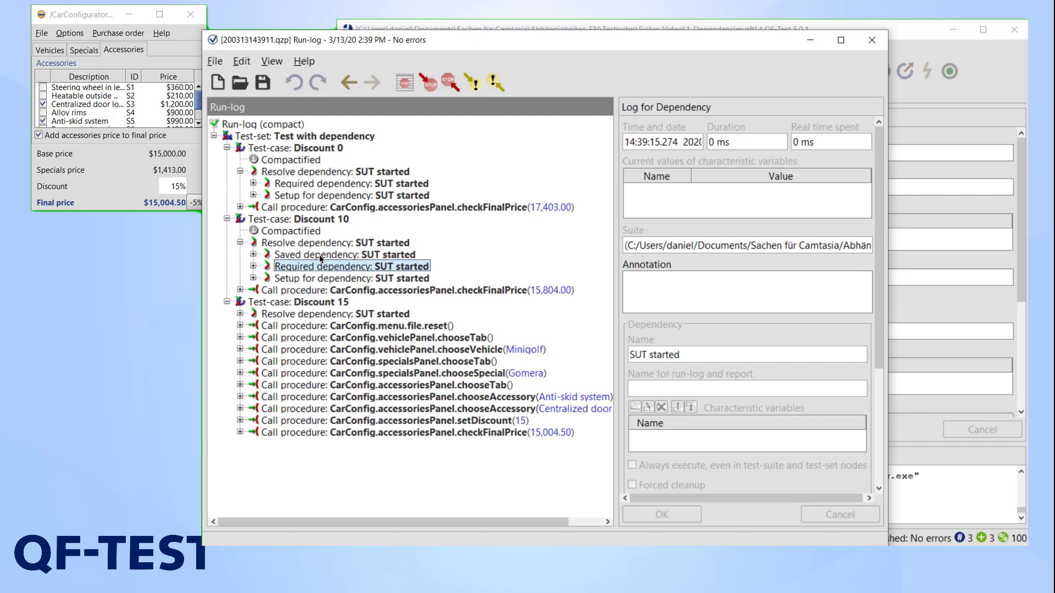
{"action": "left_click", "coordinate": [345, 254]}
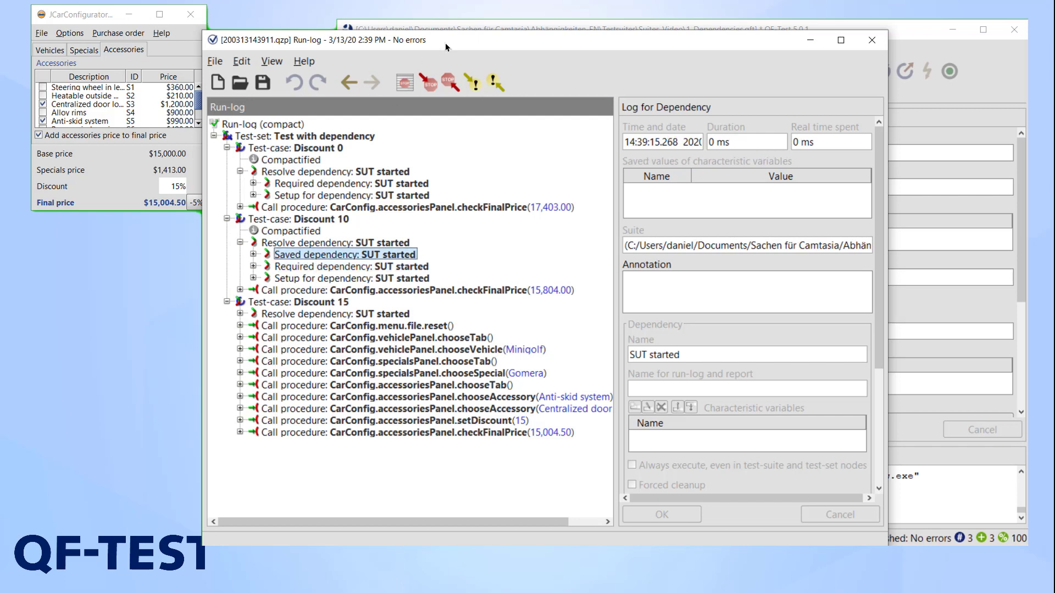
{"action": "left_click", "coordinate": [249, 278]}
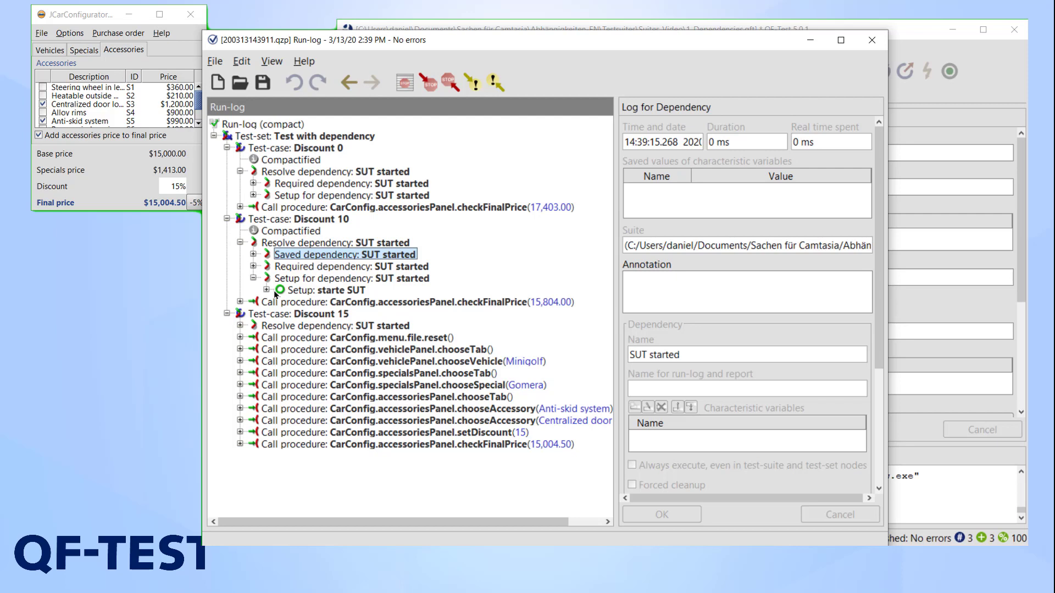
Step: Locate the SUT.start procedure call from the run-log in the test suite via Find node
{"action": "left_click", "coordinate": [247, 290]}
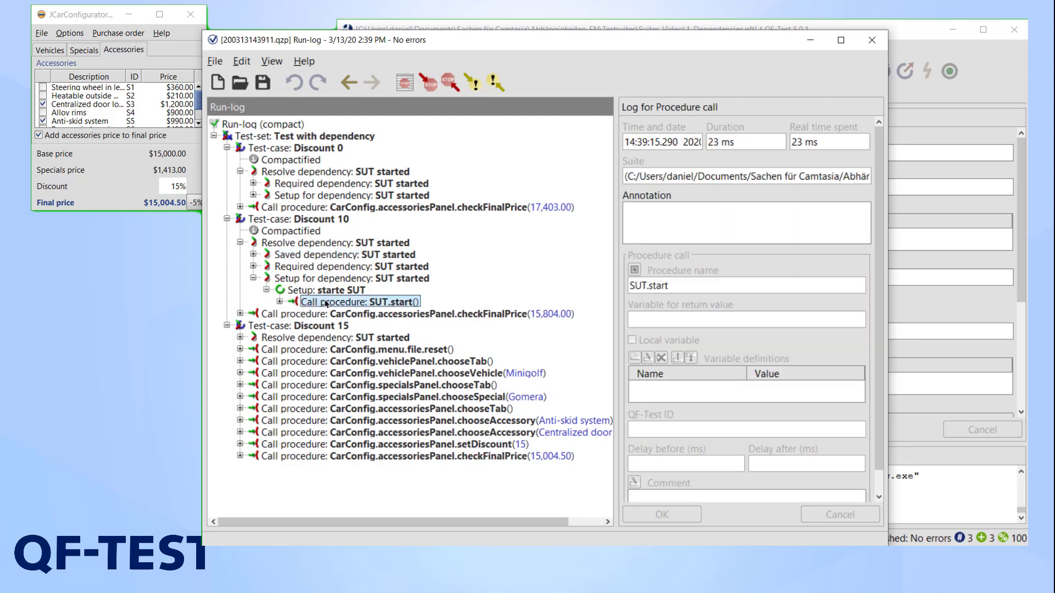
{"action": "right_click", "coordinate": [358, 301]}
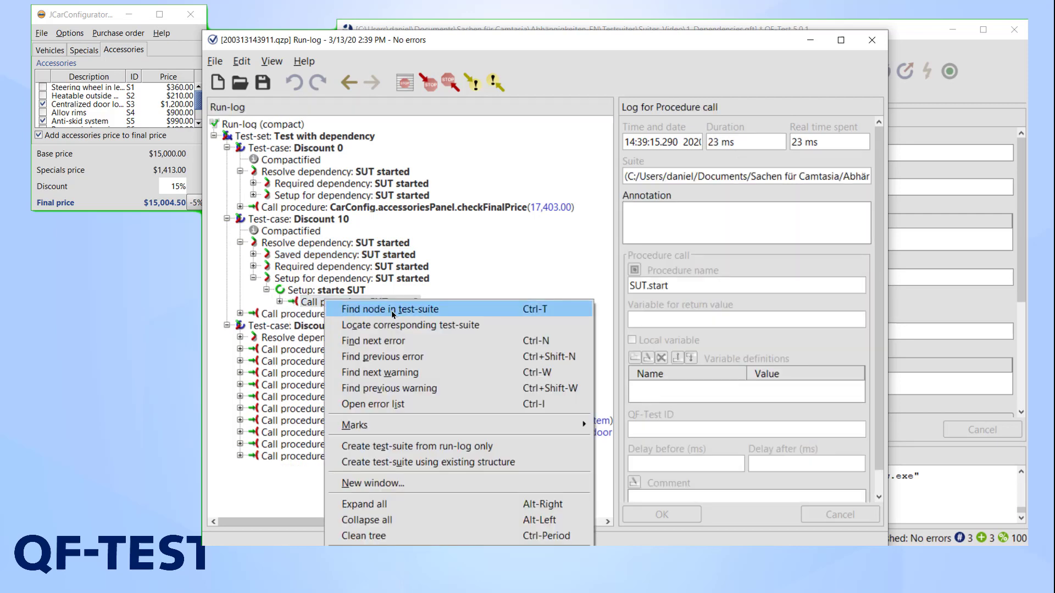
{"action": "left_click", "coordinate": [410, 325]}
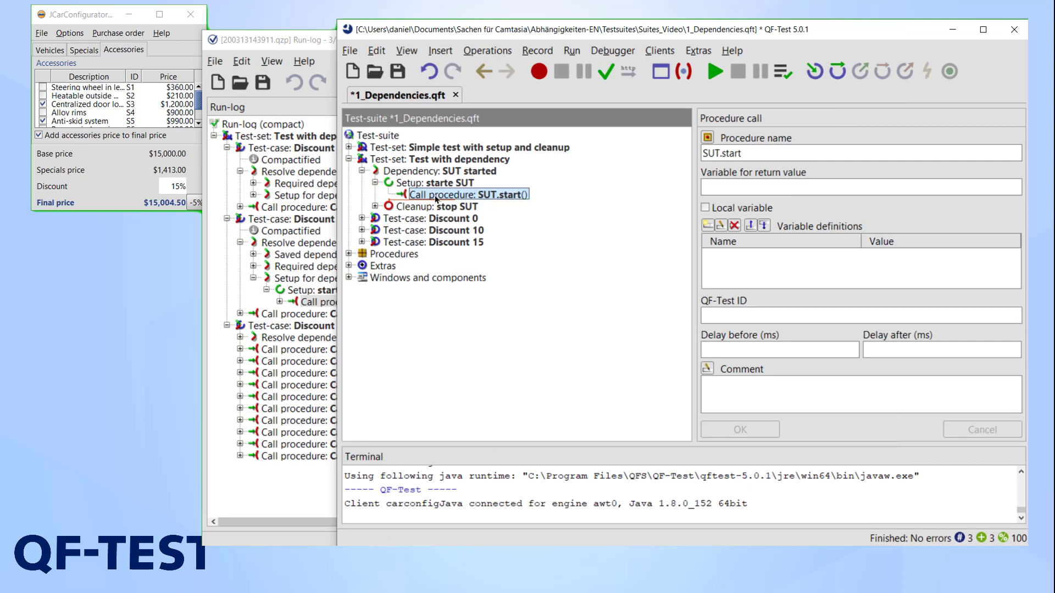
Step: Inspect the start procedure's wait-for-client and 'start SUT only if necessary' nodes, then collapse Procedures
{"action": "left_click", "coordinate": [432, 277]}
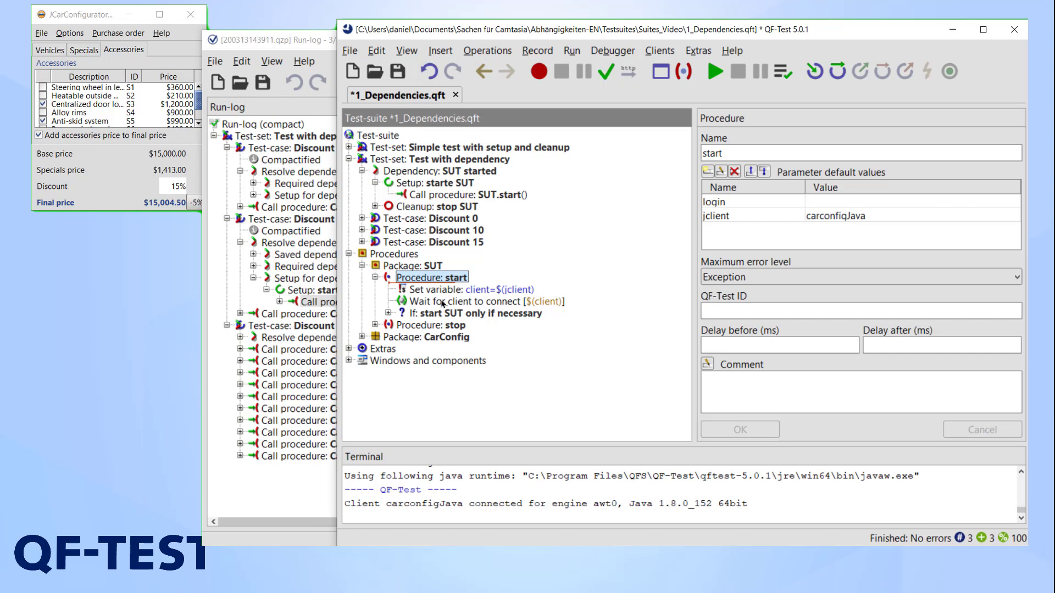
{"action": "left_click", "coordinate": [484, 301]}
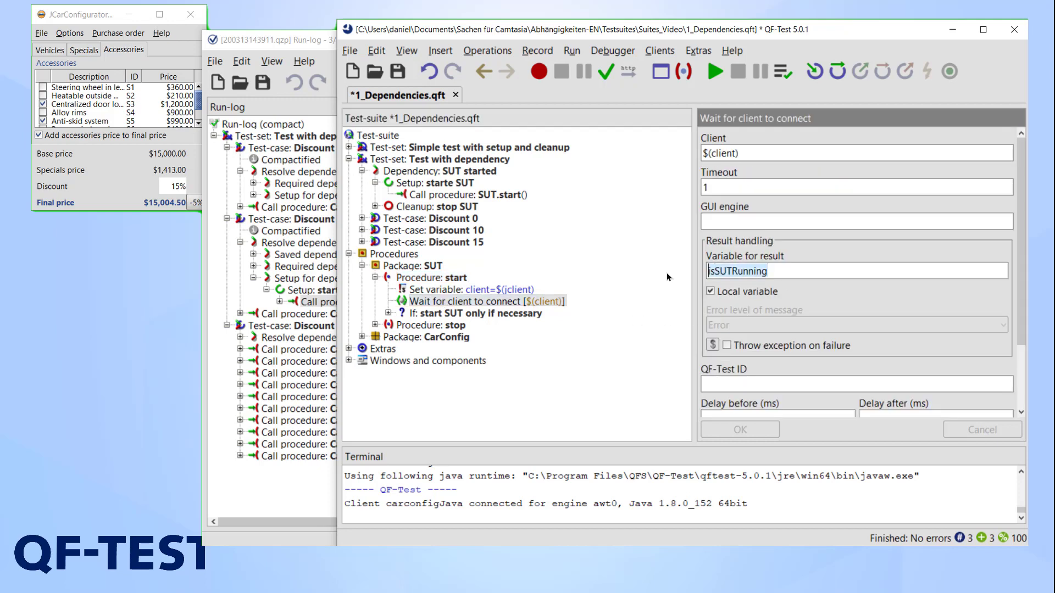
{"action": "left_click", "coordinate": [479, 313]}
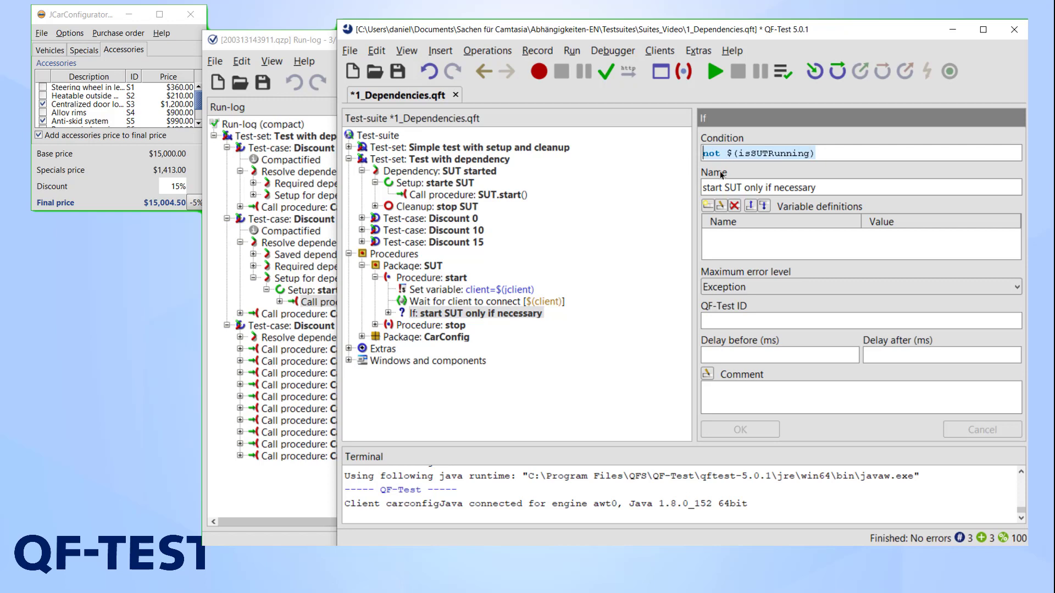
{"action": "left_click", "coordinate": [759, 187]}
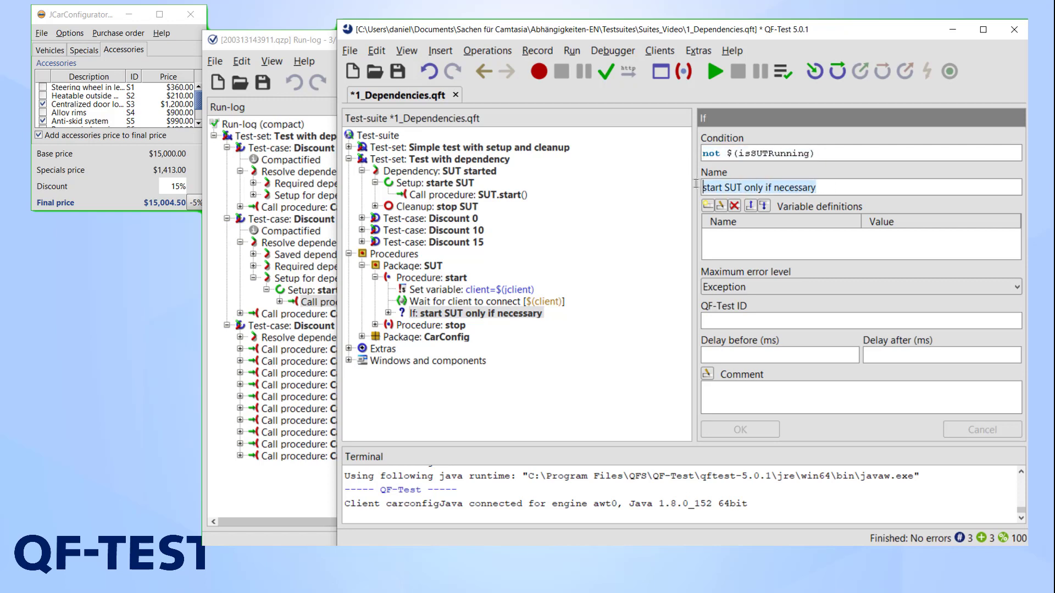
{"action": "left_click", "coordinate": [390, 316]}
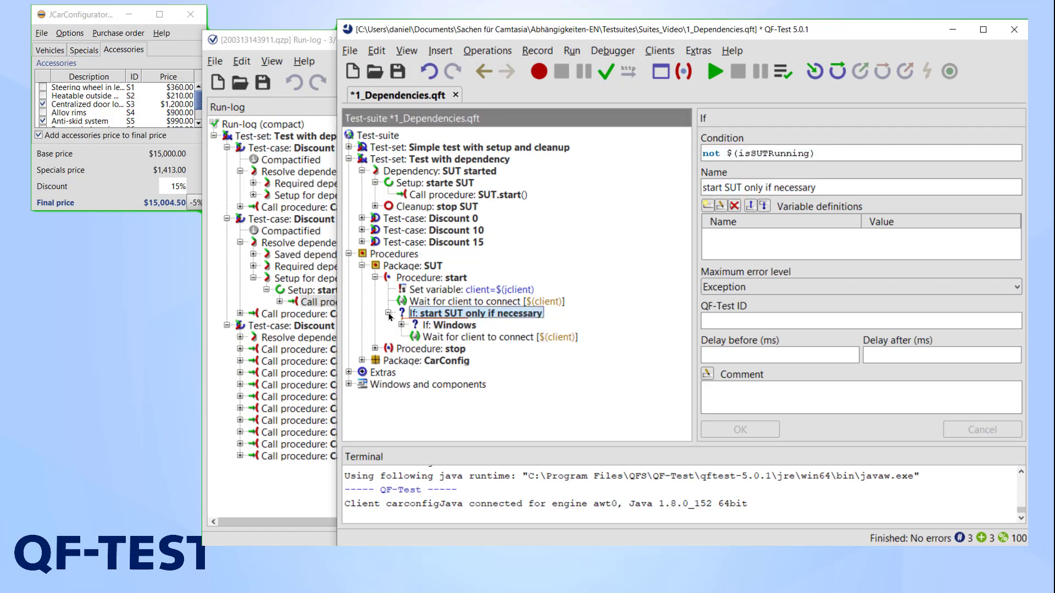
{"action": "left_click", "coordinate": [396, 325]}
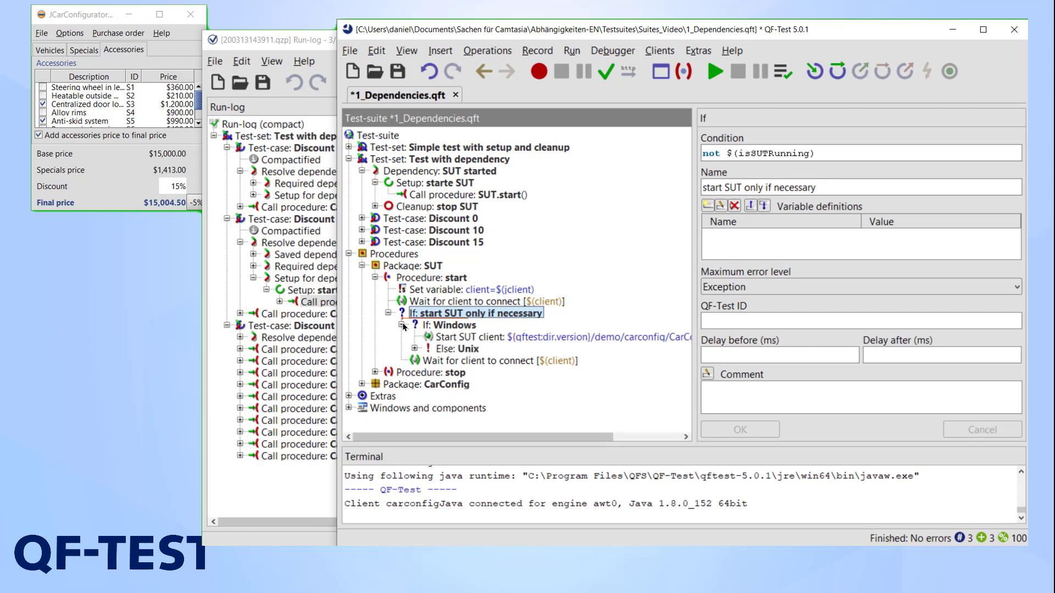
{"action": "left_click", "coordinate": [389, 313]}
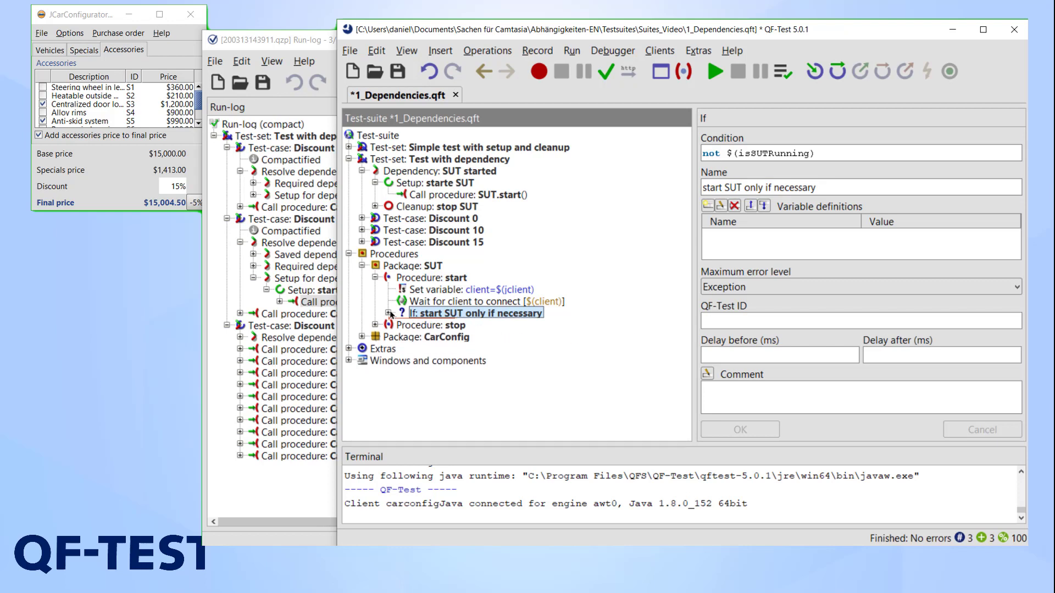
{"action": "left_click", "coordinate": [349, 258]}
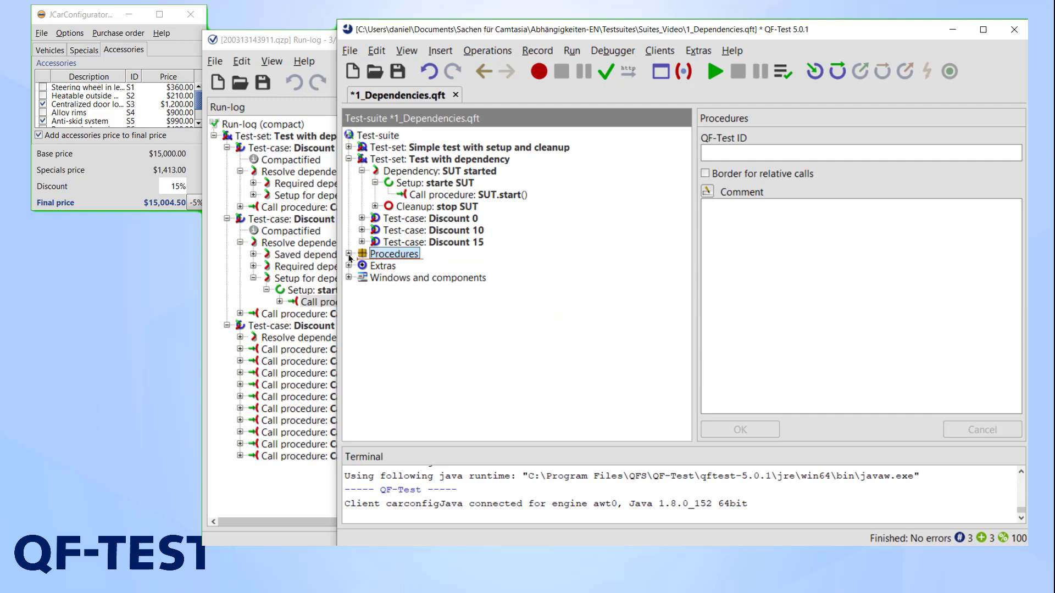
{"action": "mouse_move", "coordinate": [350, 261]}
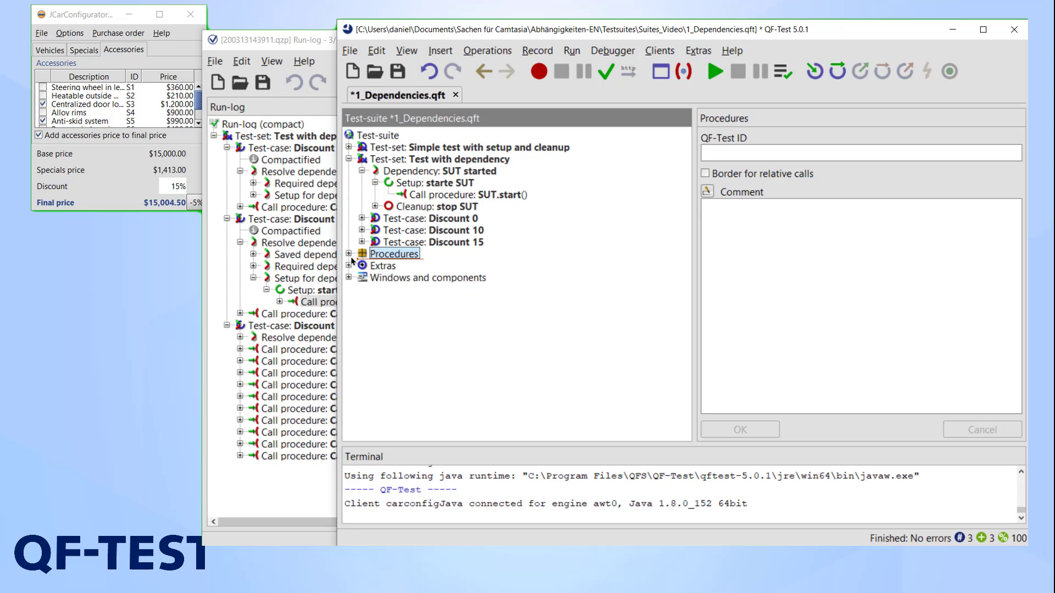
{"action": "mouse_move", "coordinate": [353, 267]}
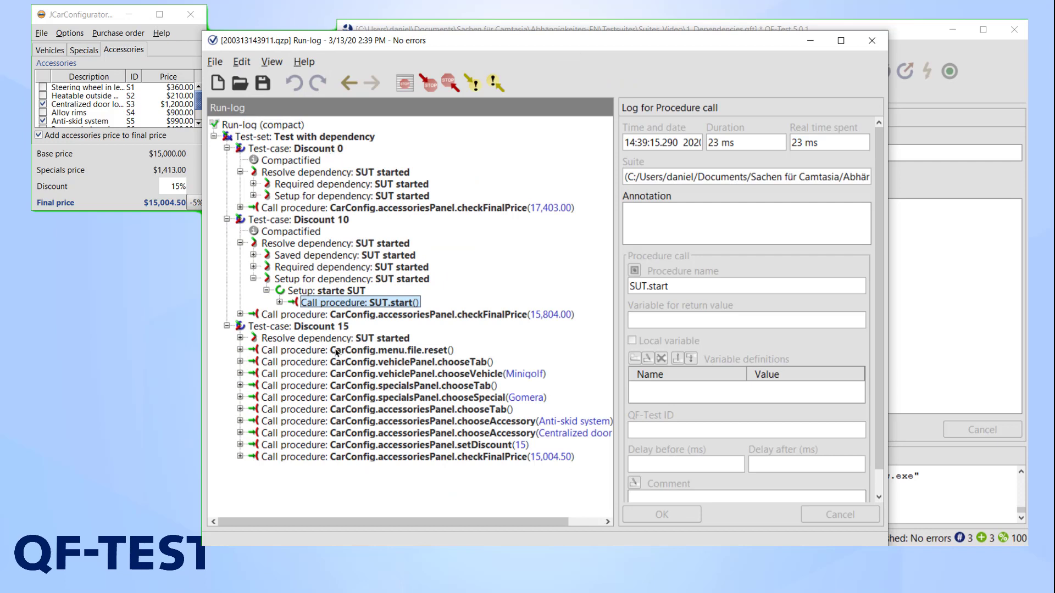
{"action": "mouse_move", "coordinate": [284, 247]}
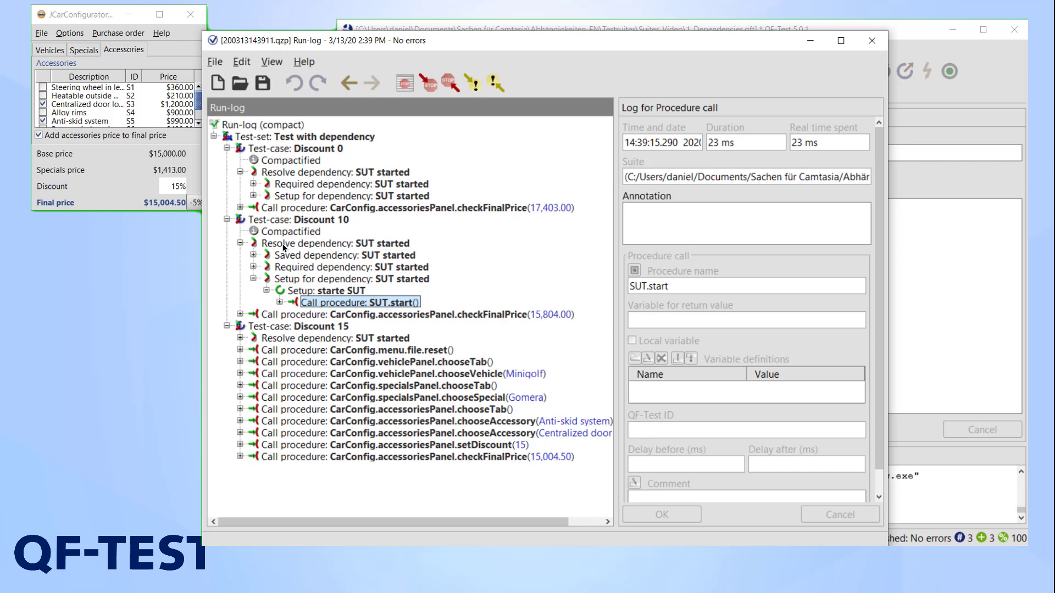
Step: Expand Discount 10's and Discount 15's dependency resolution down to the 'starte SUT' setup entry
{"action": "left_click", "coordinate": [334, 243]}
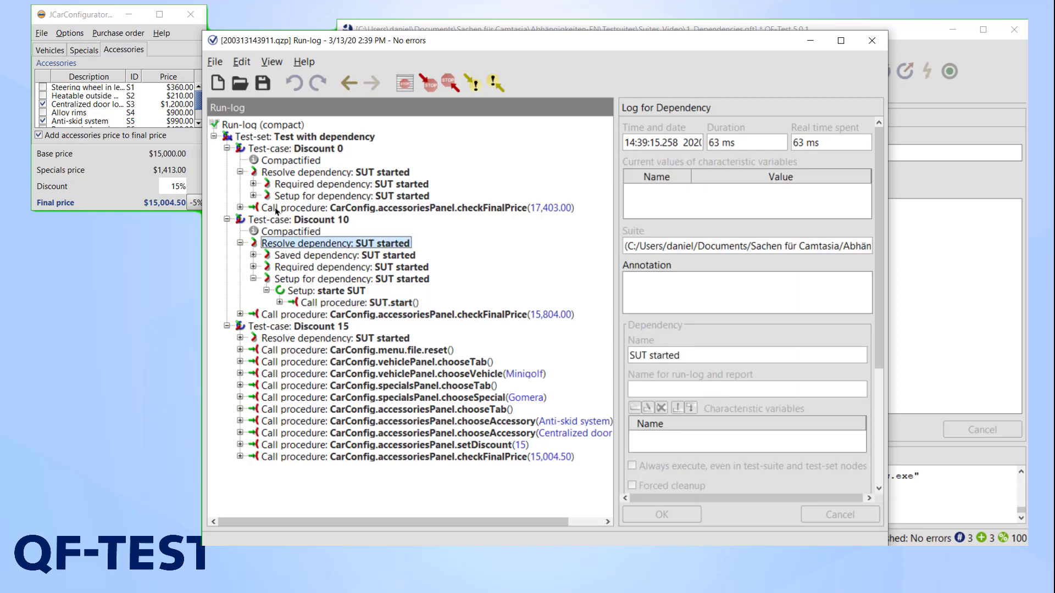
{"action": "left_click", "coordinate": [241, 195]}
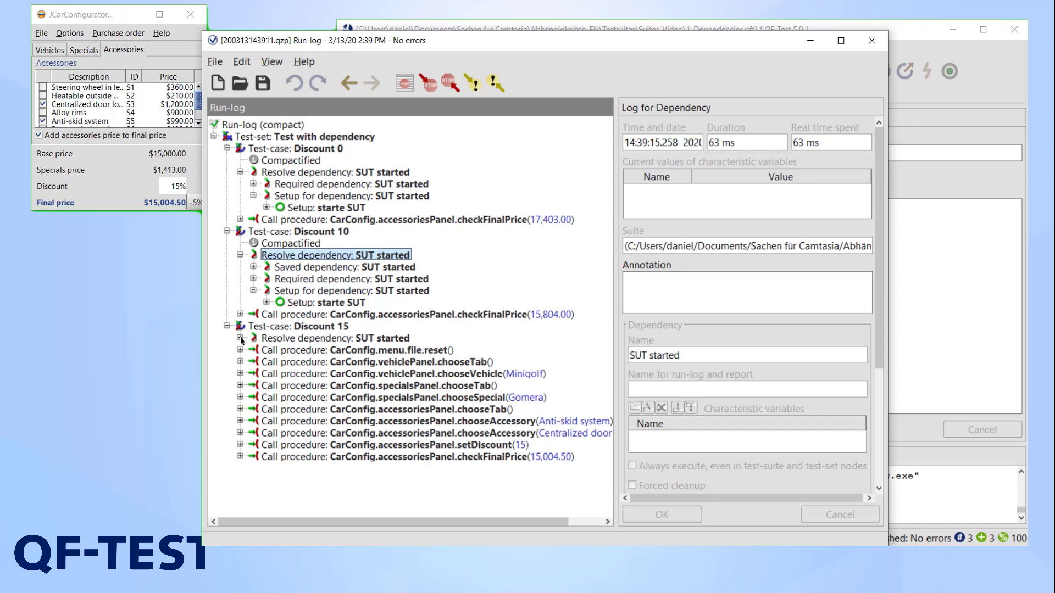
{"action": "left_click", "coordinate": [242, 338]}
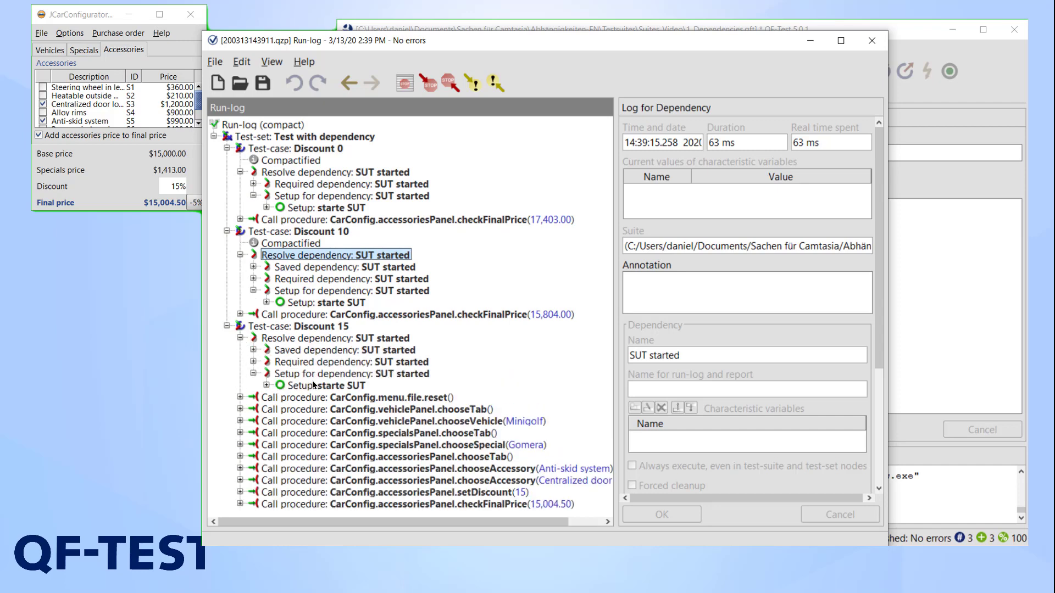
{"action": "left_click", "coordinate": [327, 207]}
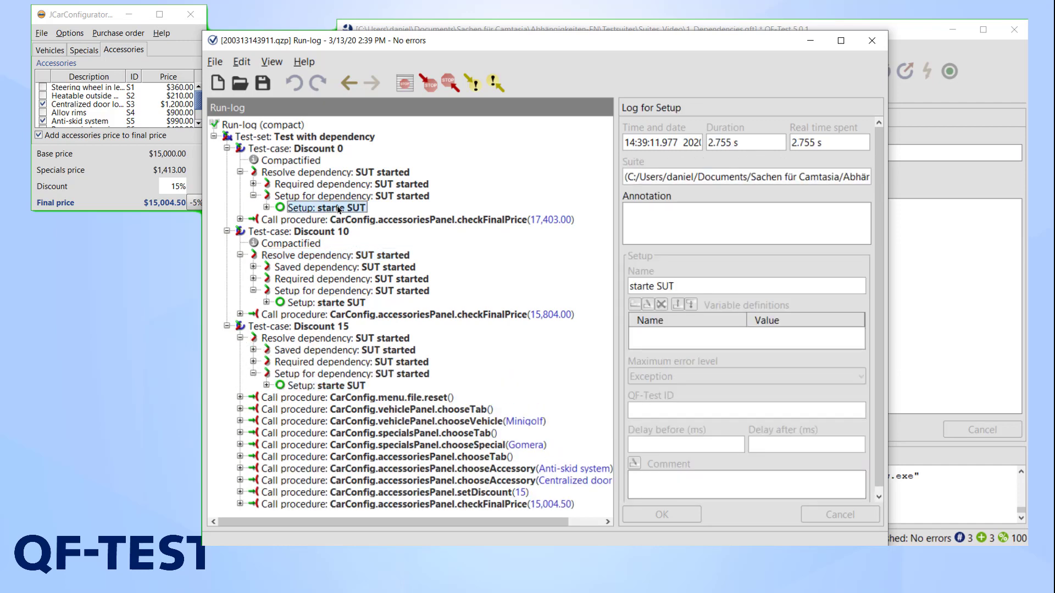
{"action": "mouse_move", "coordinate": [397, 370]}
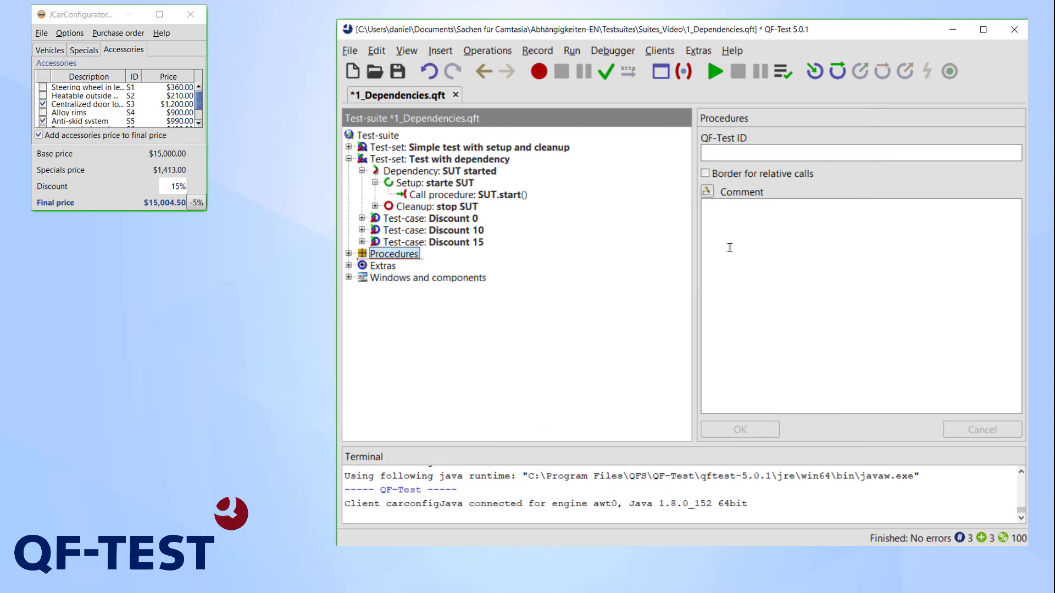
{"action": "mouse_move", "coordinate": [351, 269]}
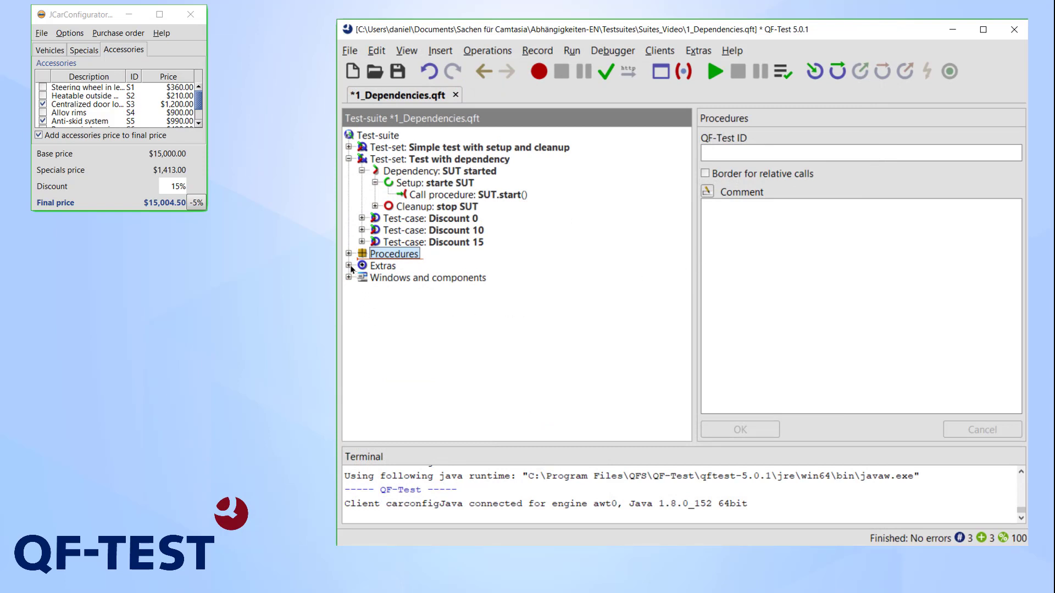
Step: Move the 'Test with different dependency' test-set out of Extras to suite level below 'Test with dependency'
{"action": "left_click", "coordinate": [350, 266]}
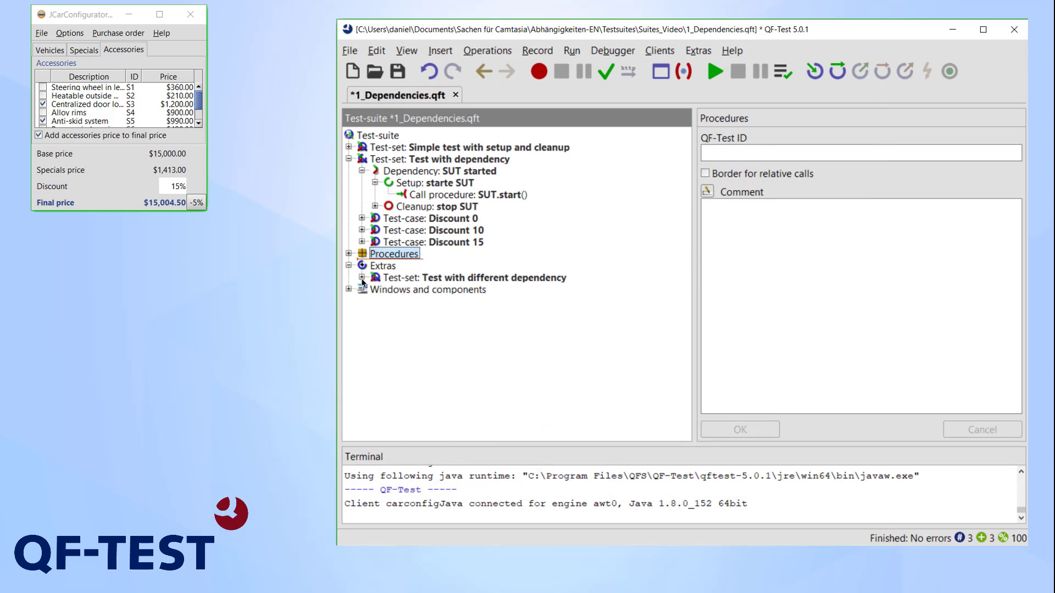
{"action": "left_click", "coordinate": [361, 277]}
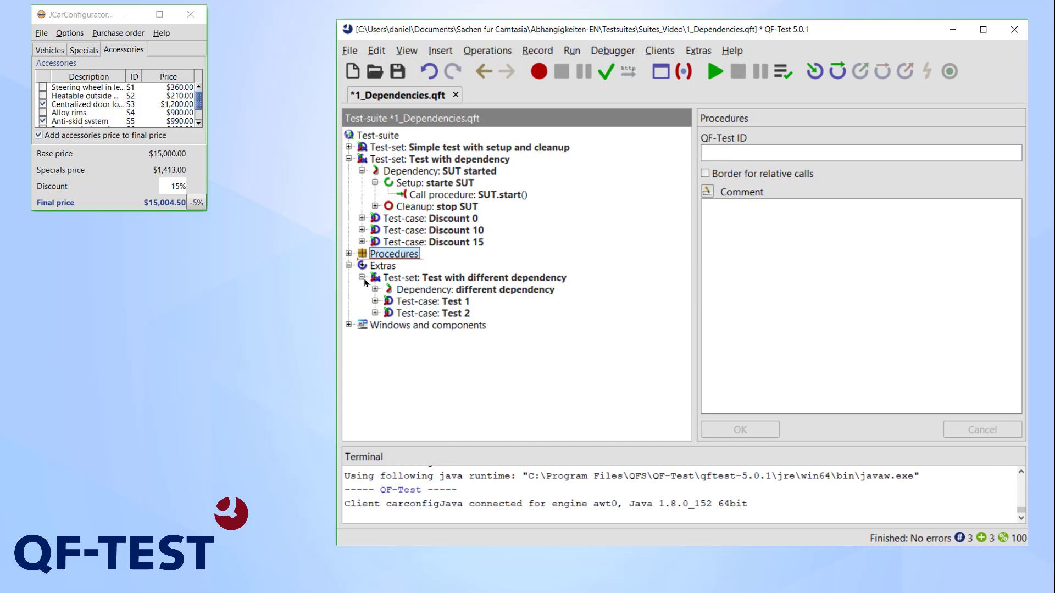
{"action": "mouse_move", "coordinate": [428, 295]}
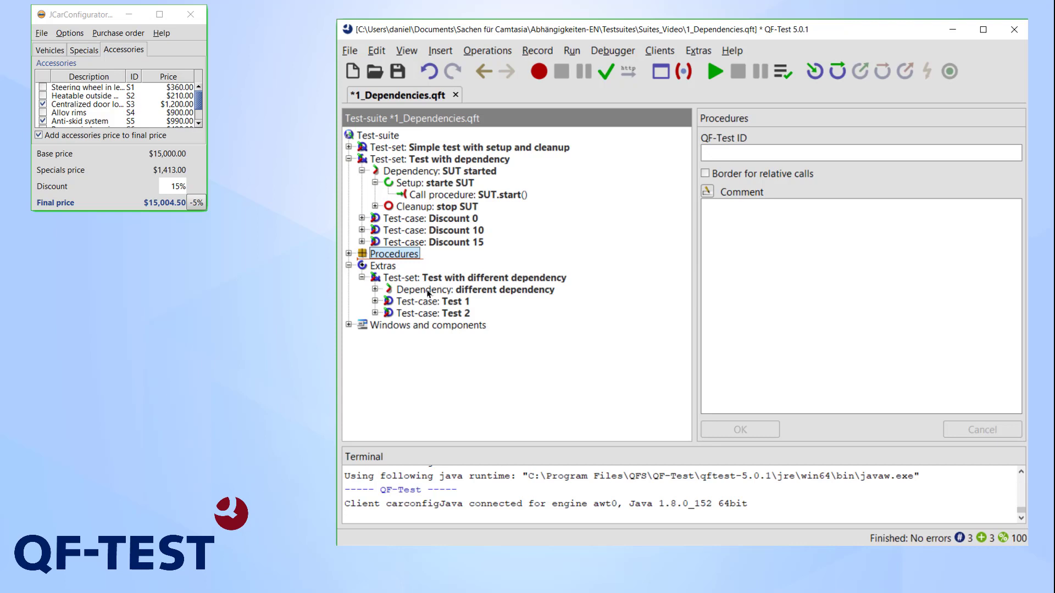
{"action": "left_click", "coordinate": [495, 277]}
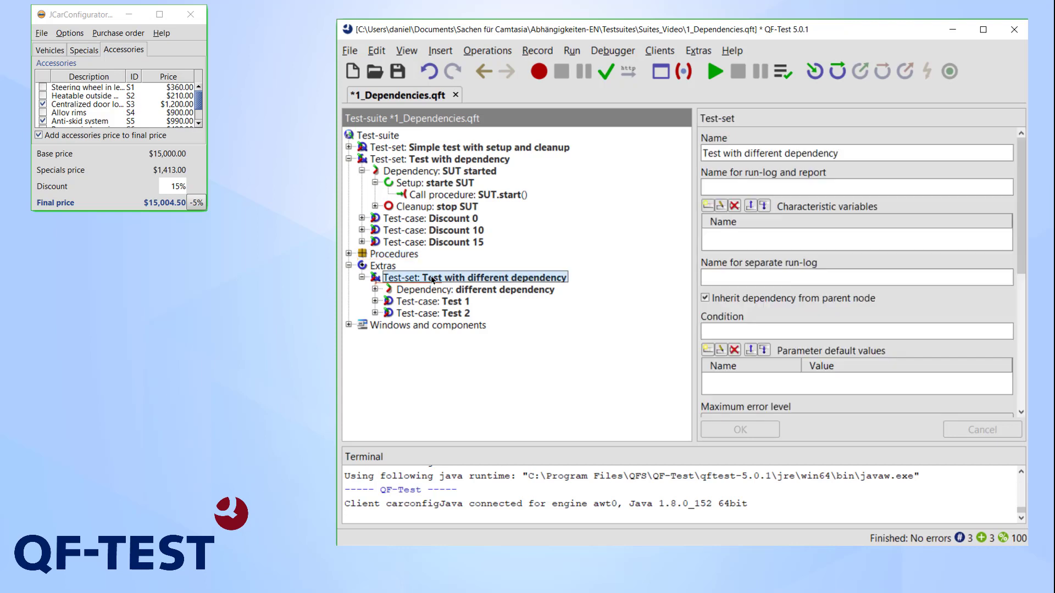
{"action": "left_click", "coordinate": [350, 158]}
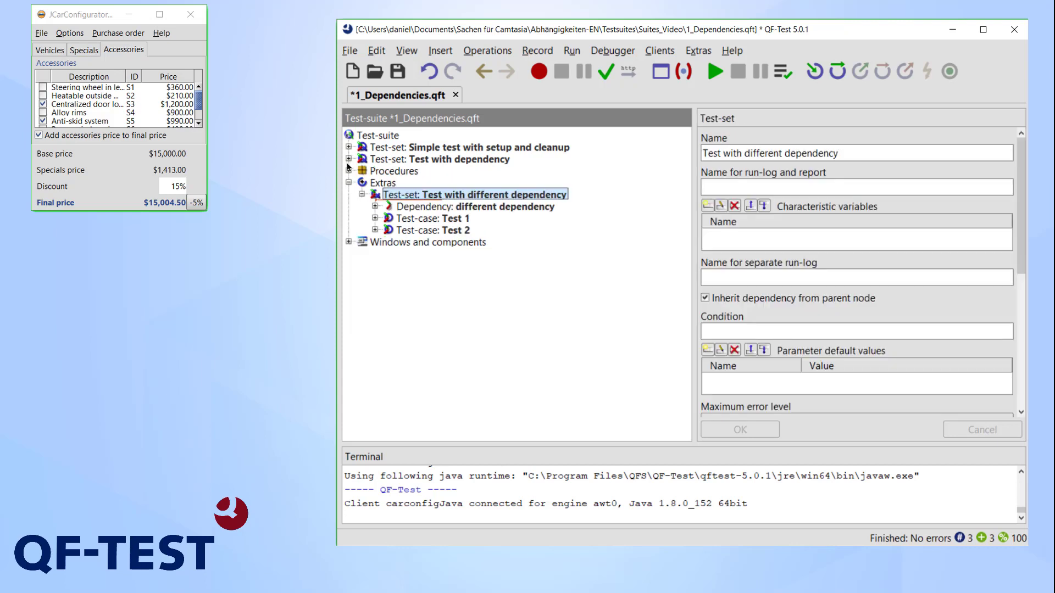
{"action": "left_click", "coordinate": [349, 193]}
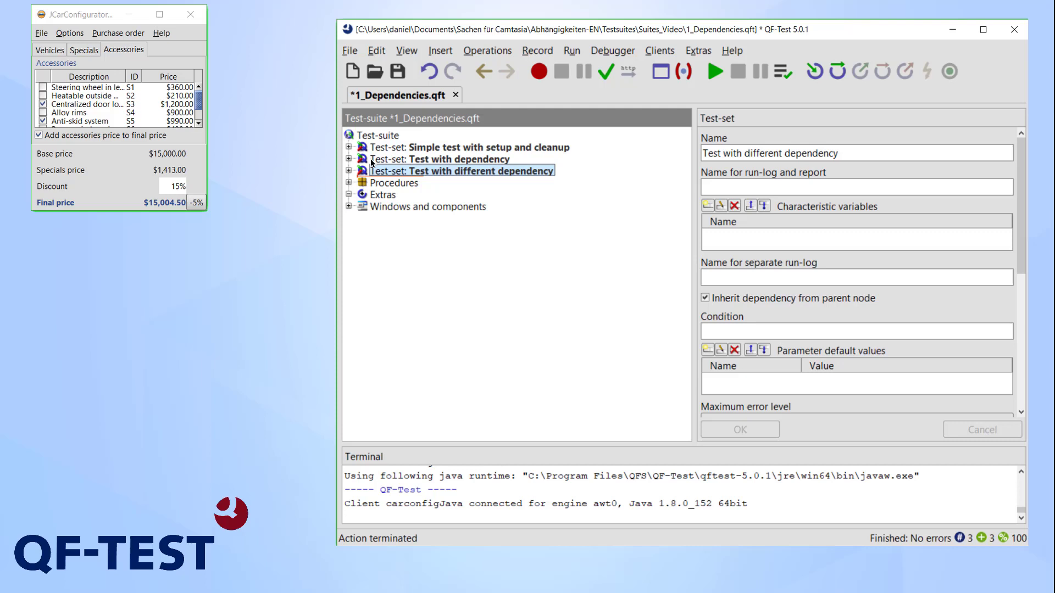
Step: Expand both test-sets and run test case Test 1
{"action": "left_click", "coordinate": [349, 160]}
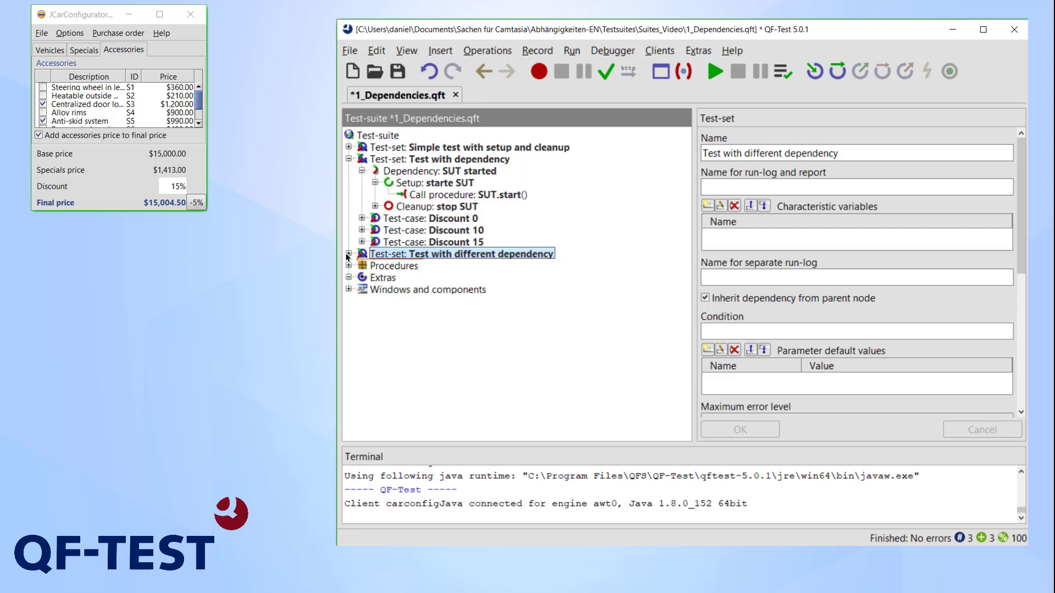
{"action": "left_click", "coordinate": [348, 254]}
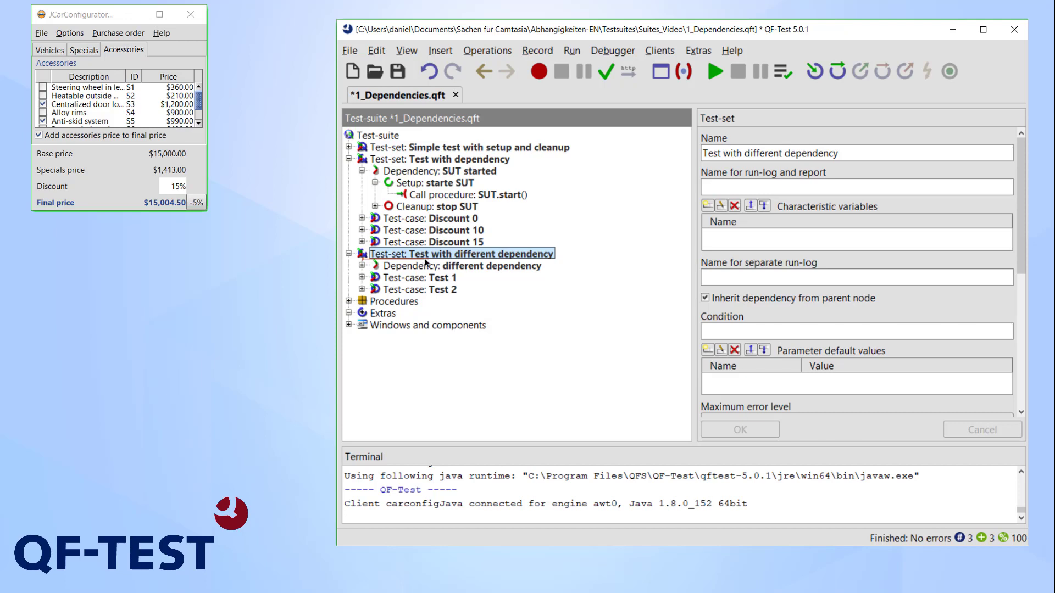
{"action": "mouse_move", "coordinate": [428, 304]}
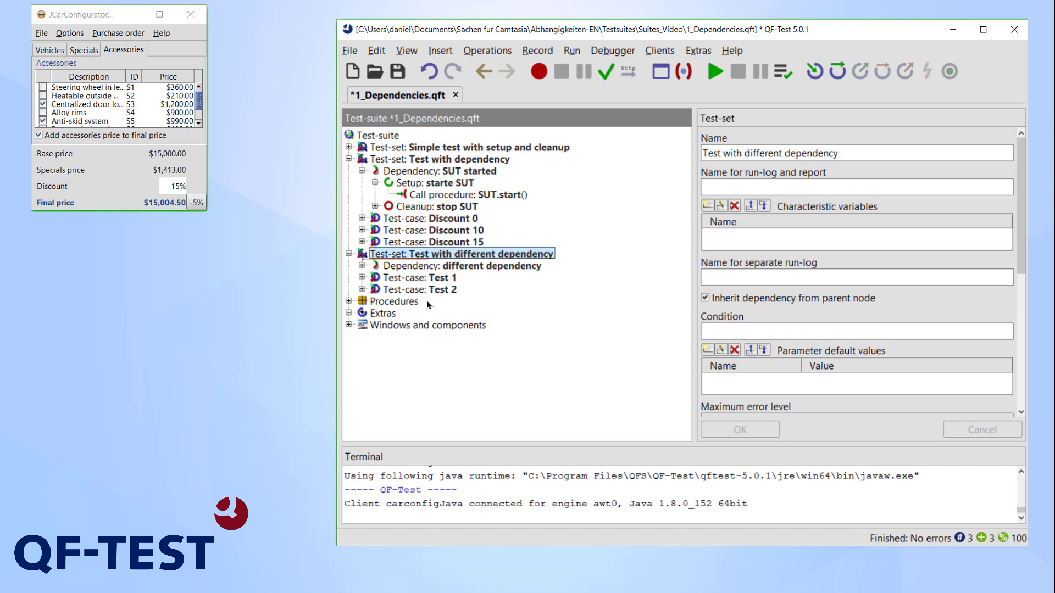
{"action": "left_click", "coordinate": [421, 277]}
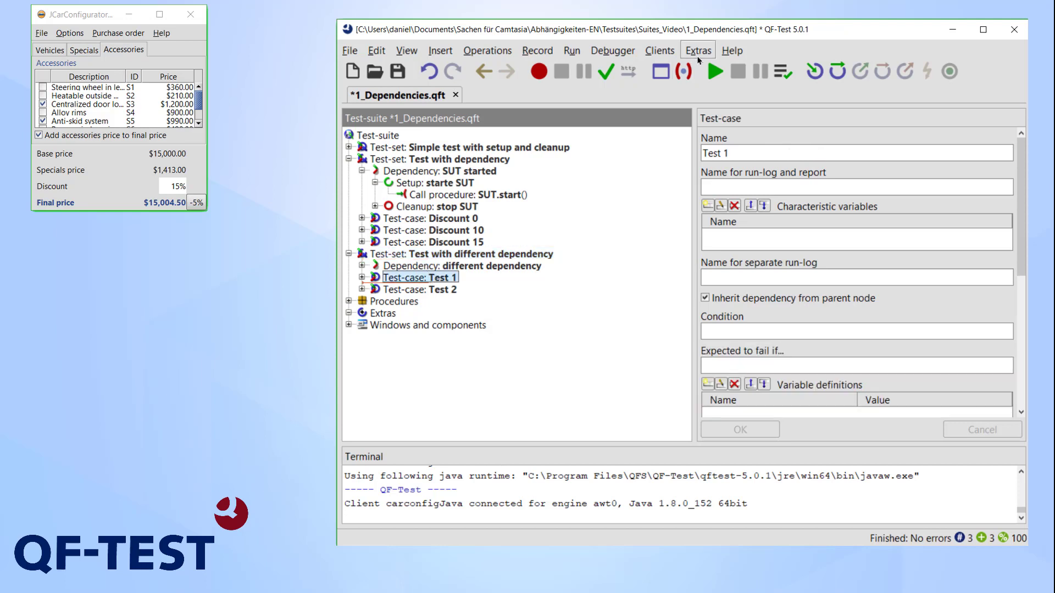
{"action": "left_click", "coordinate": [714, 73]}
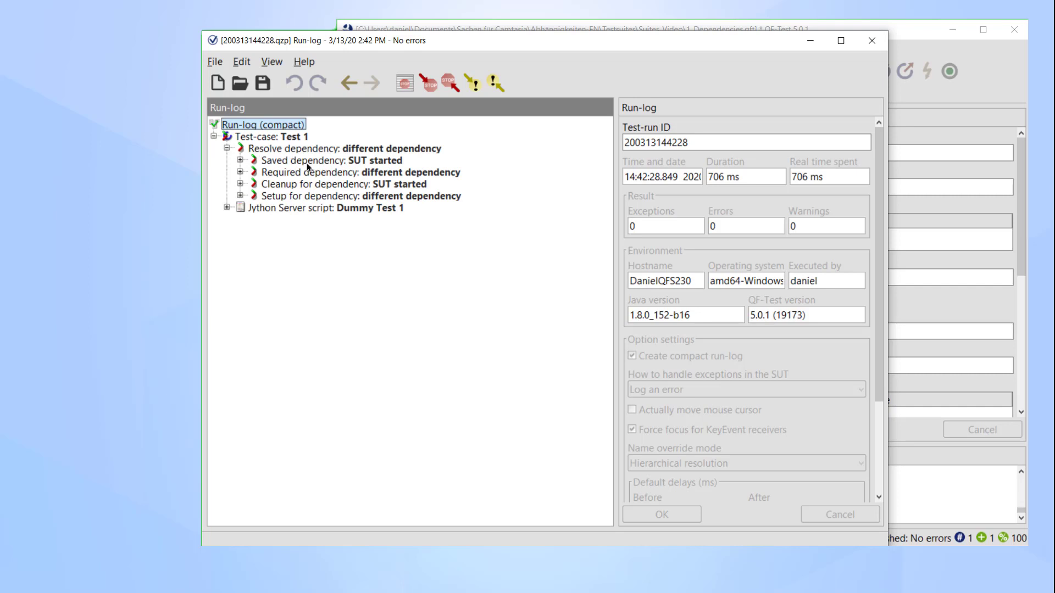
Step: Expand the run-log's Cleanup for dependency (stop SUT) and Setup for dependency entries of Test 1
{"action": "left_click", "coordinate": [332, 160]}
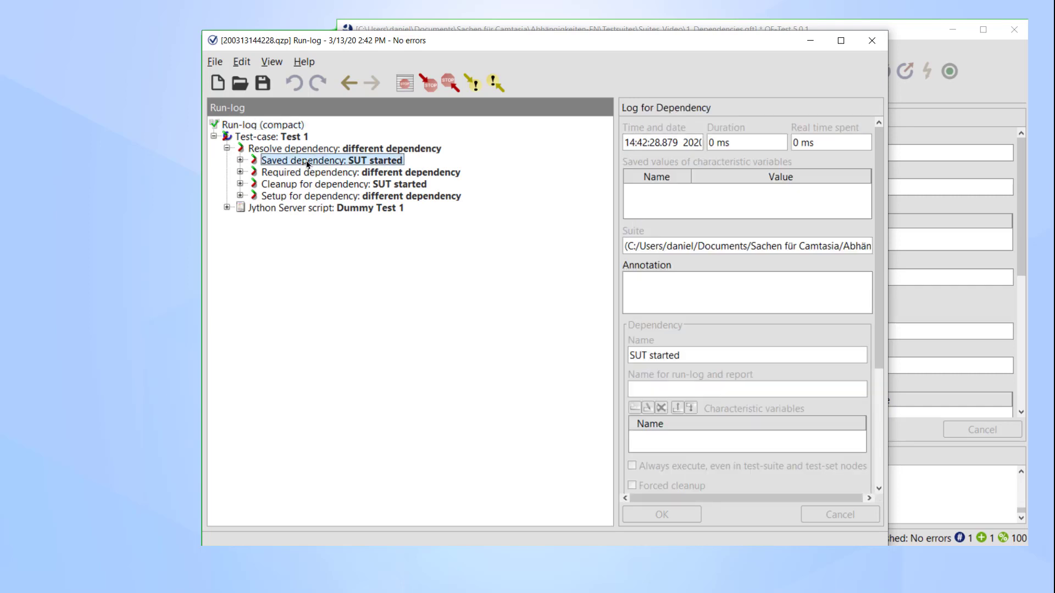
{"action": "mouse_move", "coordinate": [303, 176]}
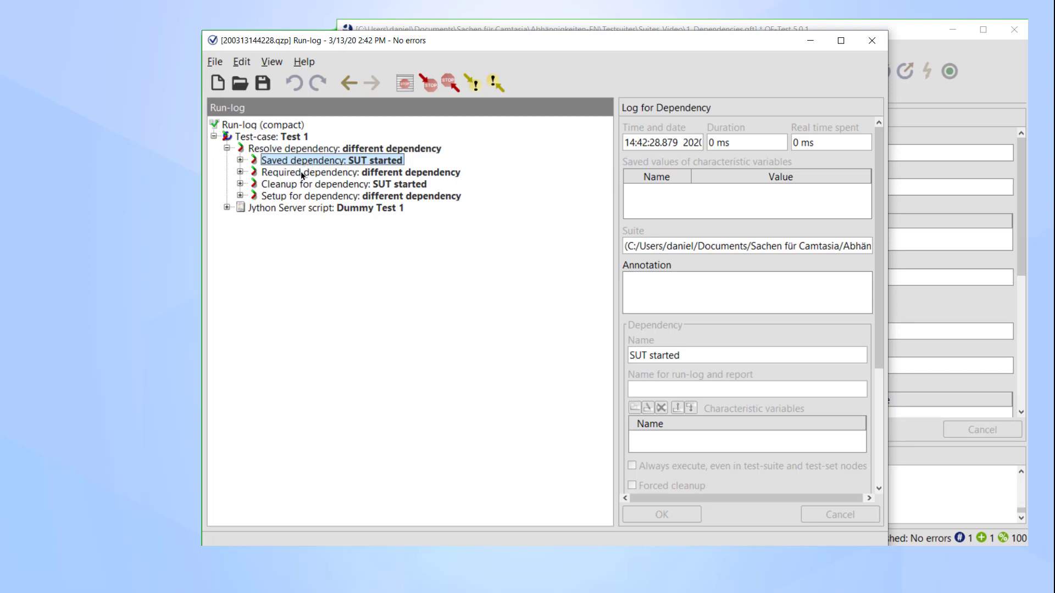
{"action": "left_click", "coordinate": [334, 172]}
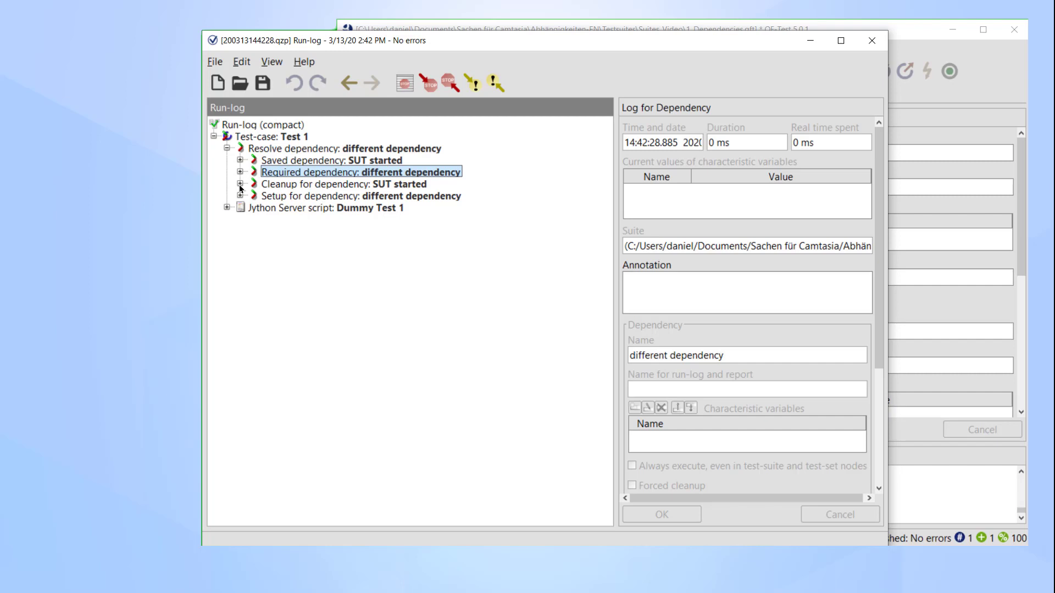
{"action": "left_click", "coordinate": [343, 183]}
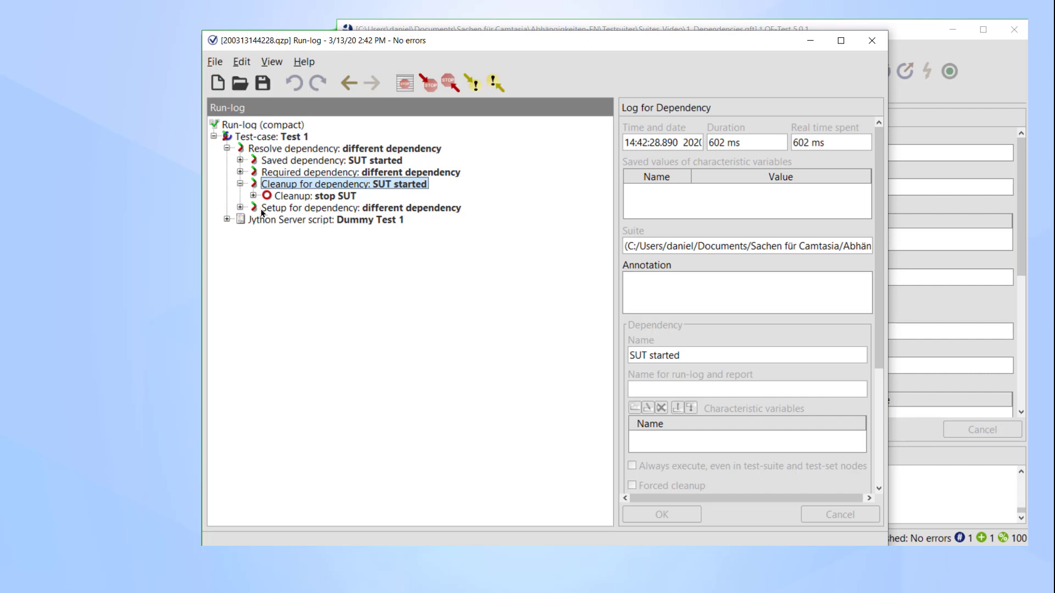
{"action": "left_click", "coordinate": [231, 208]}
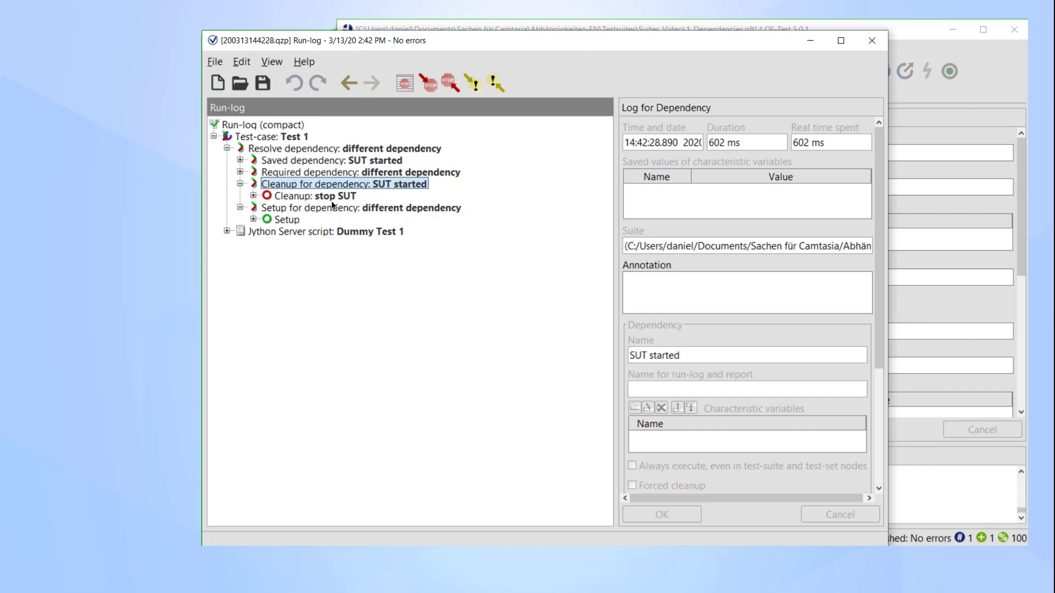
{"action": "left_click", "coordinate": [362, 208]}
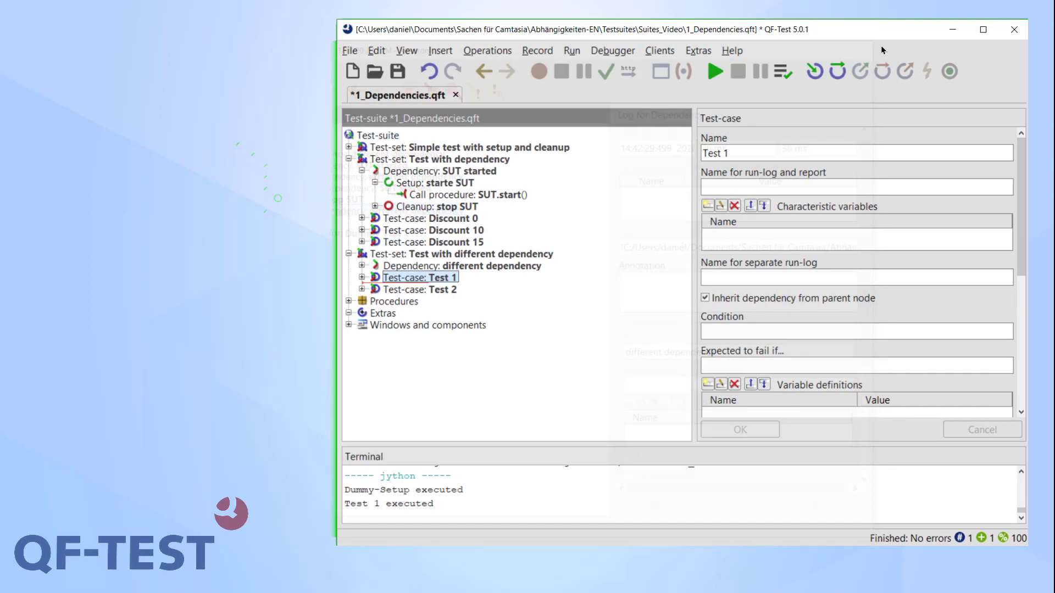
Step: Replay Discount 10, Test 2 and Test 1 individually, switching dependencies between runs
{"action": "left_click", "coordinate": [437, 229]}
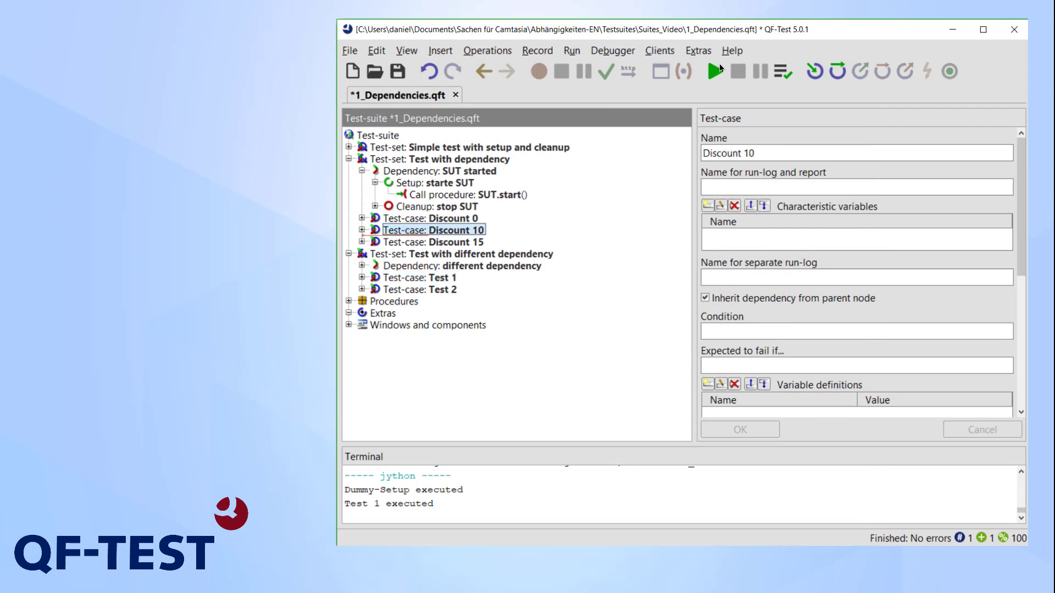
{"action": "left_click", "coordinate": [716, 71]}
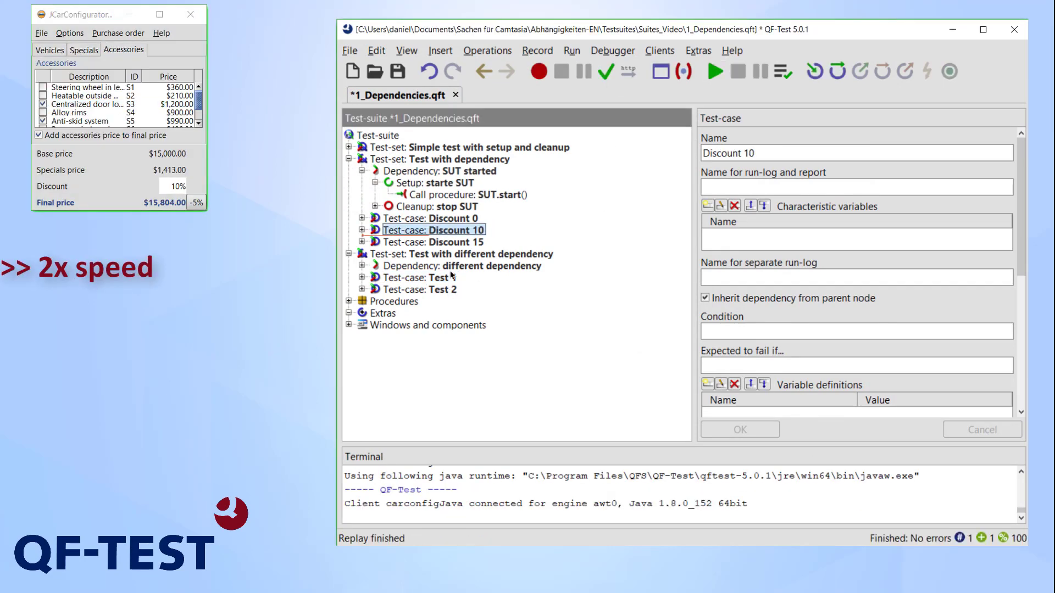
{"action": "left_click", "coordinate": [715, 71]}
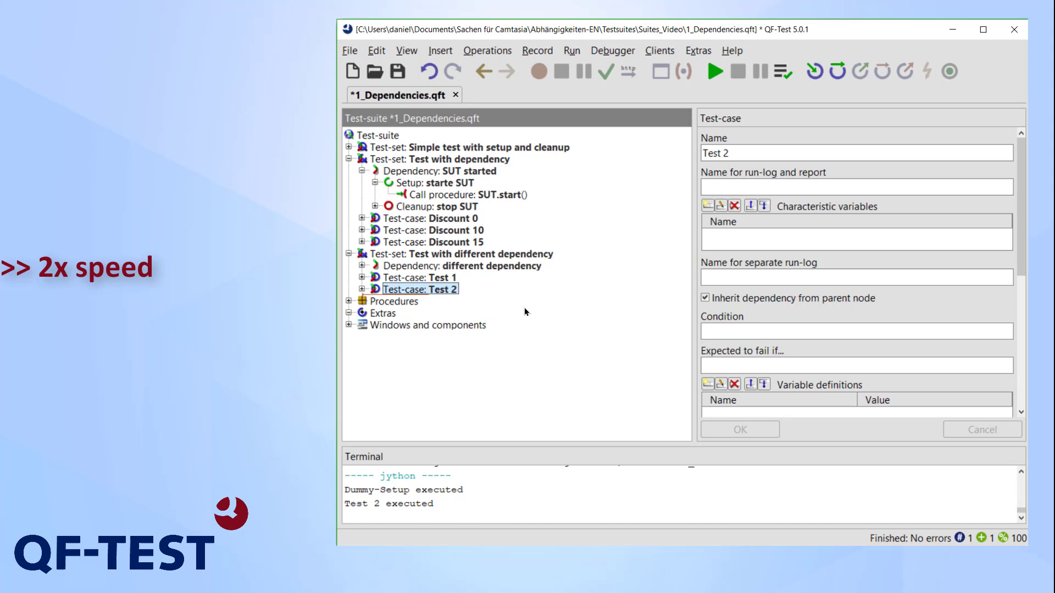
{"action": "left_click", "coordinate": [714, 70]}
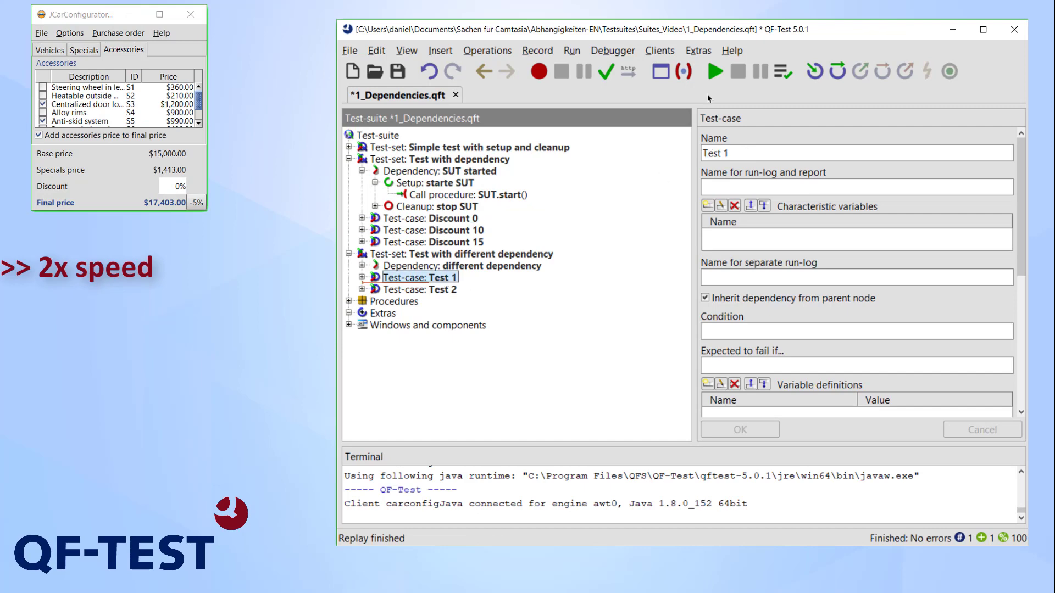
{"action": "left_click", "coordinate": [394, 301]}
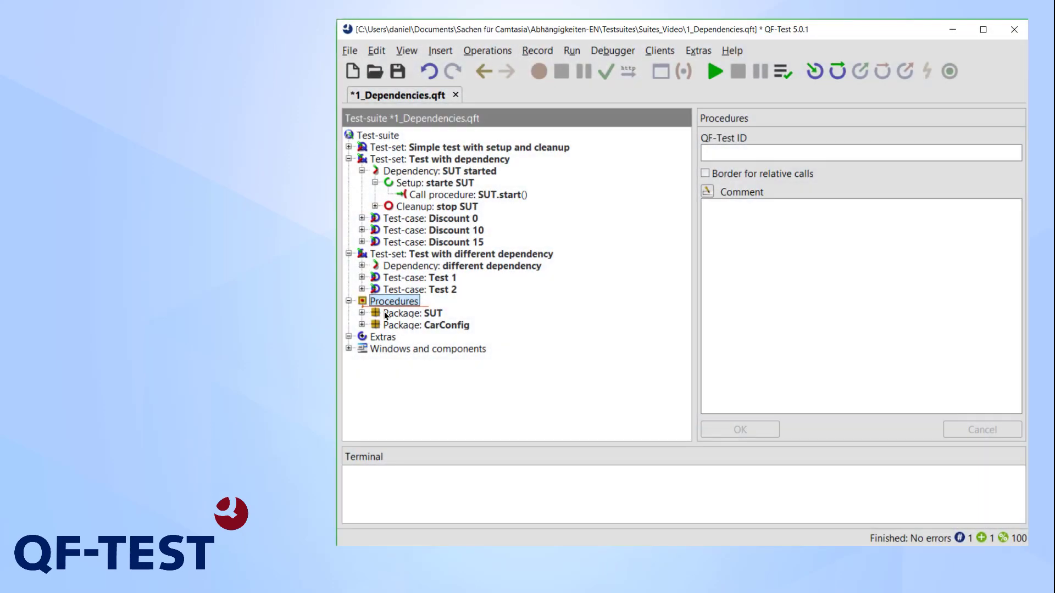
Step: Create a new package named 'Dependencies' under Procedures
{"action": "right_click", "coordinate": [395, 301]}
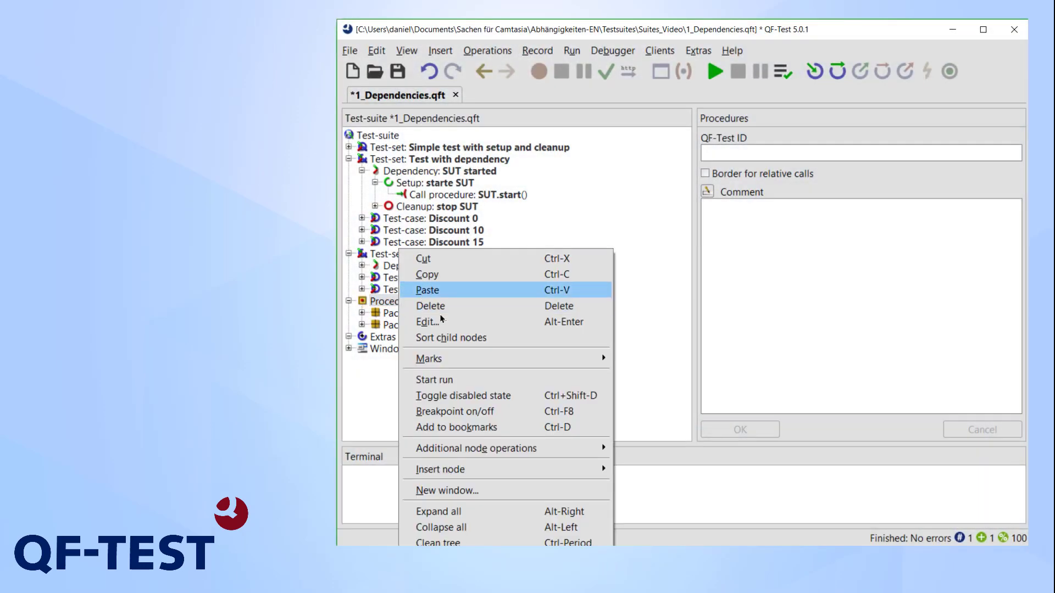
{"action": "mouse_move", "coordinate": [438, 469]}
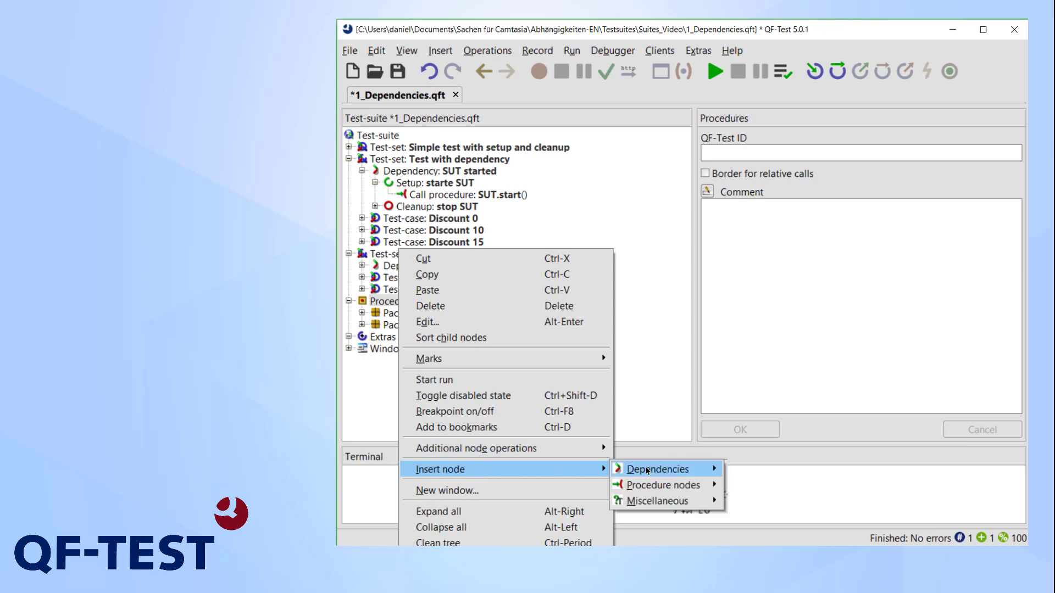
{"action": "left_click", "coordinate": [661, 484]}
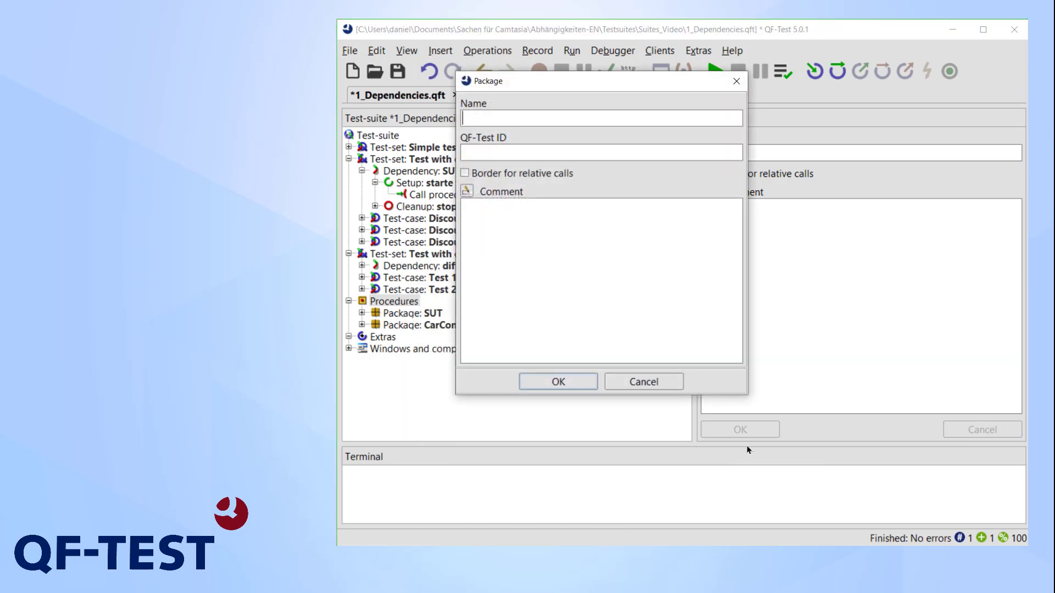
{"action": "type", "text": "Depende"}
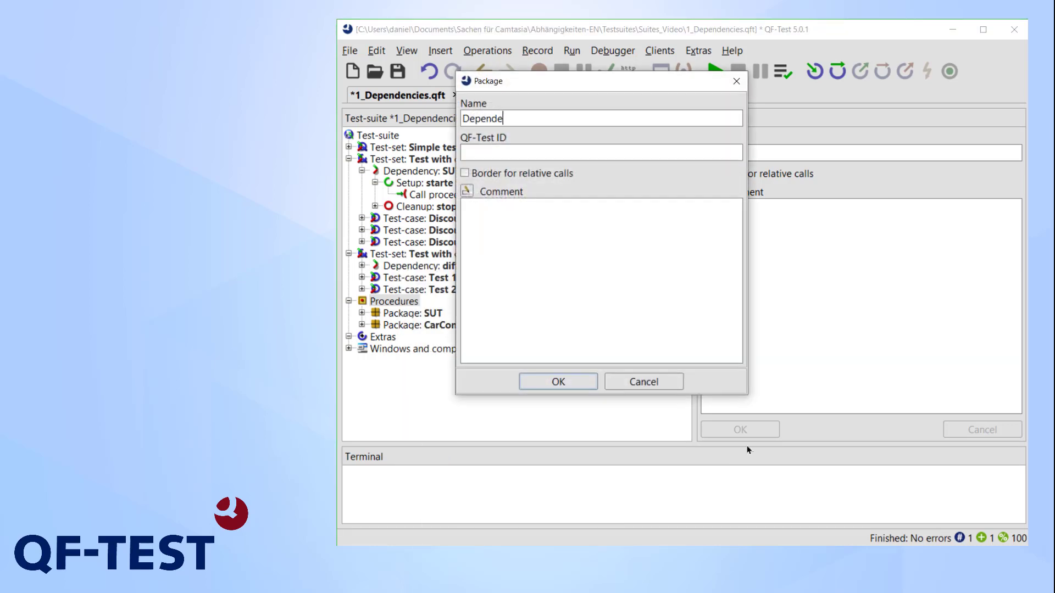
{"action": "left_click", "coordinate": [556, 381]}
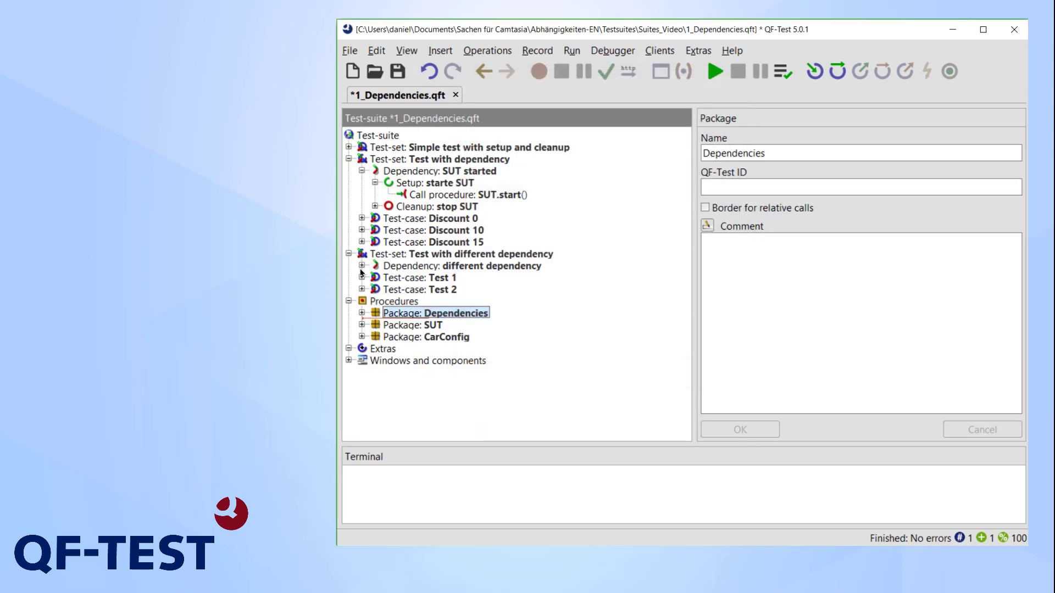
Step: Move the 'SUT started' dependency from its test set into the Dependencies package
{"action": "left_click", "coordinate": [361, 183]}
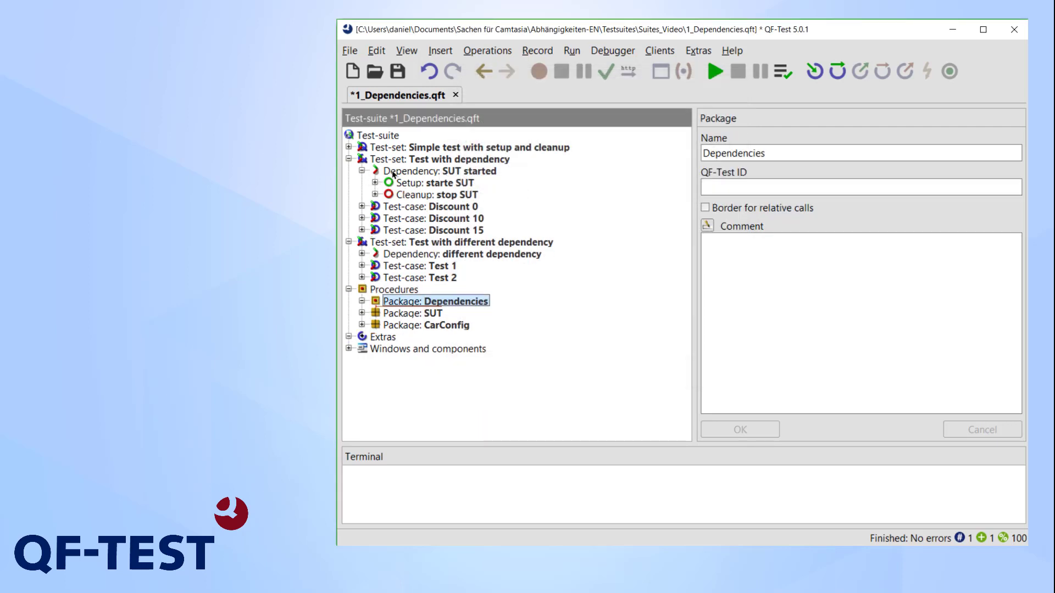
{"action": "left_click", "coordinate": [439, 171]}
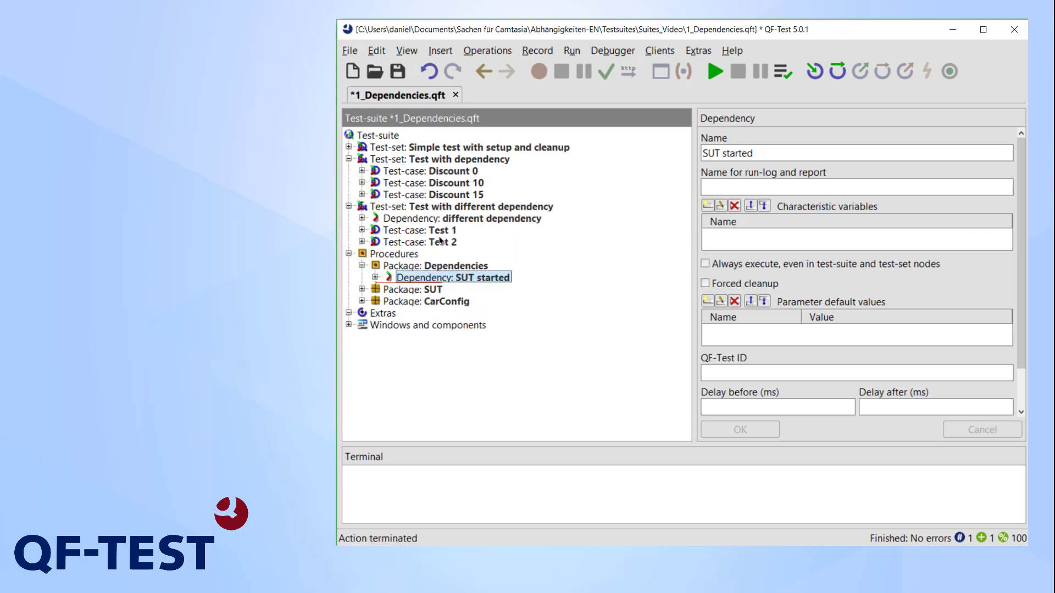
{"action": "left_click", "coordinate": [461, 218]}
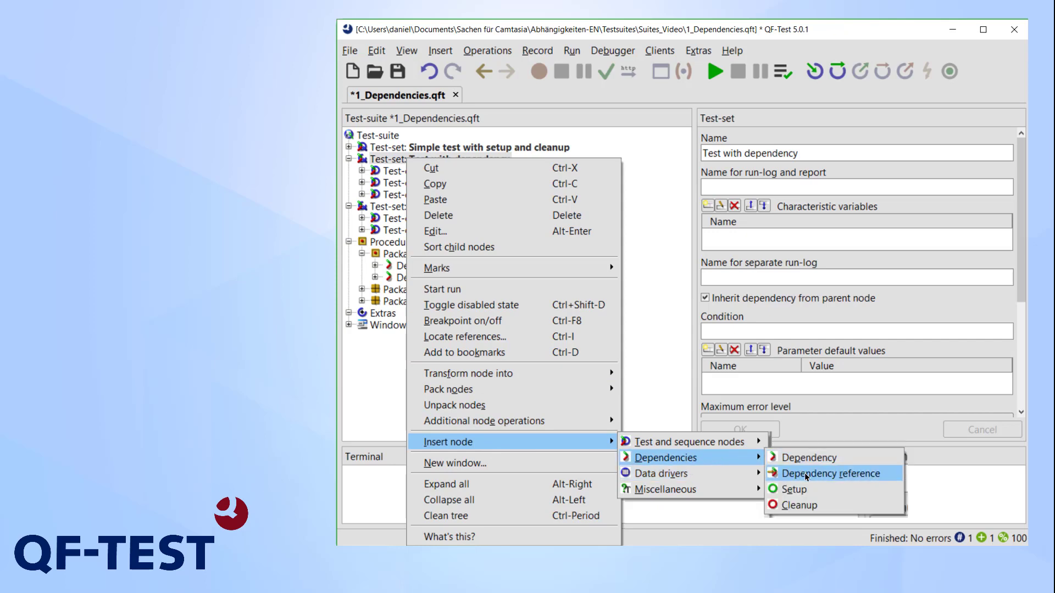
Step: Add a Dependency reference to 'SUT started' in the 'Test with dependency' test set
{"action": "left_click", "coordinate": [831, 473]}
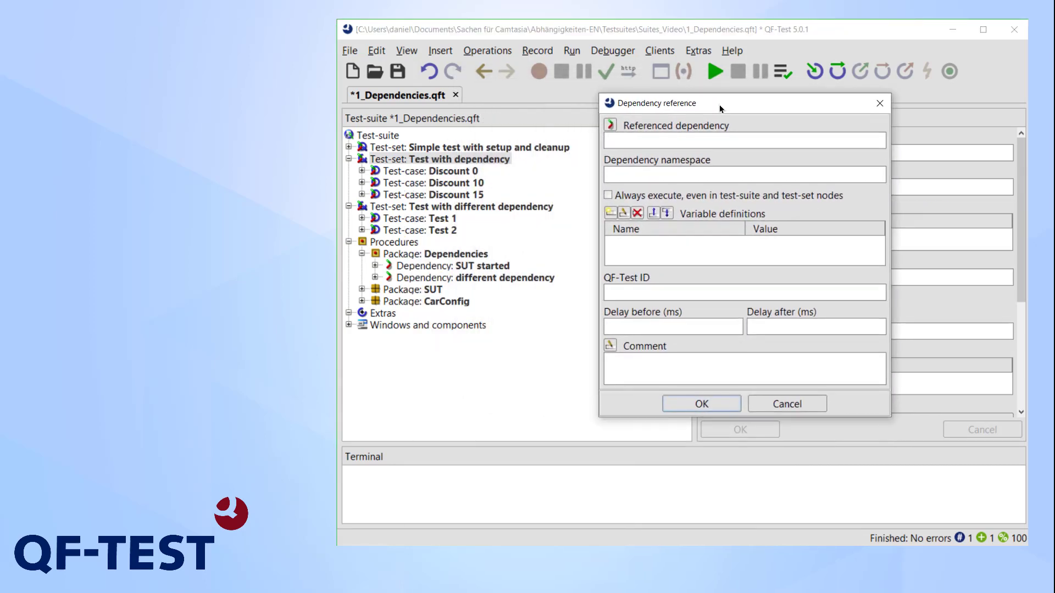
{"action": "type", "text": "SUT star"}
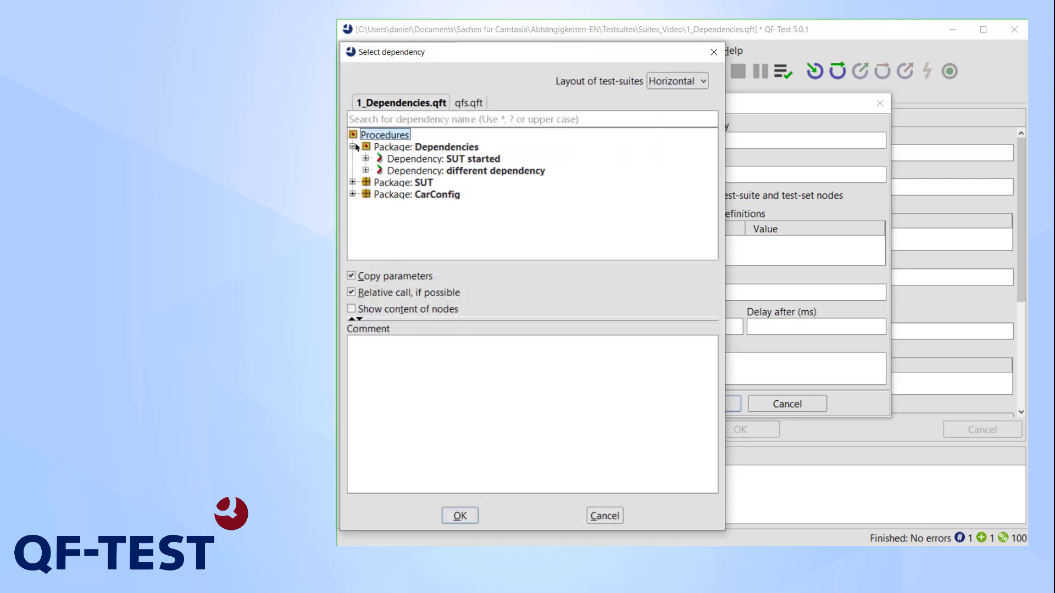
{"action": "left_click", "coordinate": [442, 158]}
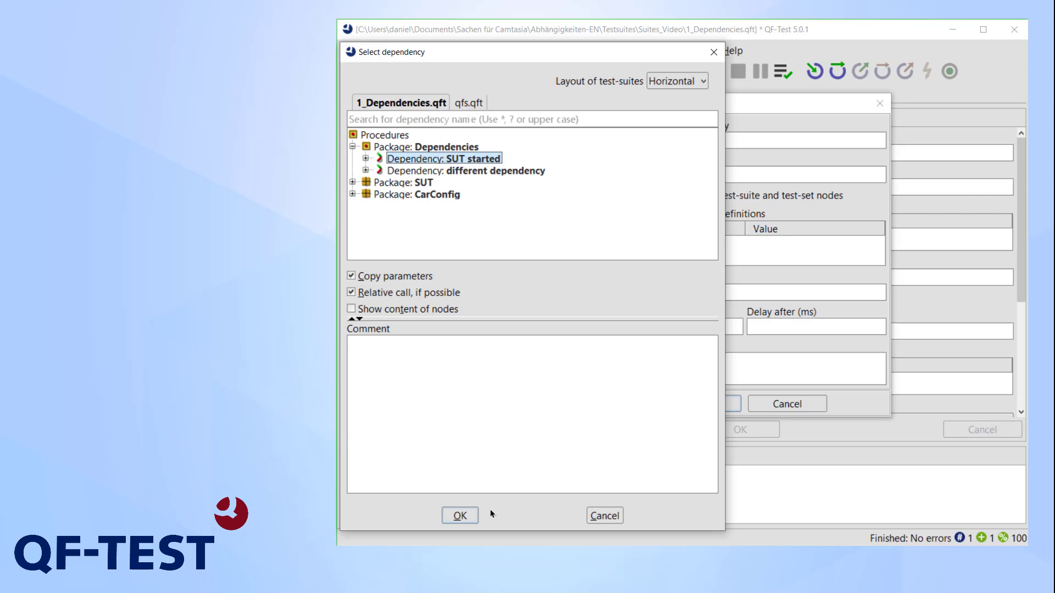
{"action": "left_click", "coordinate": [460, 516]}
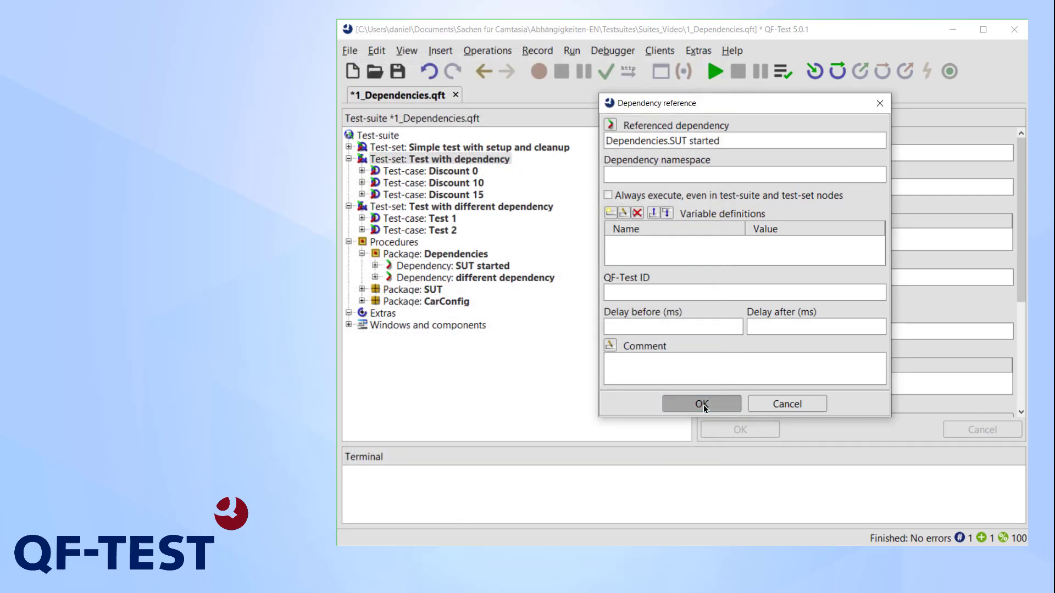
{"action": "left_click", "coordinate": [701, 403]}
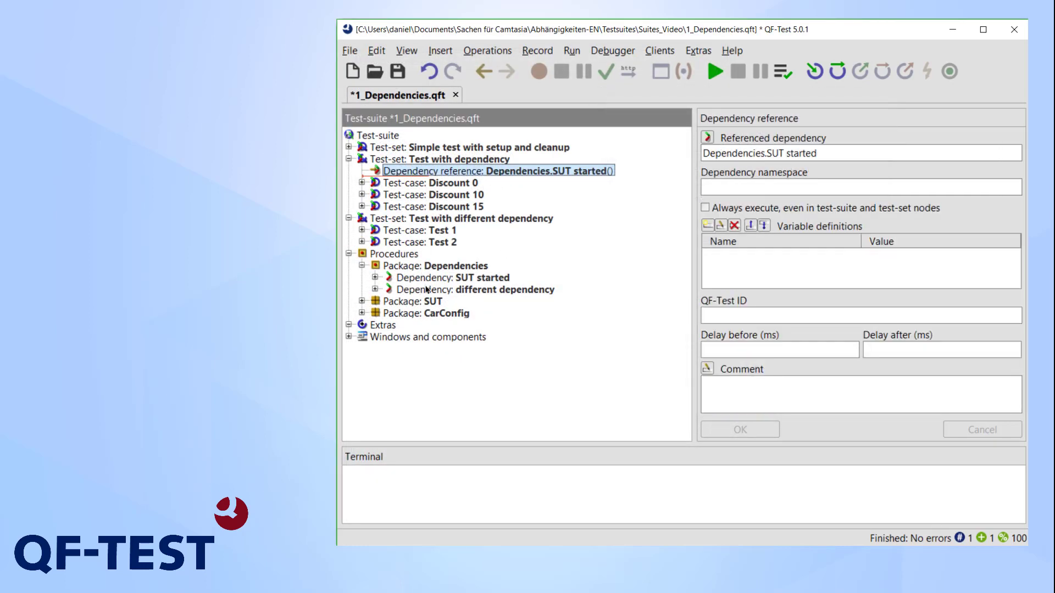
Step: Reference 'different dependency' from the second test set and replay the whole suite
{"action": "left_click", "coordinate": [517, 229]}
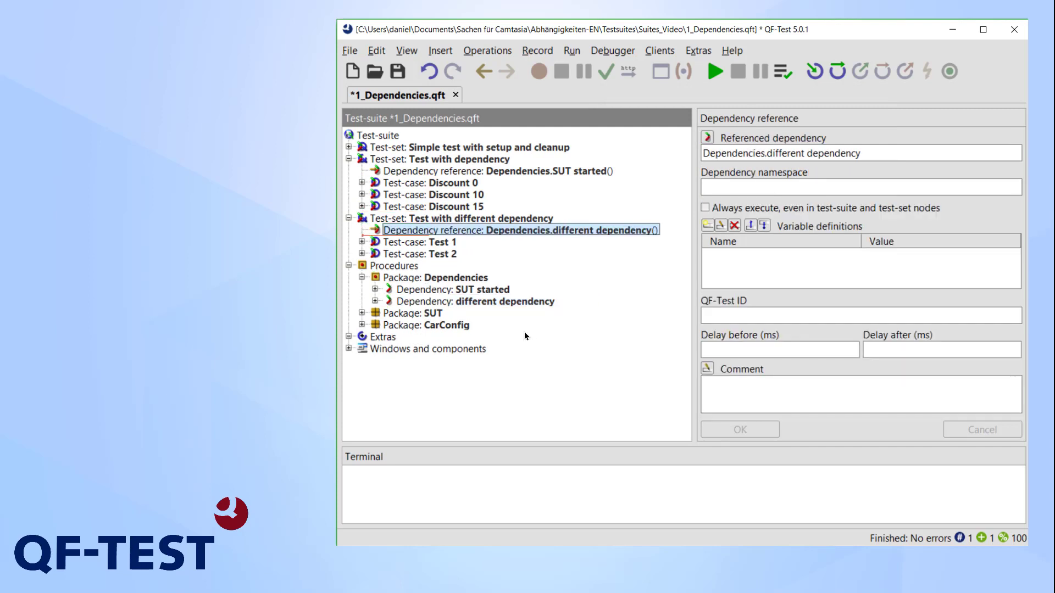
{"action": "mouse_move", "coordinate": [508, 341]}
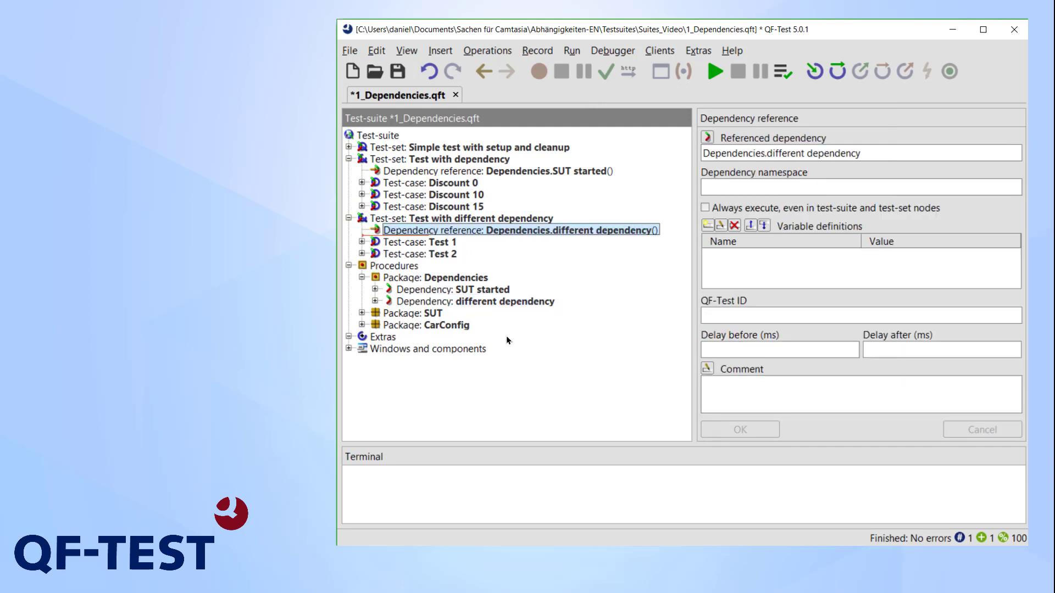
{"action": "left_click", "coordinate": [715, 71]}
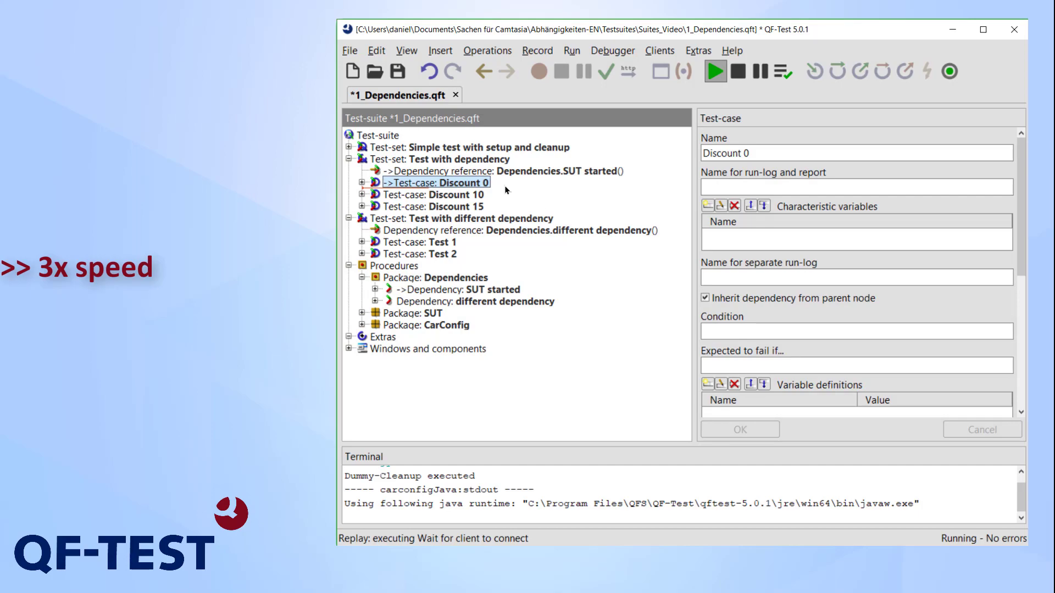